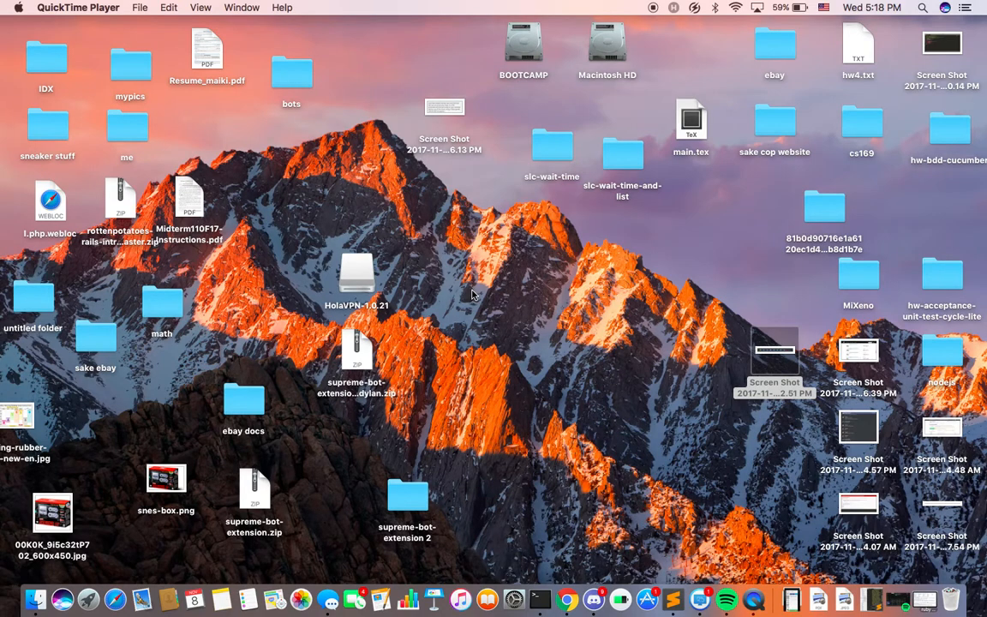
Step: Launch Google Chrome from the Dock with a new tab
key(volumeup)
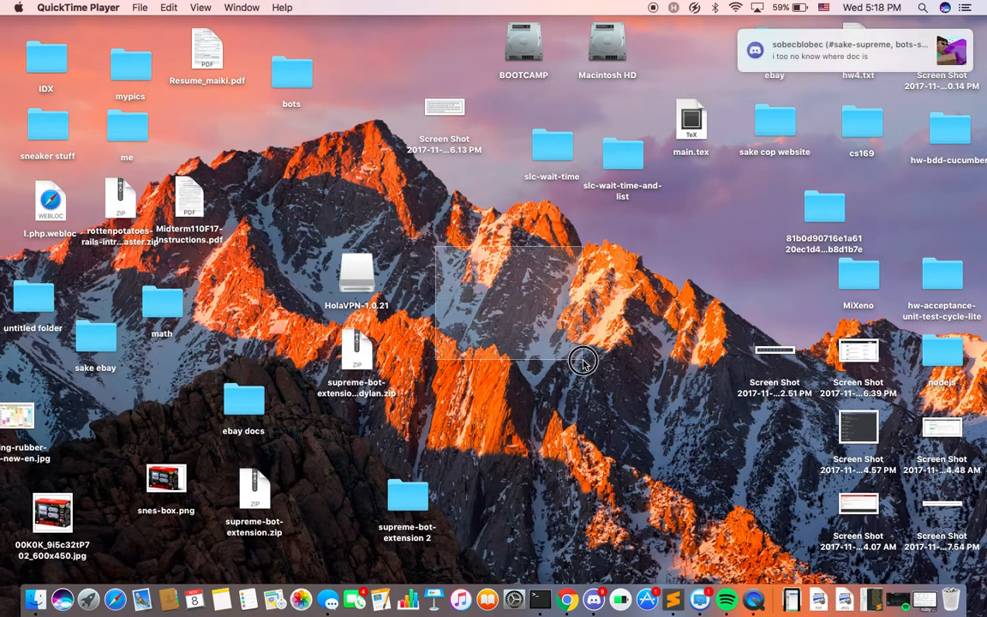
click(583, 359)
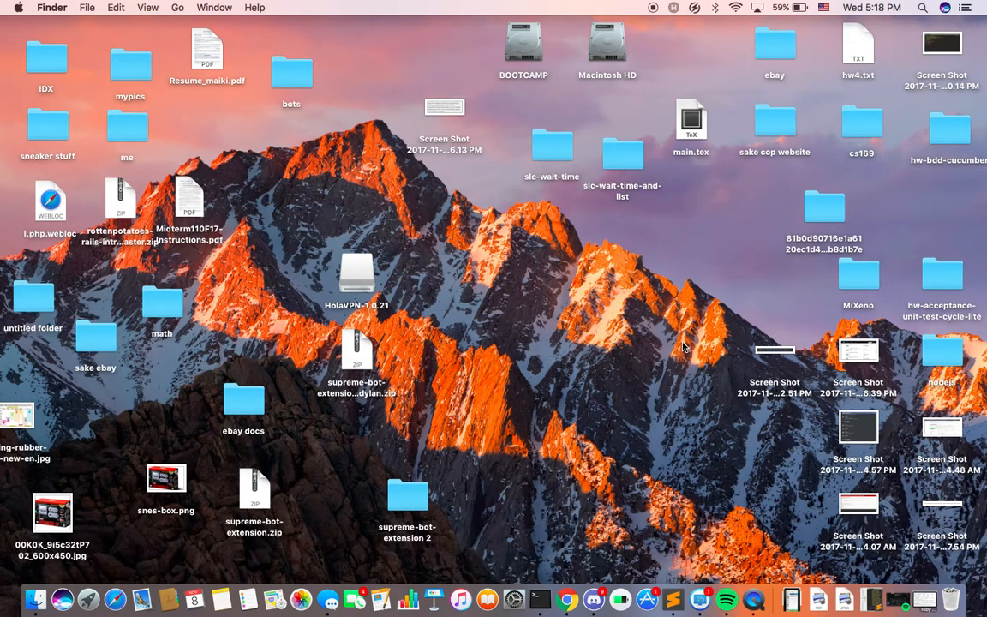
mouse_move(576, 254)
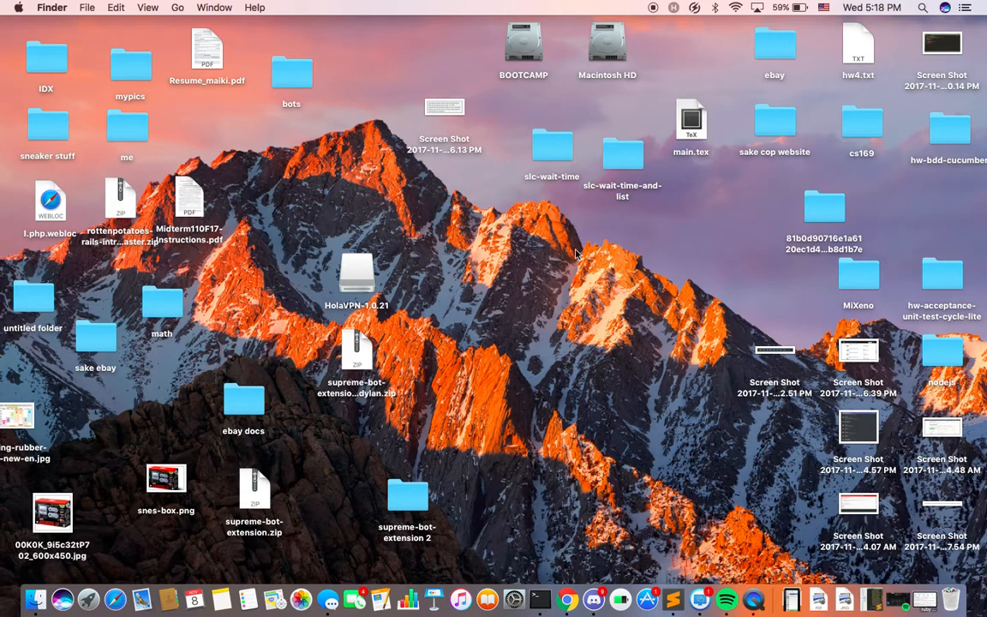
mouse_move(518, 247)
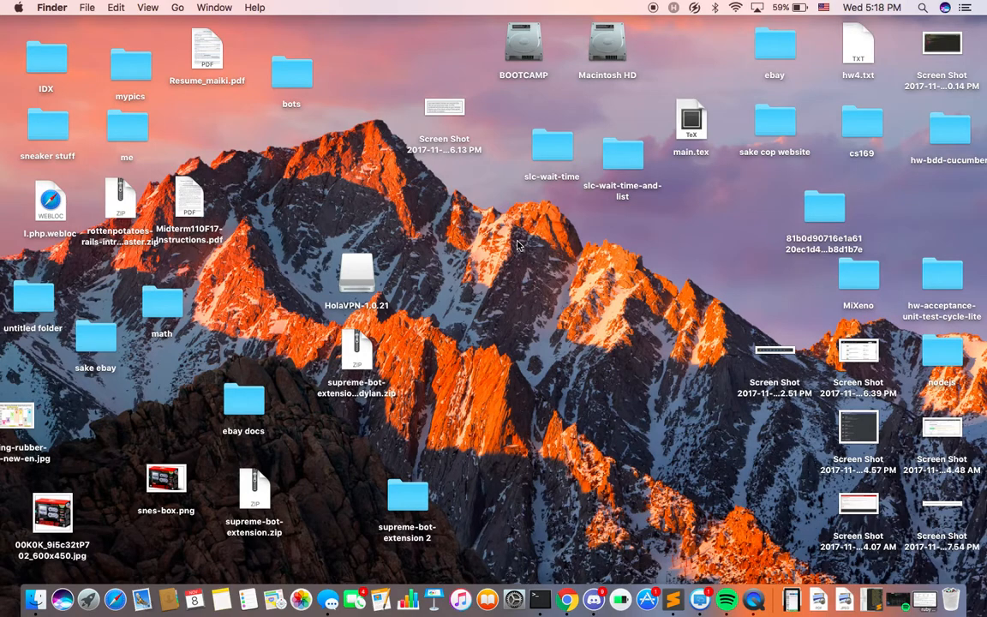
mouse_move(733, 7)
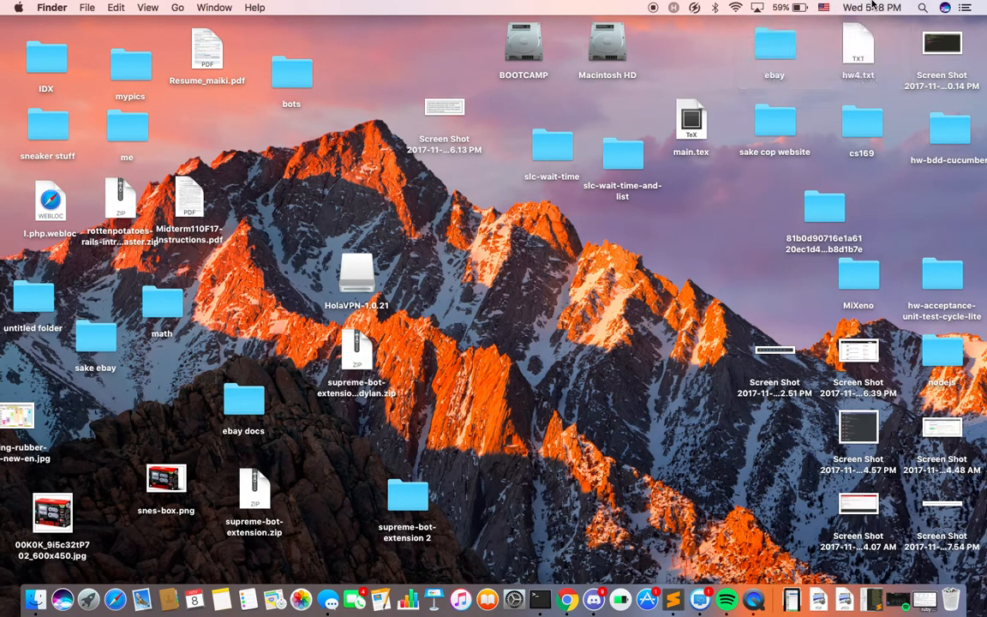
mouse_move(568, 596)
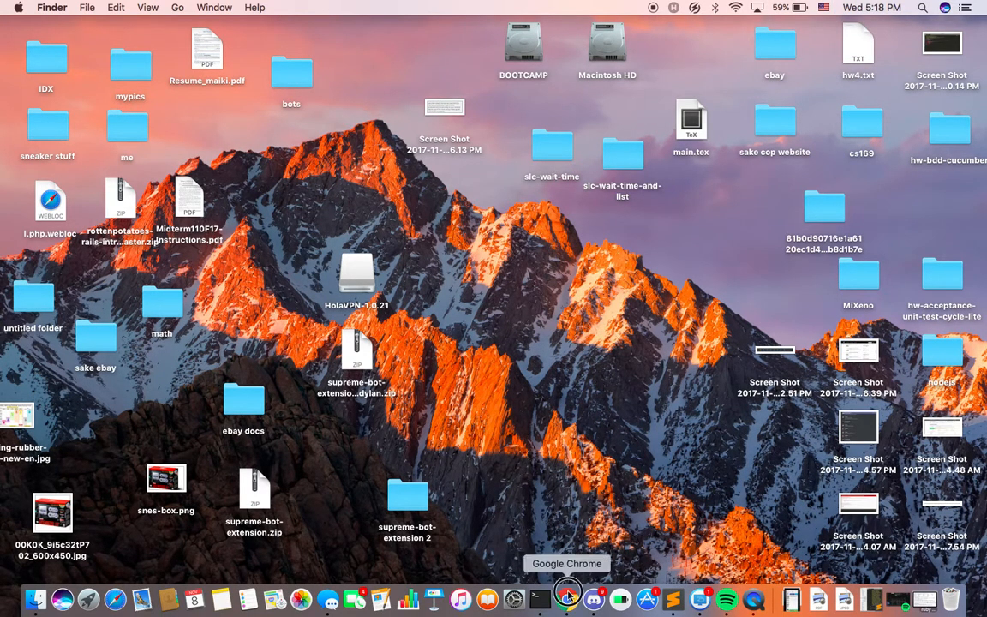
click(568, 595)
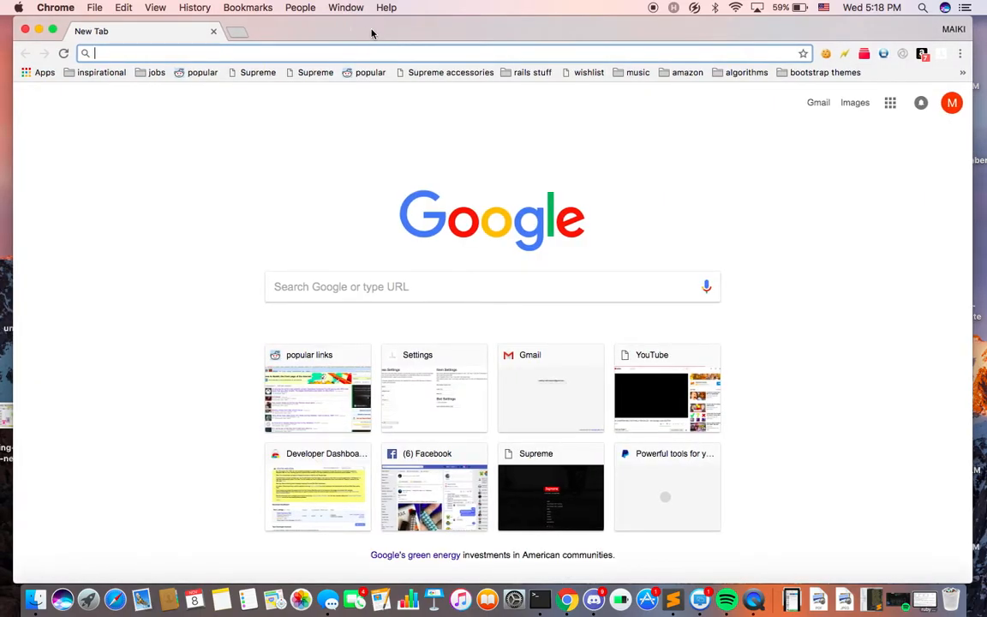
Step: Go to the installed extensions page from the Chrome menu's More Tools
click(959, 53)
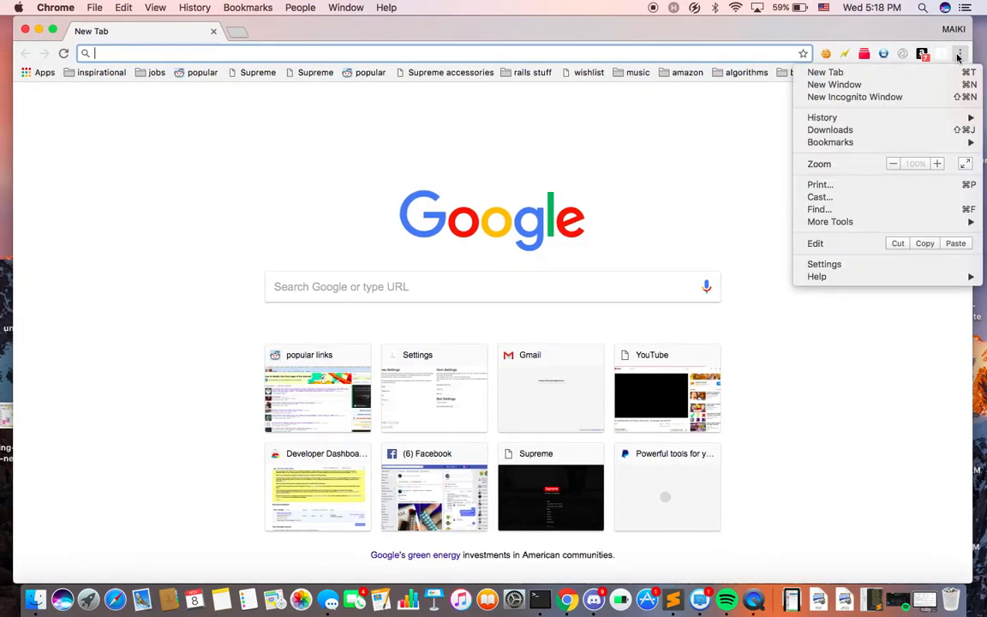
mouse_move(830, 221)
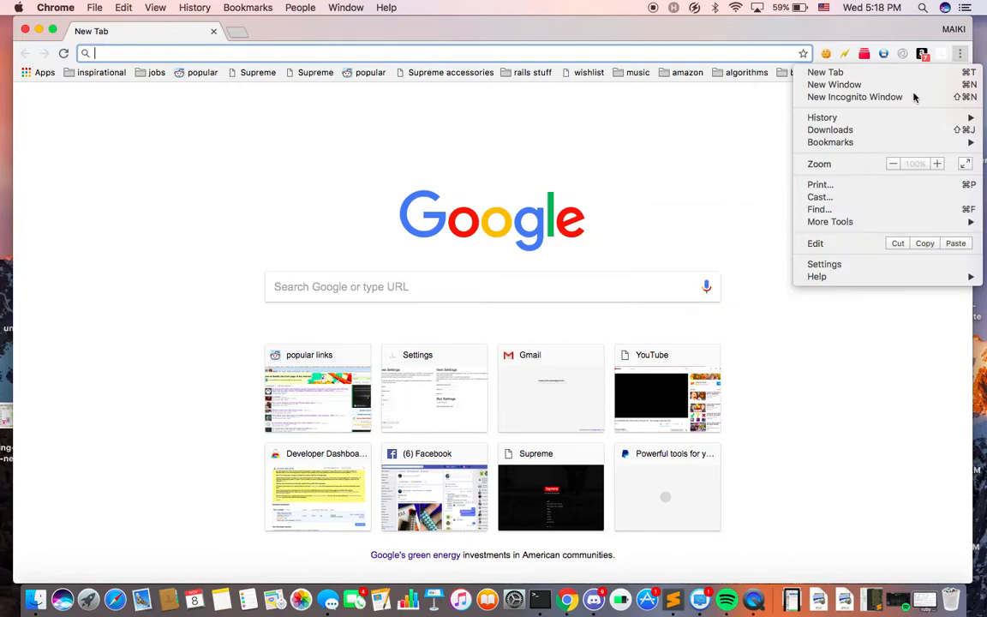
click(959, 53)
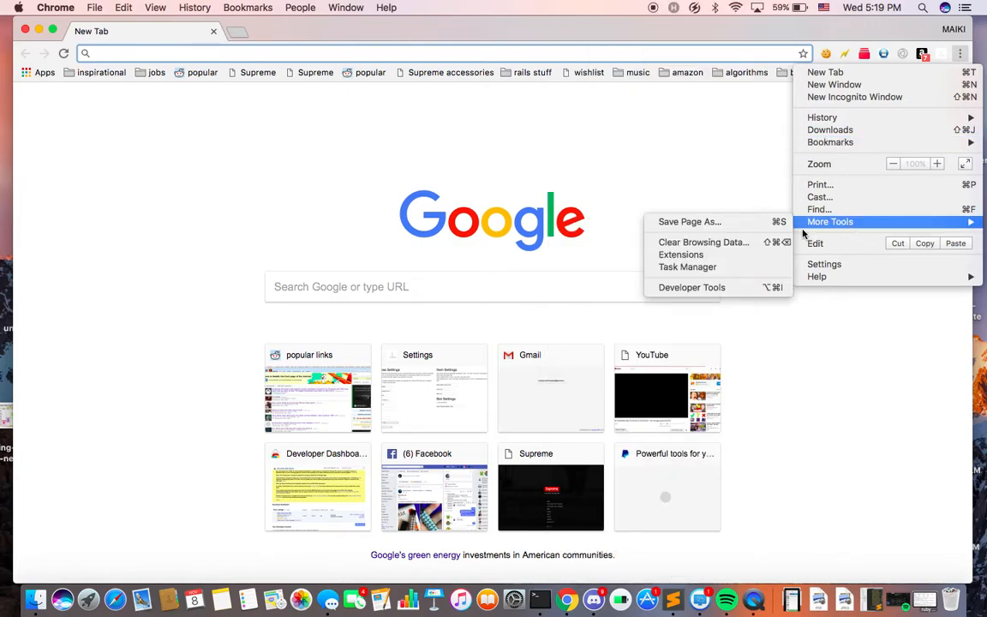
click(680, 253)
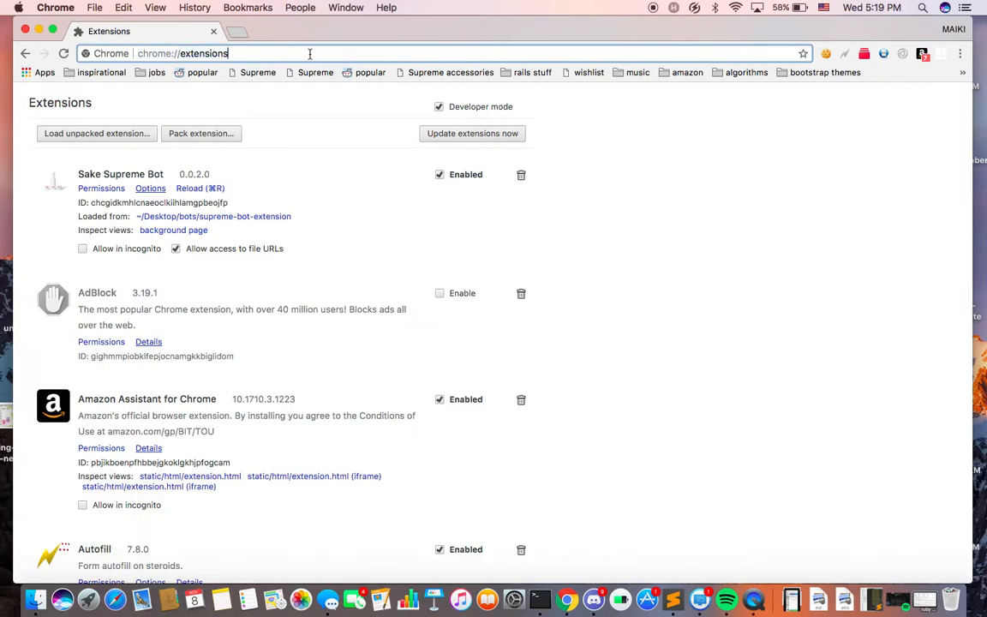
mouse_move(322, 426)
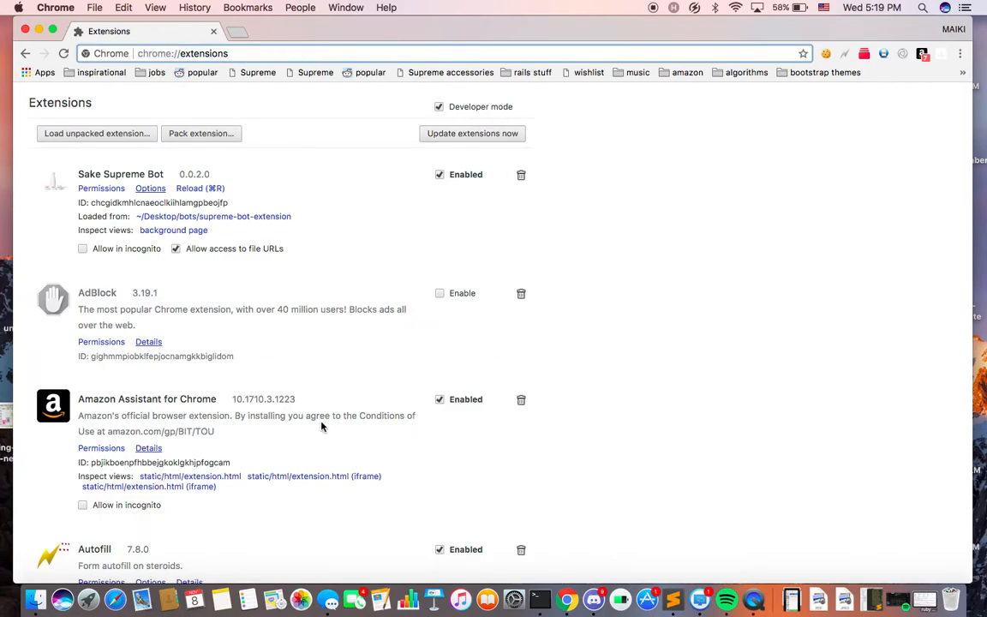
Step: Review the extensions list and switch Developer mode off
scroll(down, 3)
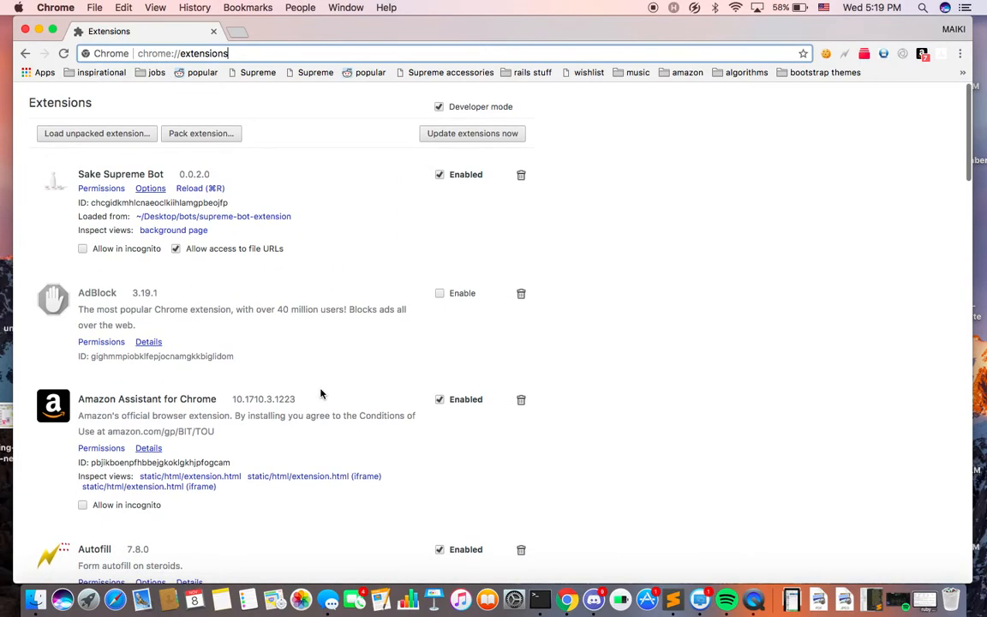
mouse_move(288, 257)
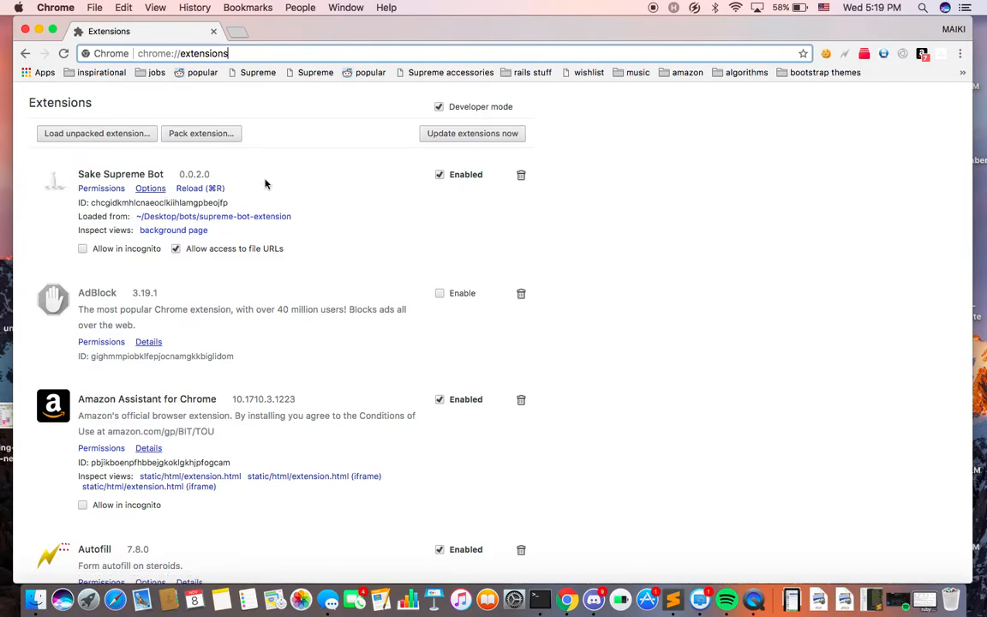
scroll(down, 3)
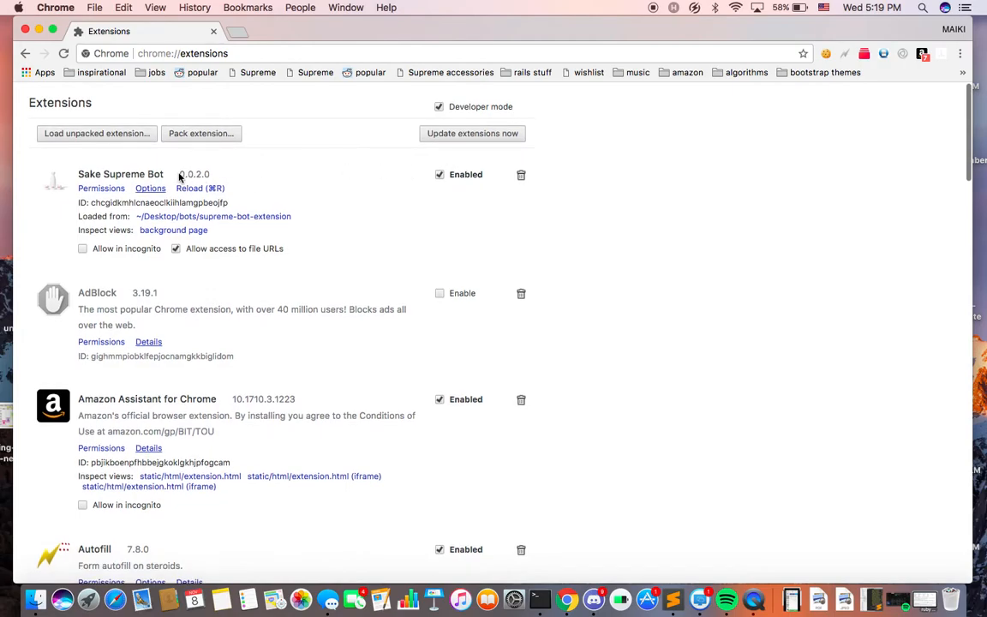
mouse_move(216, 176)
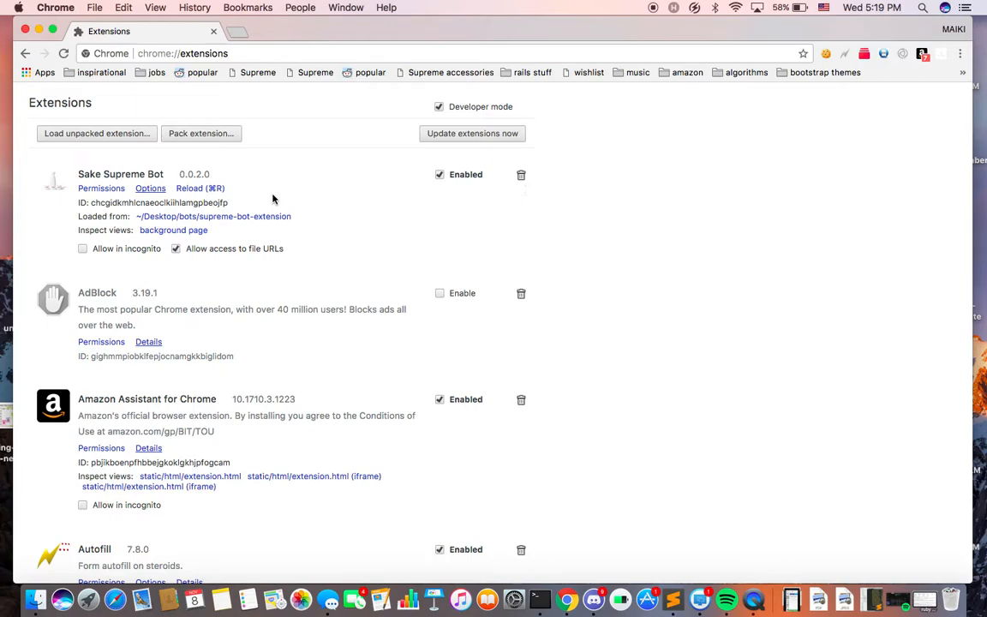
mouse_move(283, 333)
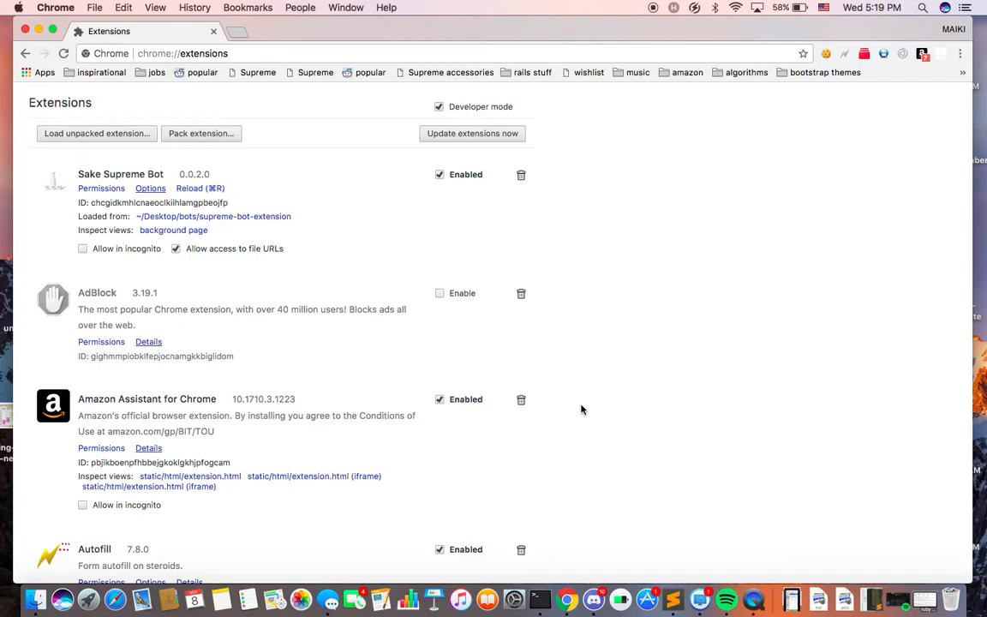
mouse_move(514, 334)
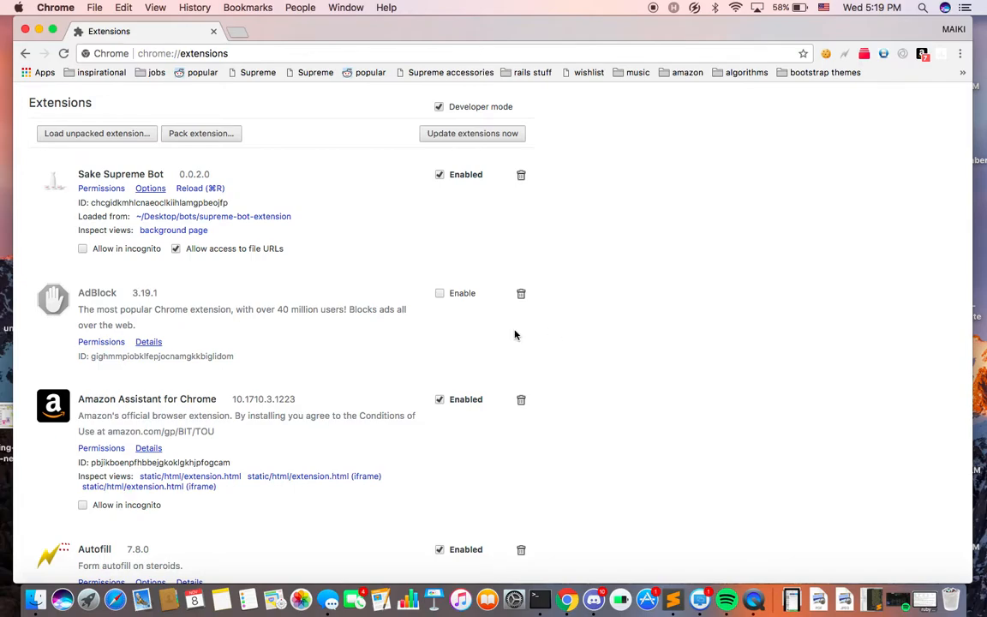
click(439, 107)
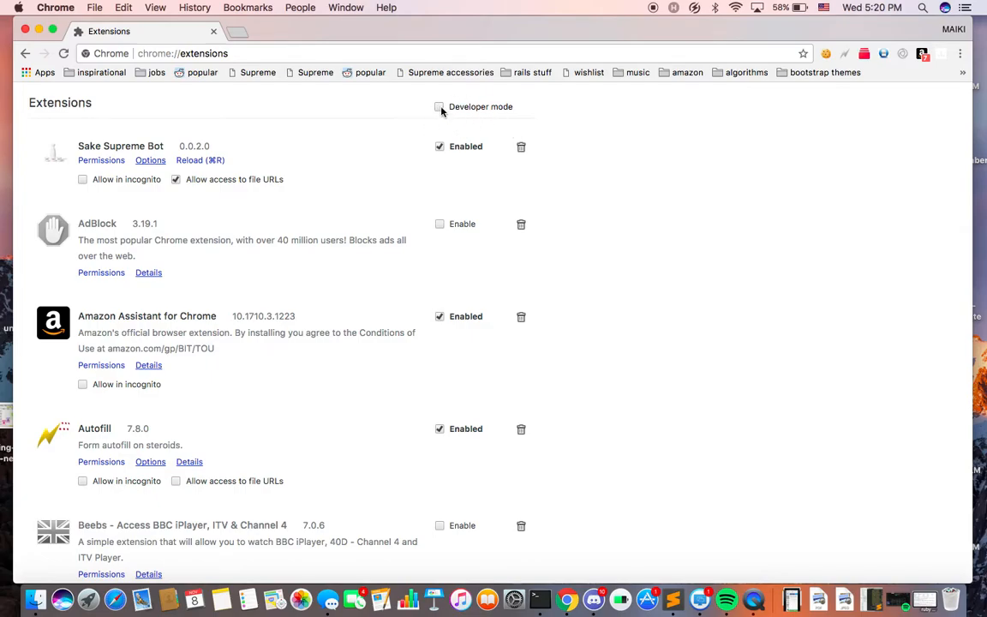
Step: Switch Developer mode back on and run 'Update extensions now'
click(438, 106)
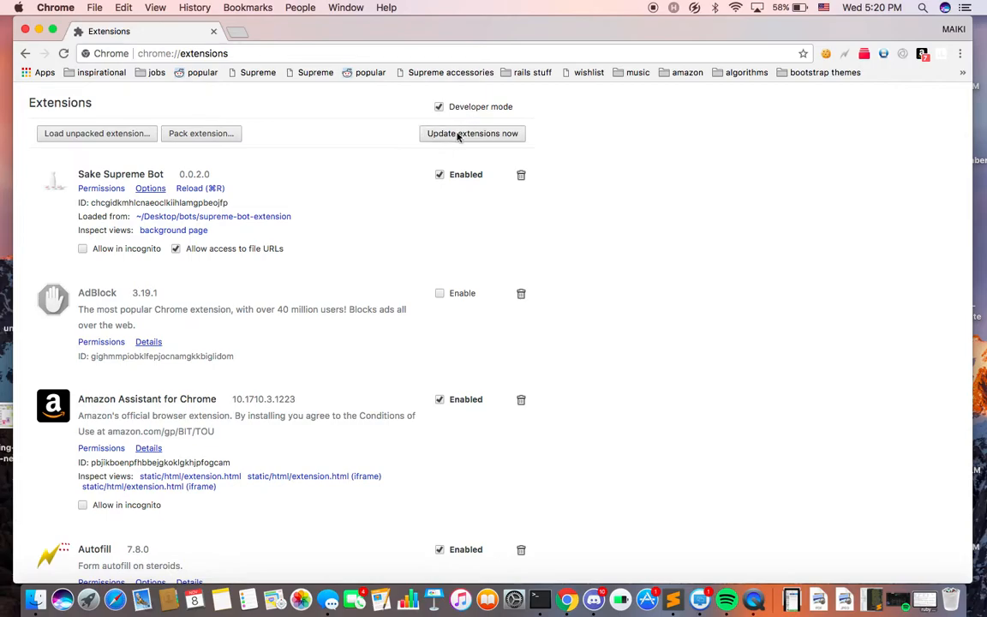
click(473, 134)
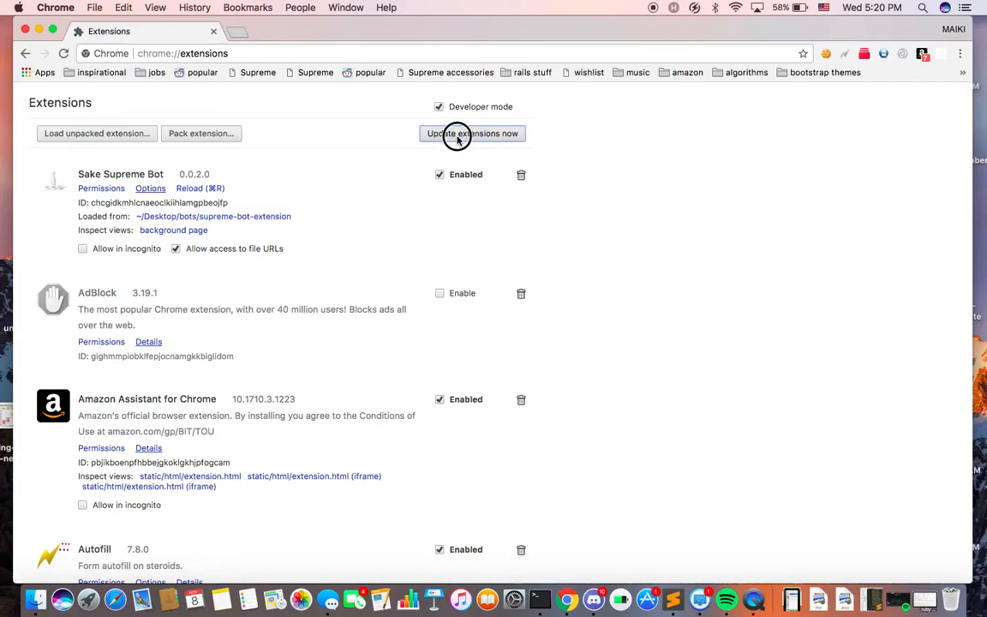
click(473, 134)
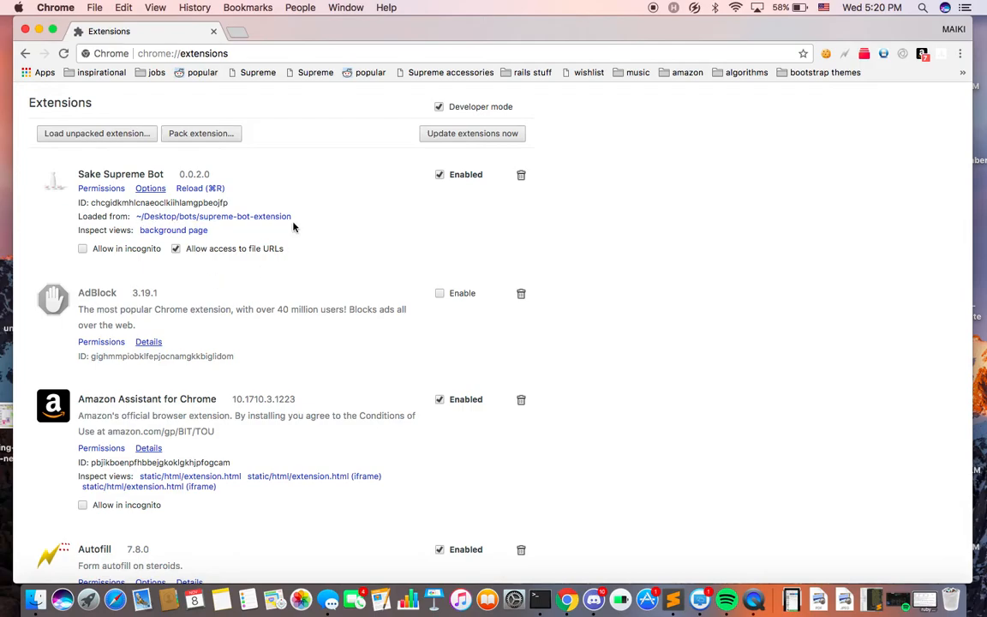
mouse_move(284, 185)
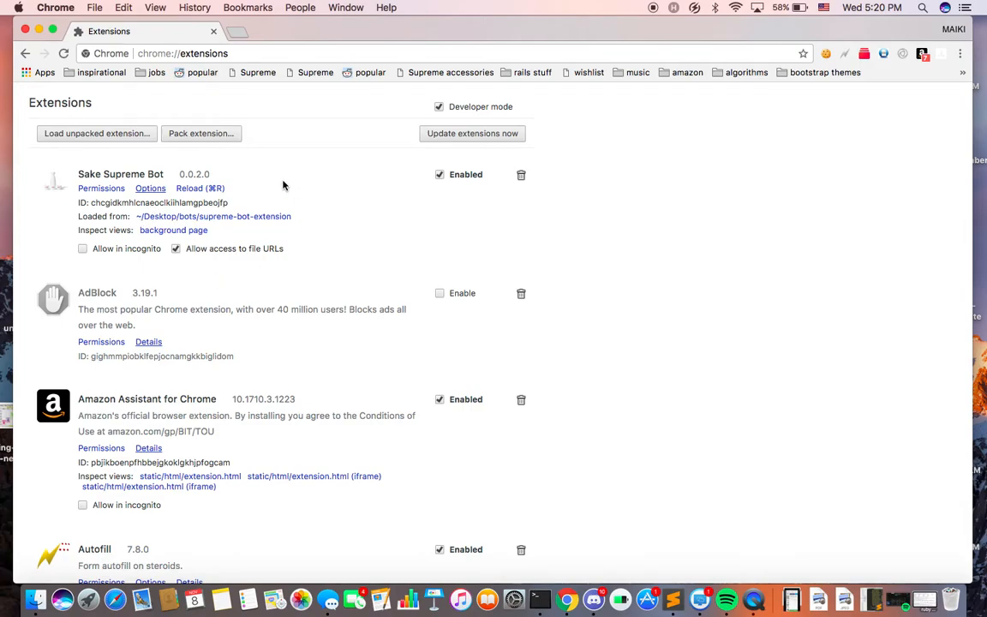
mouse_move(925, 78)
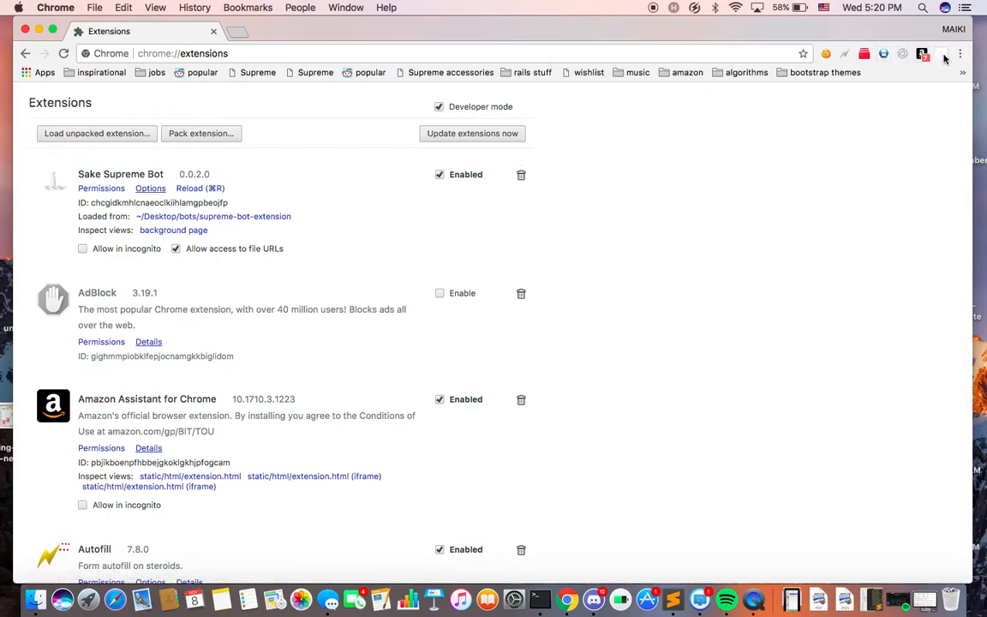
Step: Open Sake Supreme Bot's Options page from the extensions list
right_click(923, 53)
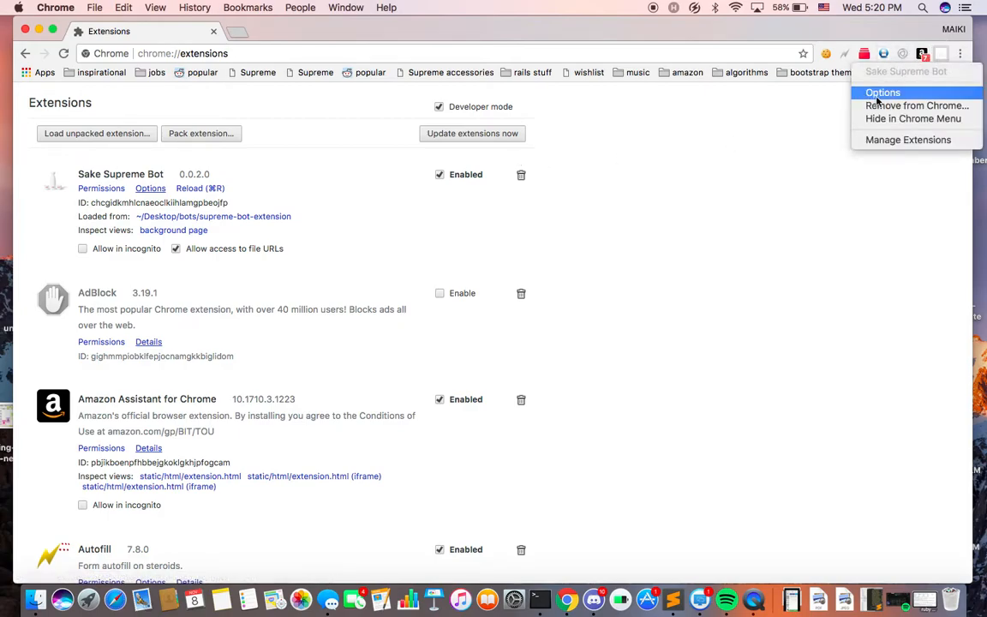
mouse_move(942, 58)
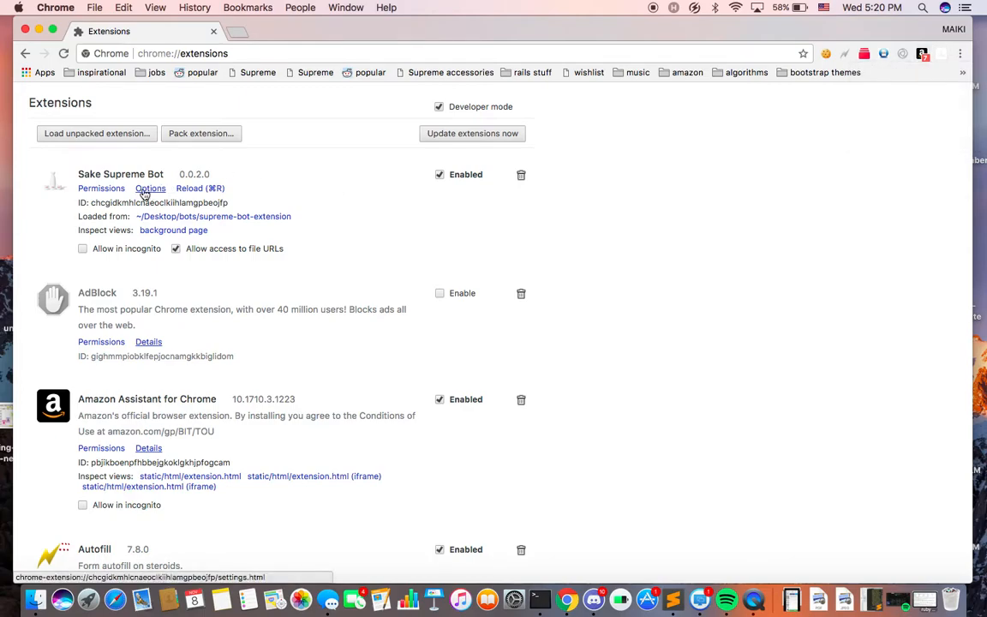
click(151, 187)
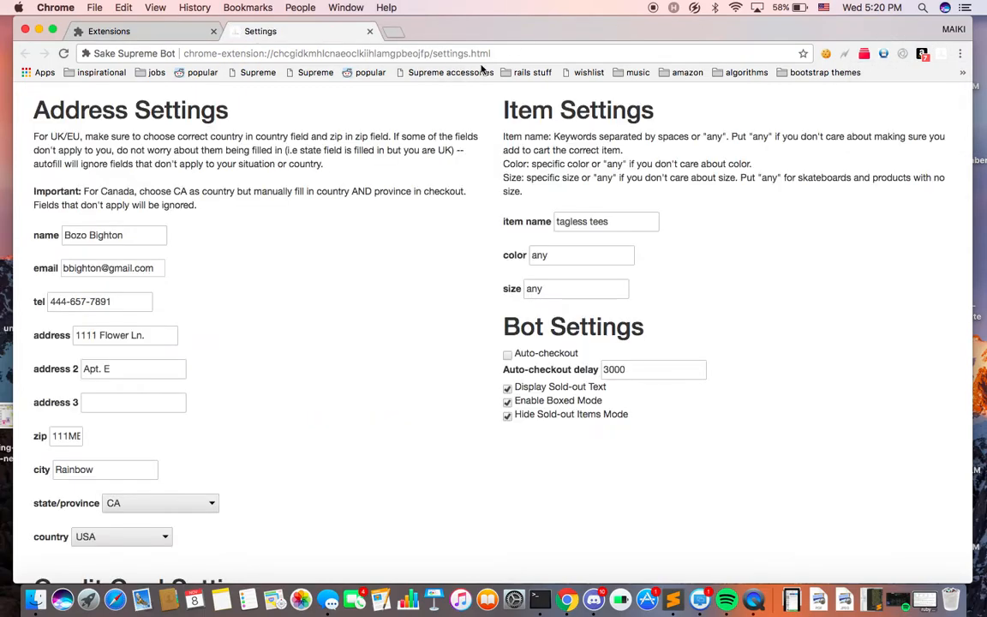
mouse_move(303, 252)
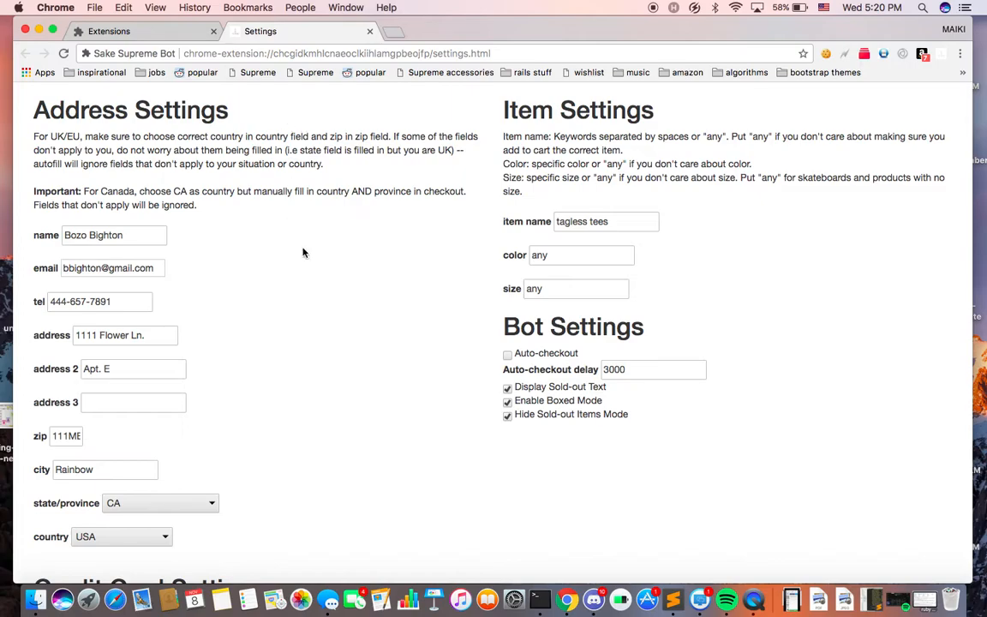
Step: Uncheck 'Hide Sold-out Items Mode' while leaving 'Enable Boxed Mode' checked
scroll(down, 3)
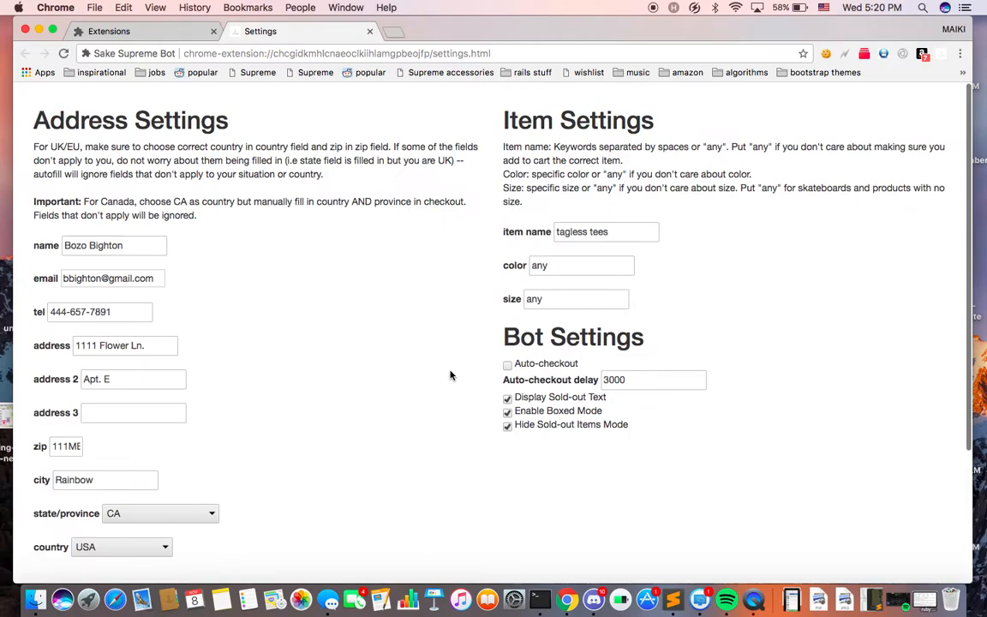
scroll(down, 3)
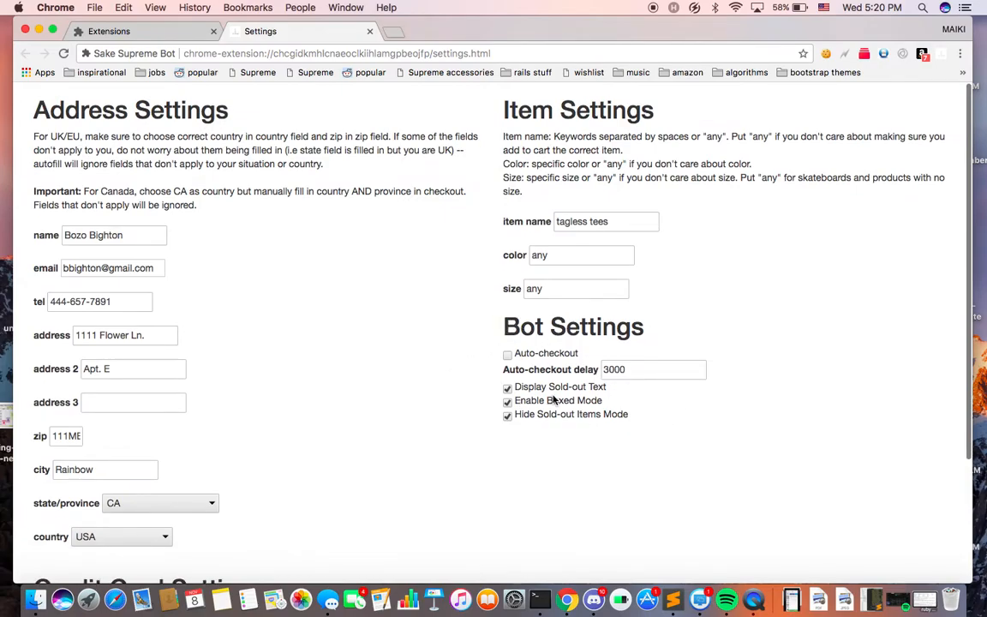
mouse_move(541, 403)
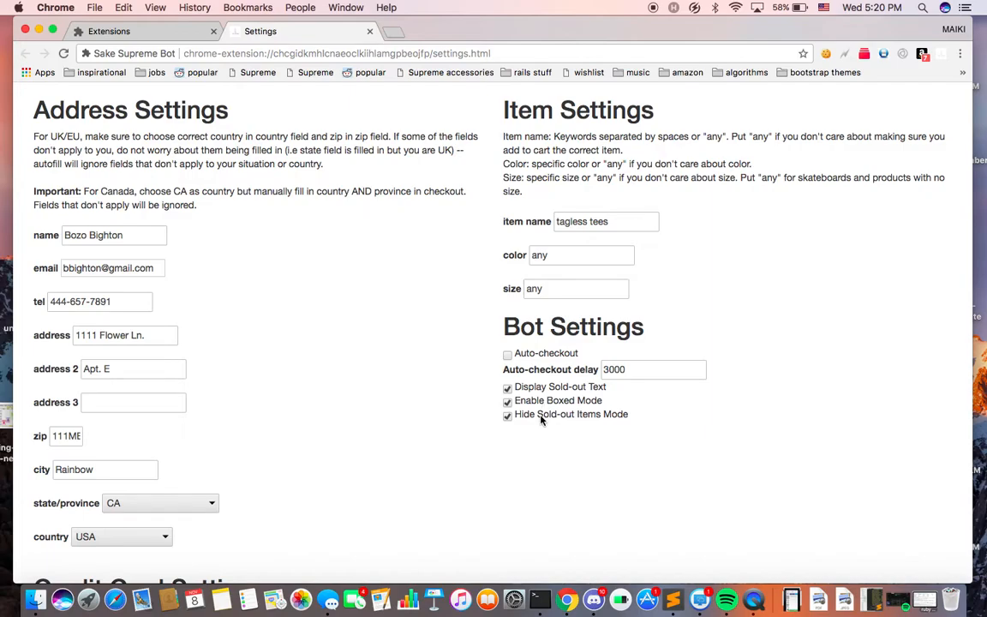
scroll(down, 3)
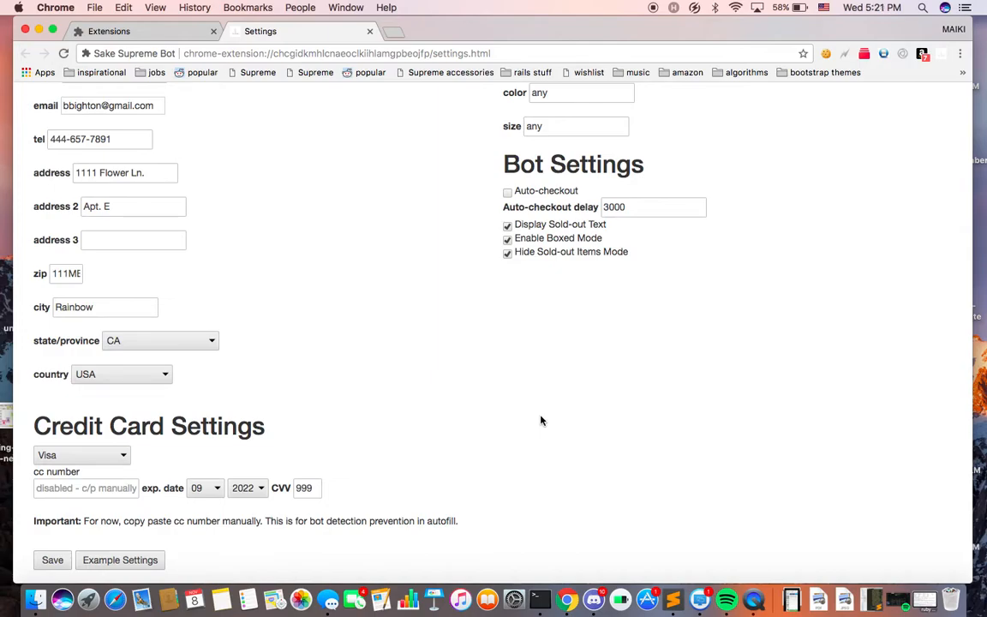
scroll(up, 3)
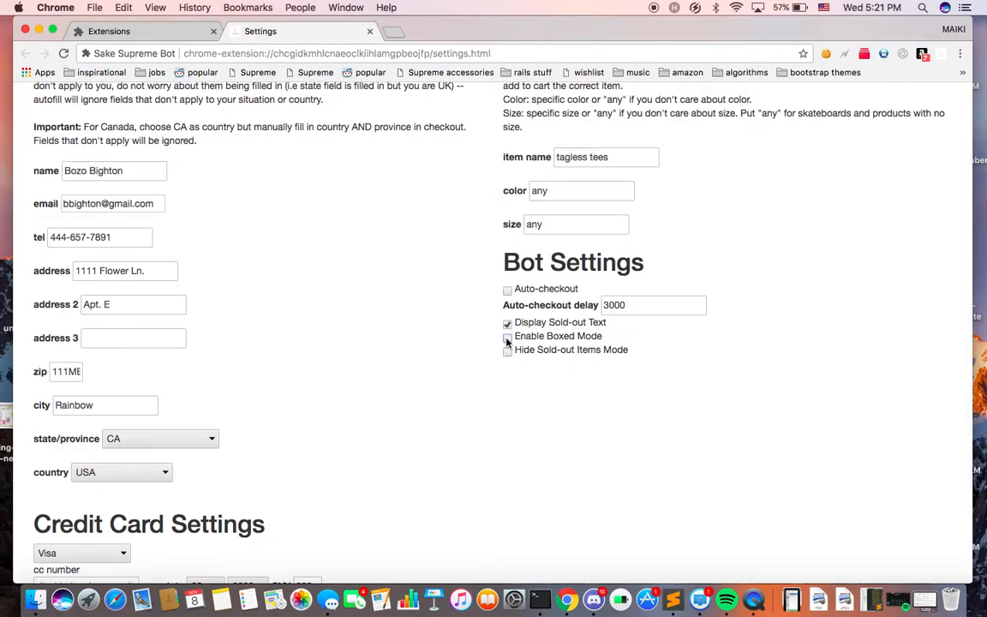
click(507, 336)
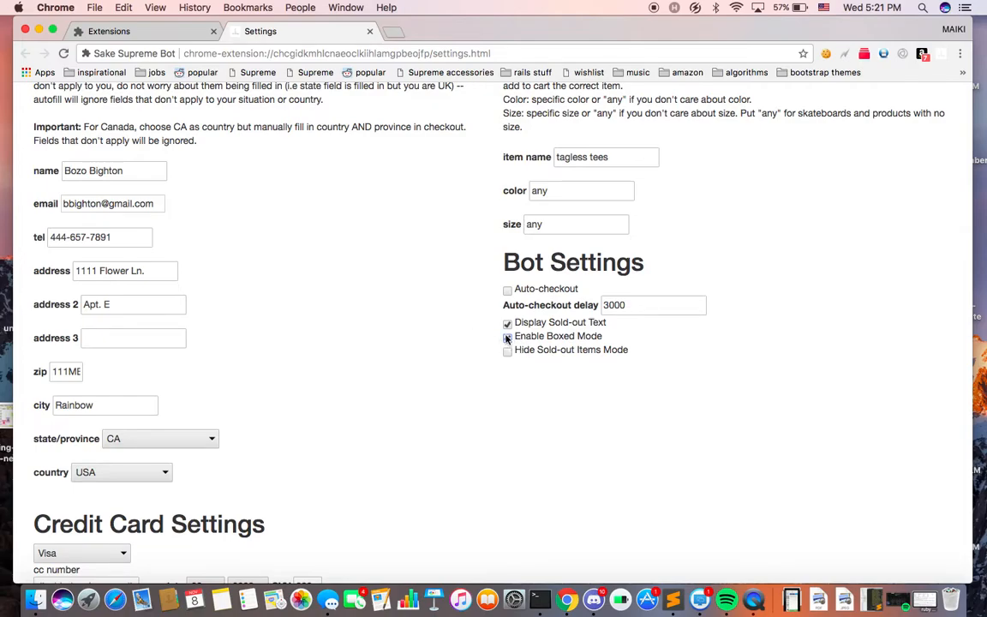
click(508, 336)
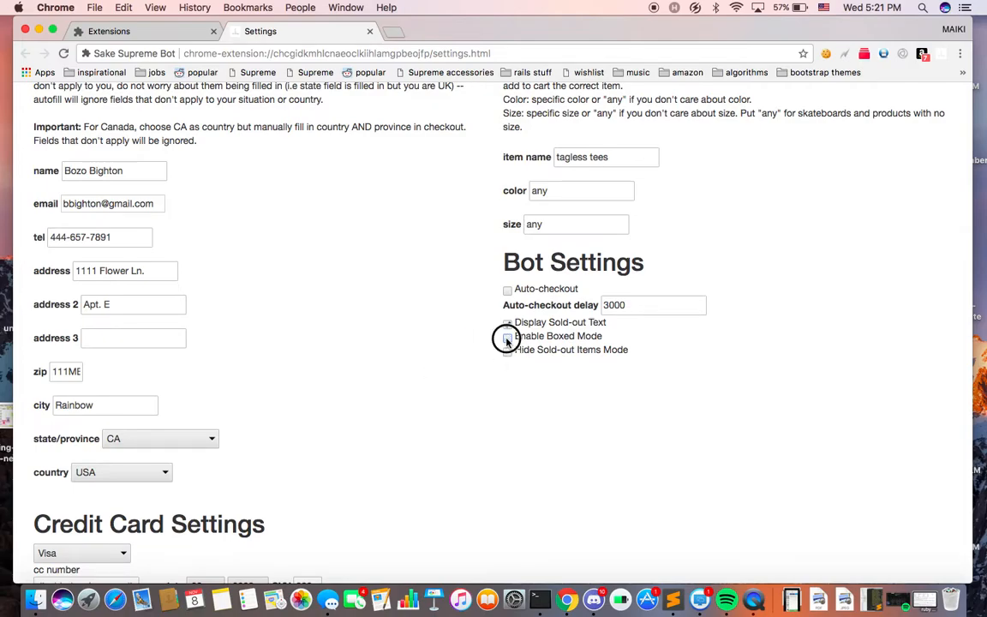
click(507, 336)
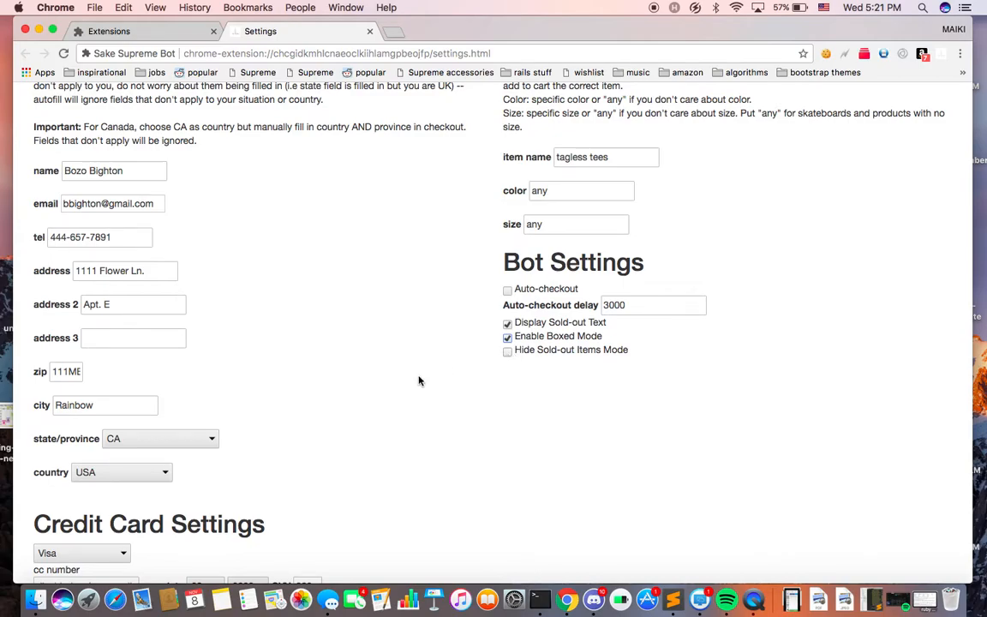
Step: Uncheck 'Display Sold-out Text' in the bot settings
scroll(down, 3)
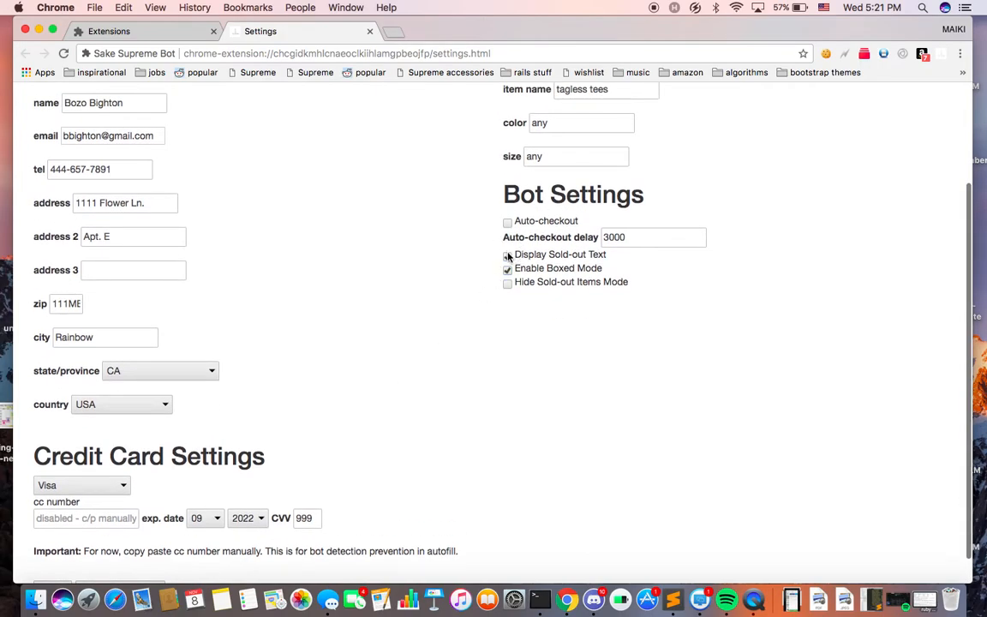
click(507, 254)
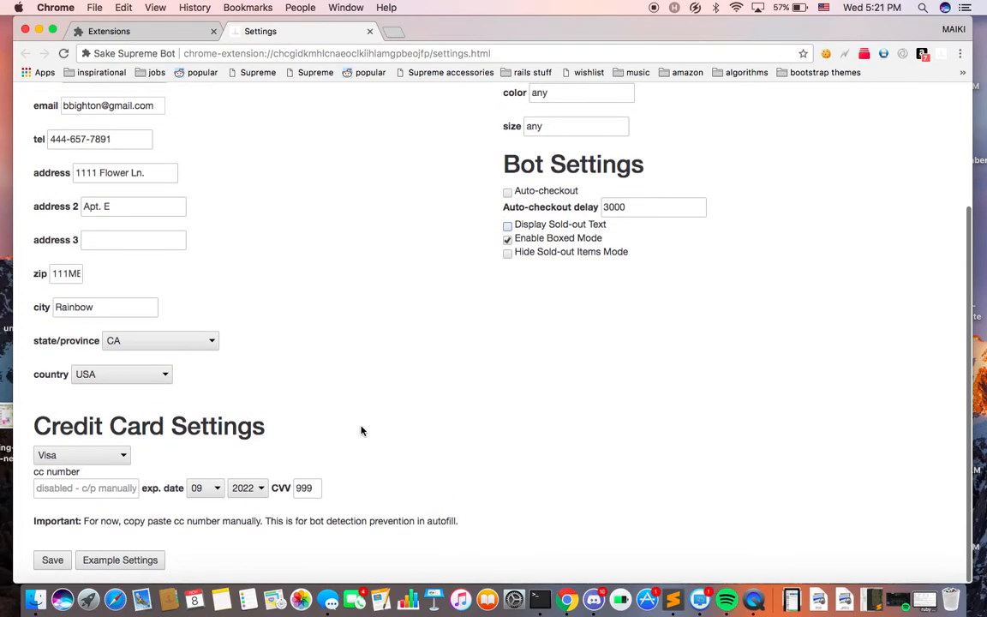
mouse_move(226, 482)
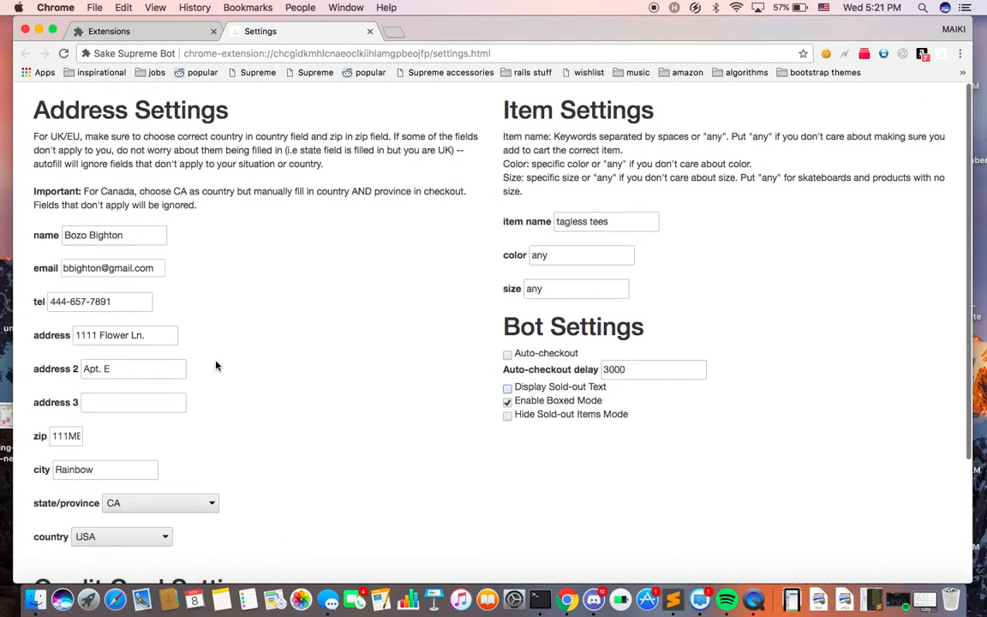
scroll(down, 3)
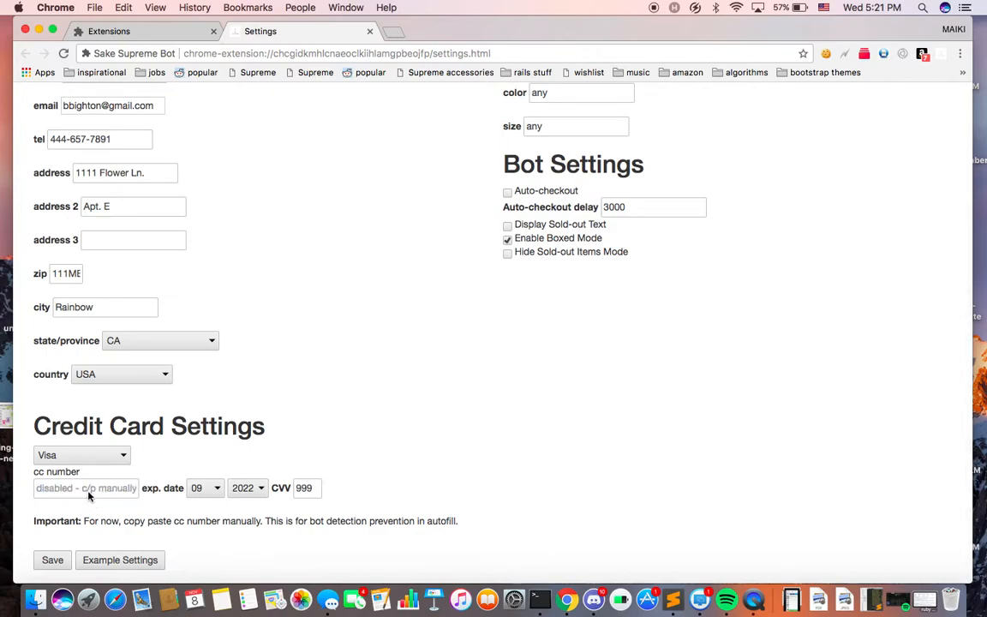
mouse_move(297, 576)
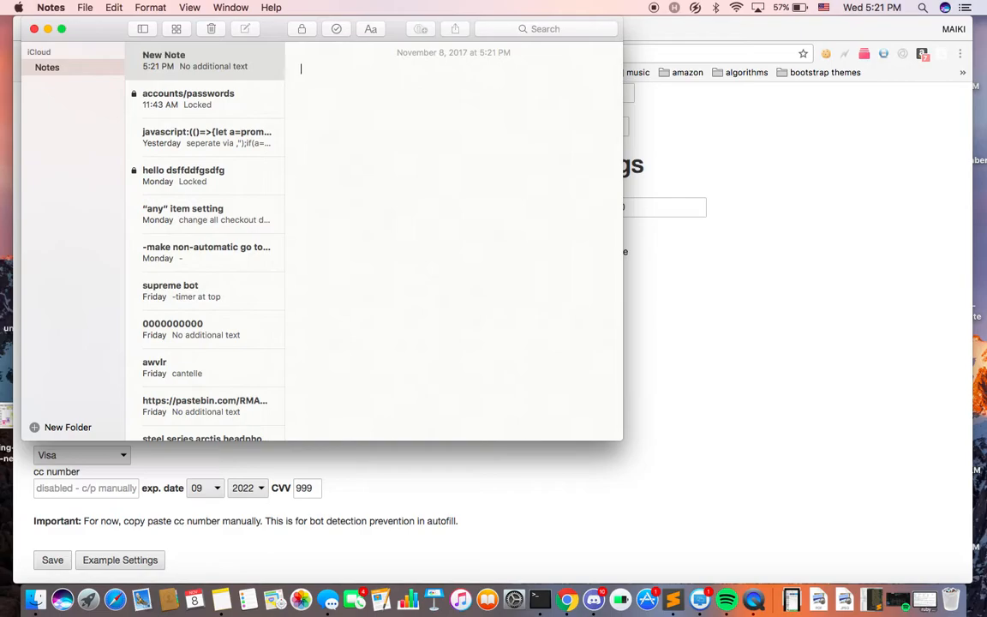
text(12345678)
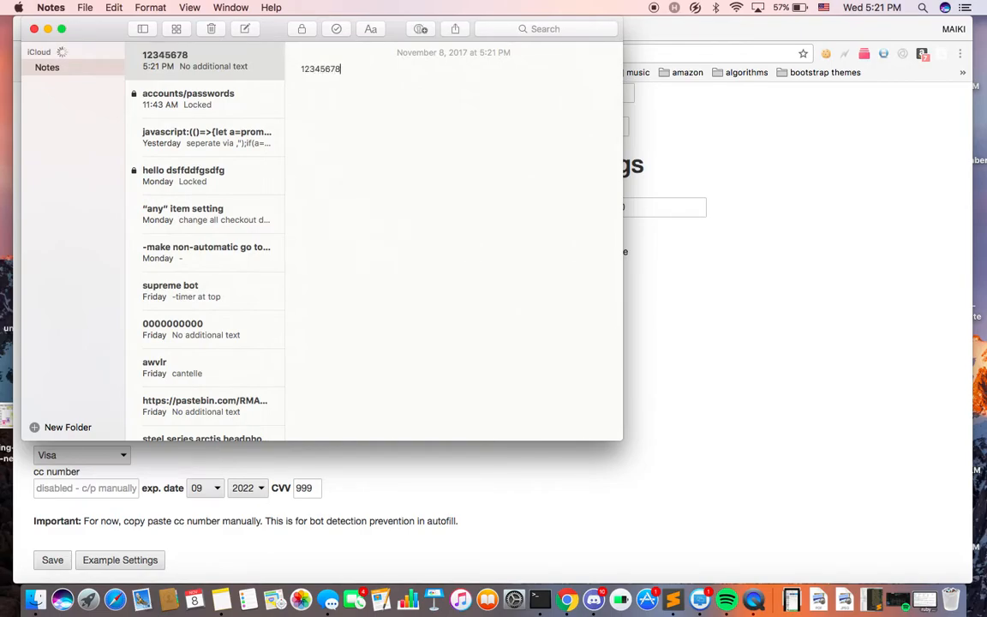
text(1234)
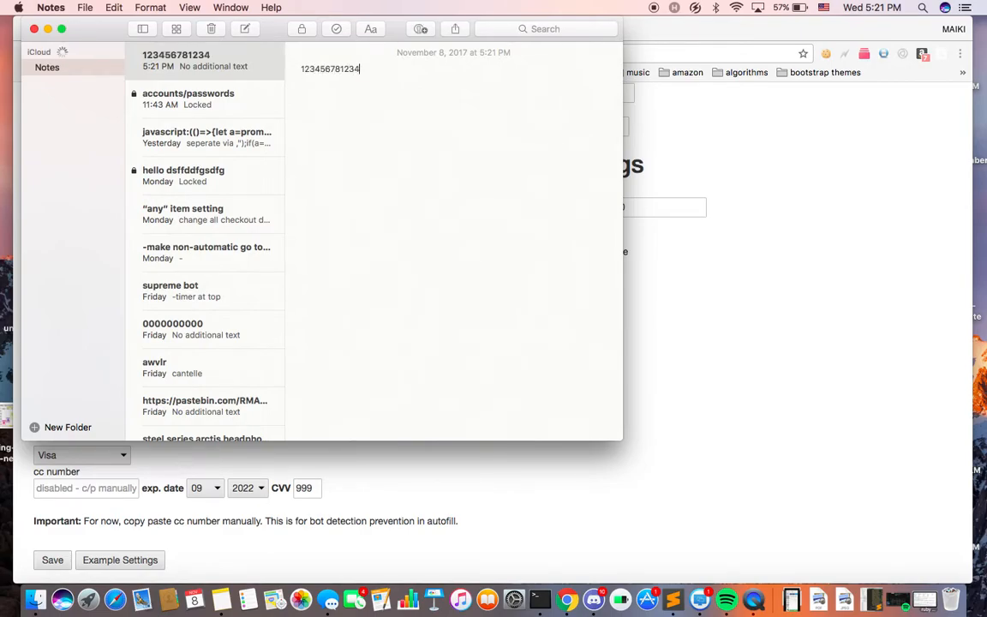
text(5678)
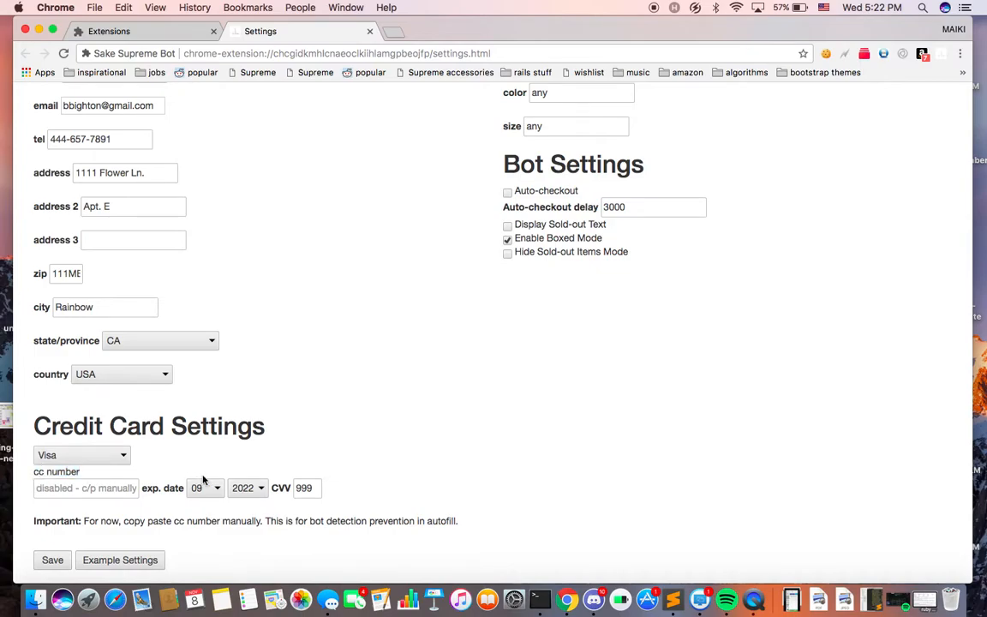
mouse_move(408, 466)
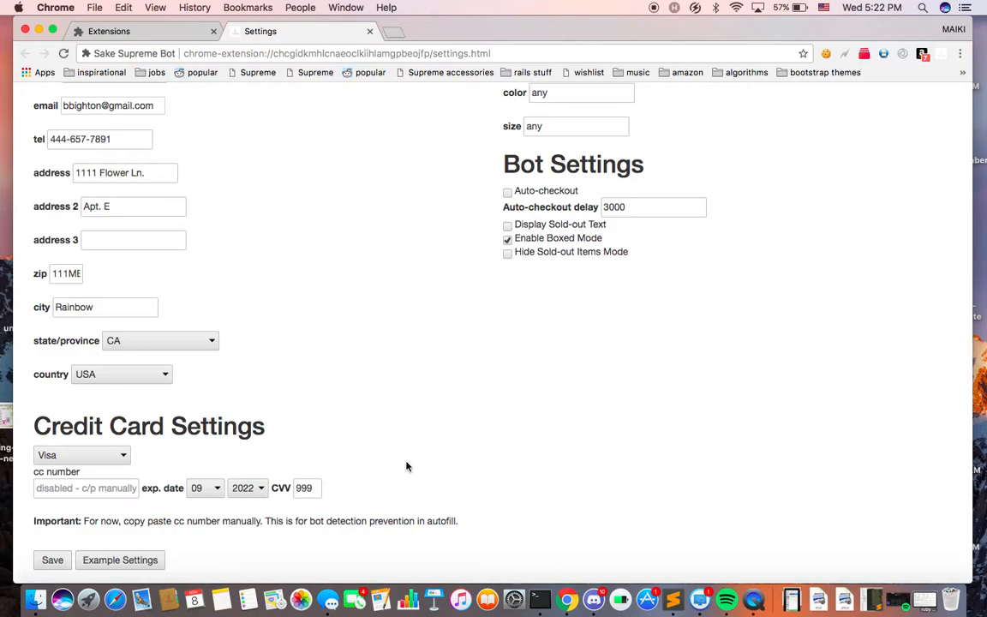
mouse_move(343, 466)
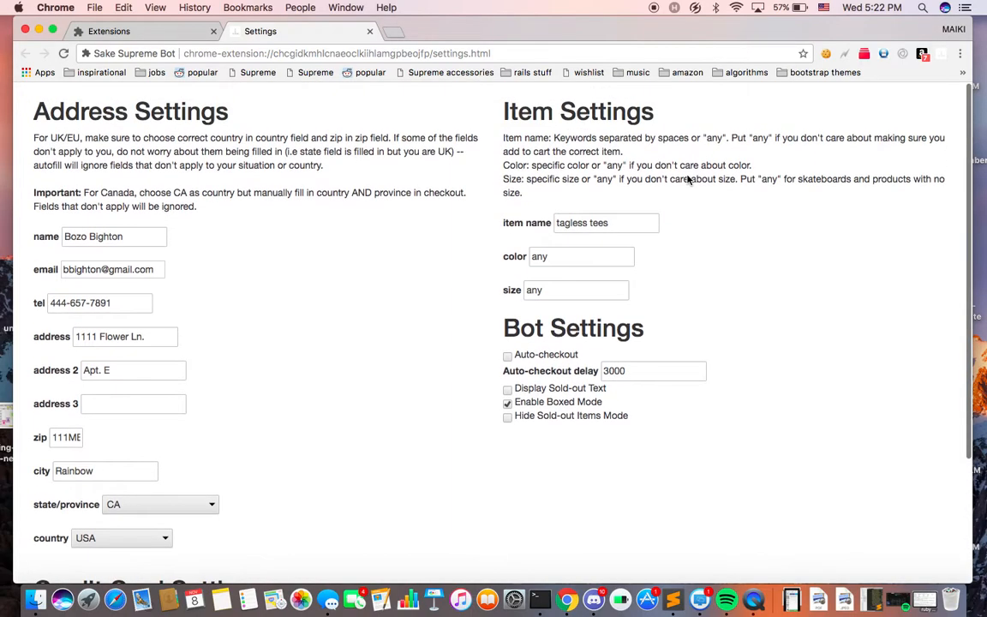
scroll(down, 3)
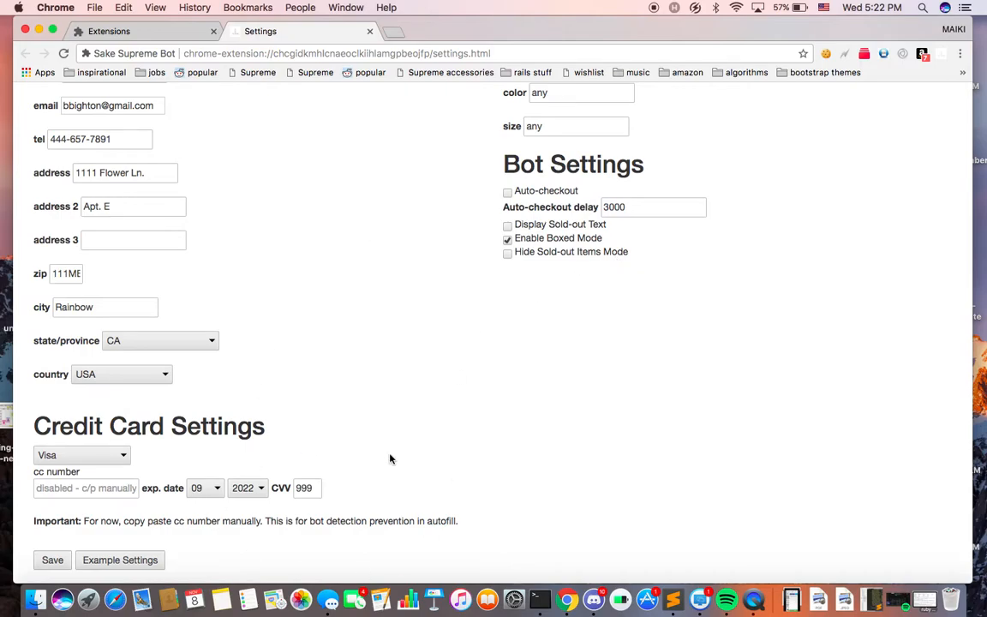
scroll(up, 3)
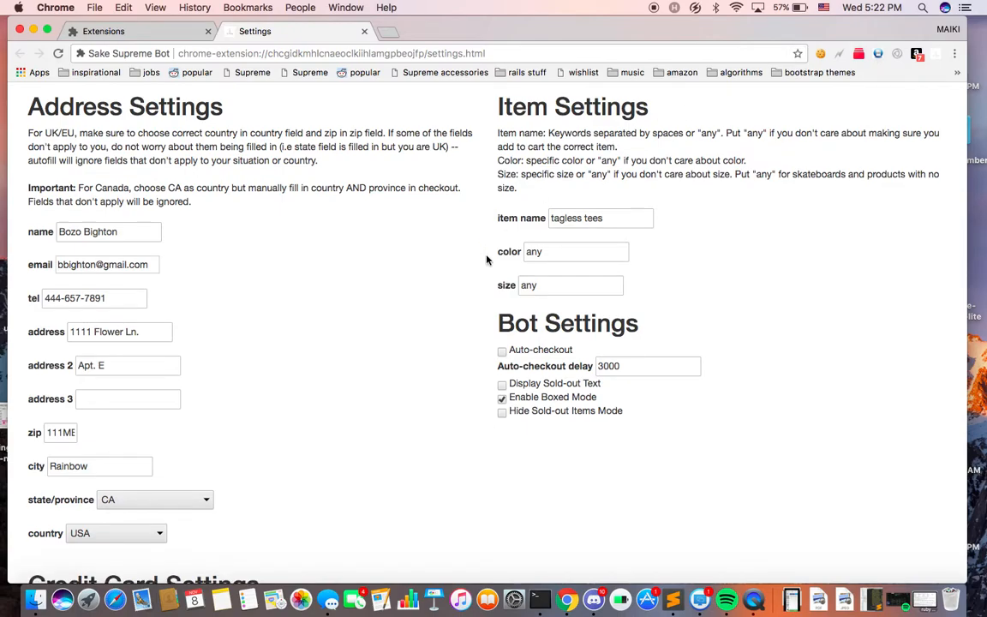
scroll(down, 3)
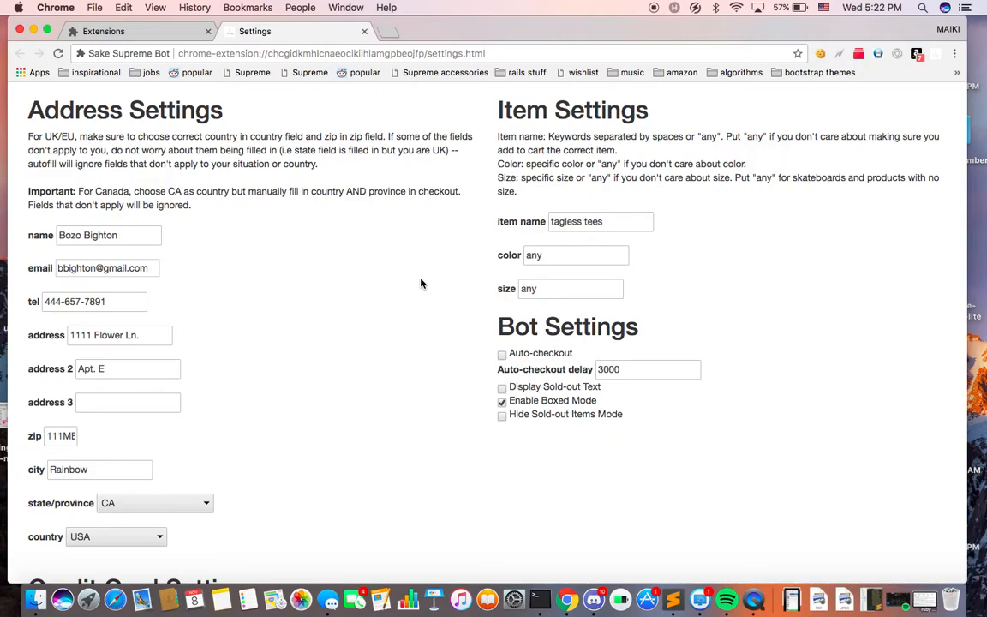
scroll(down, 3)
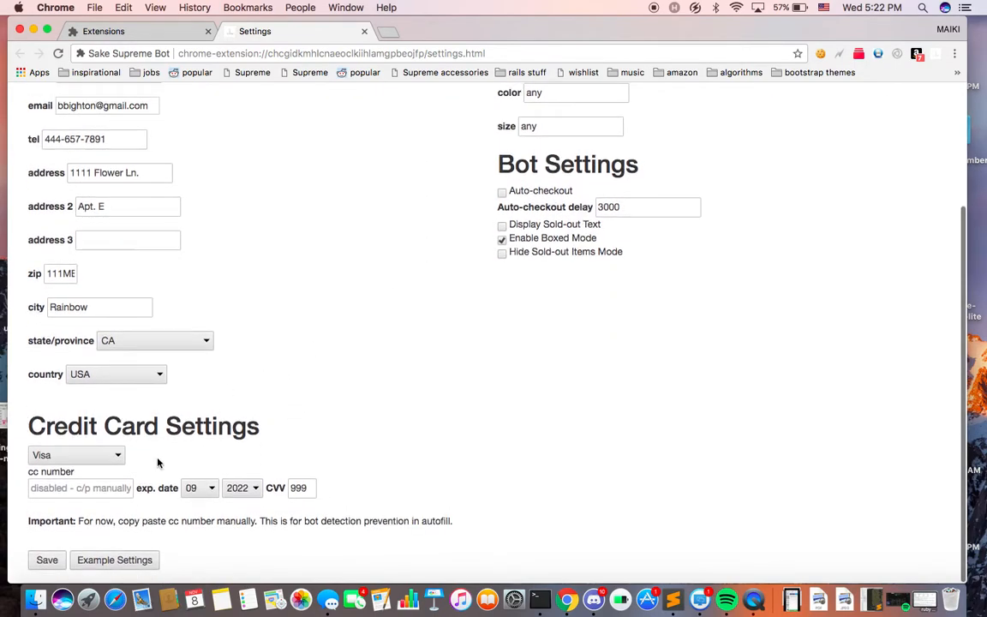
mouse_move(171, 440)
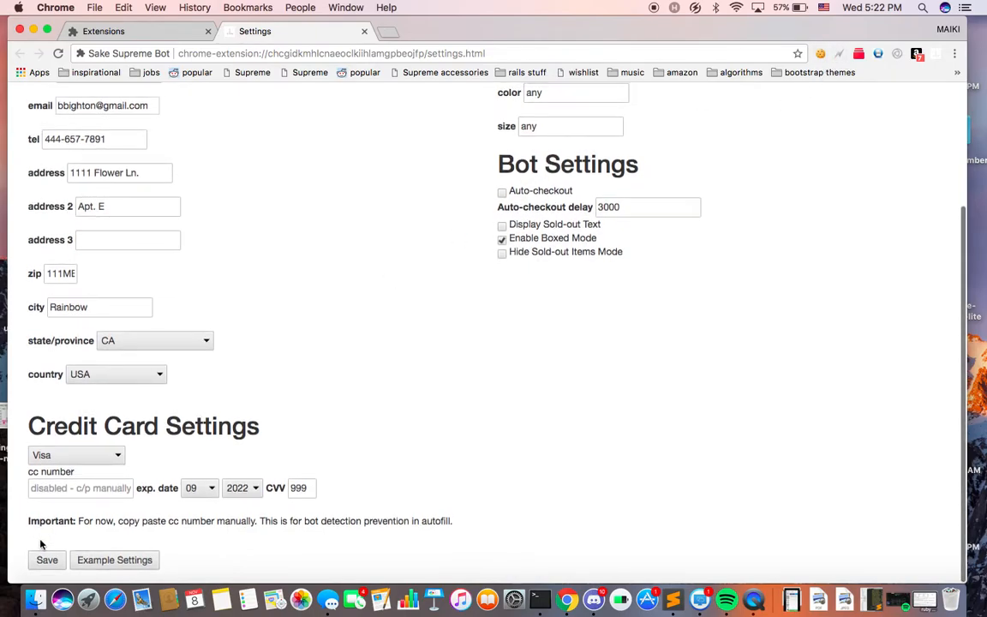
mouse_move(312, 510)
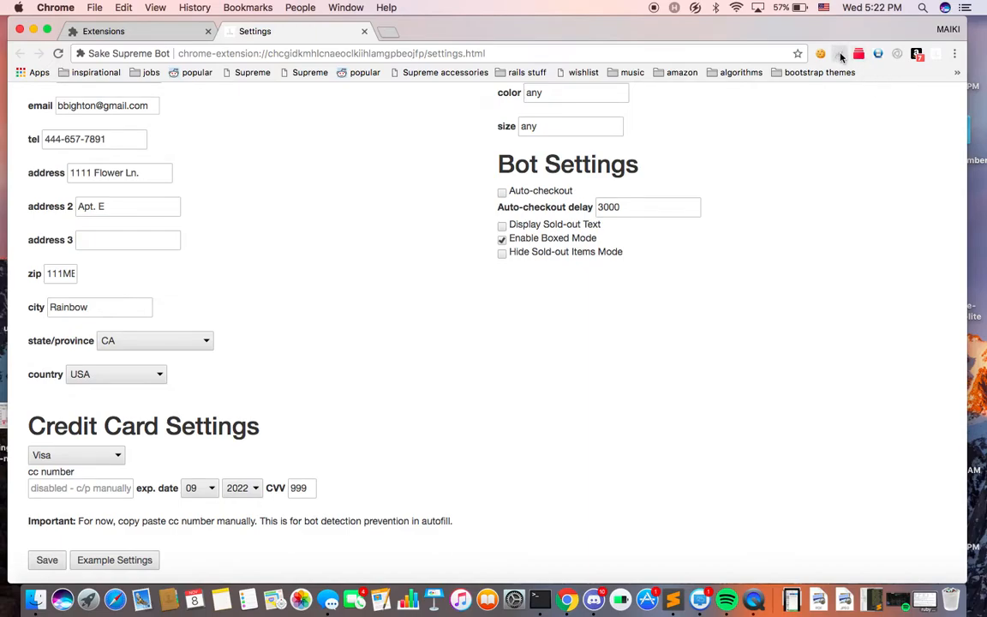
right_click(839, 53)
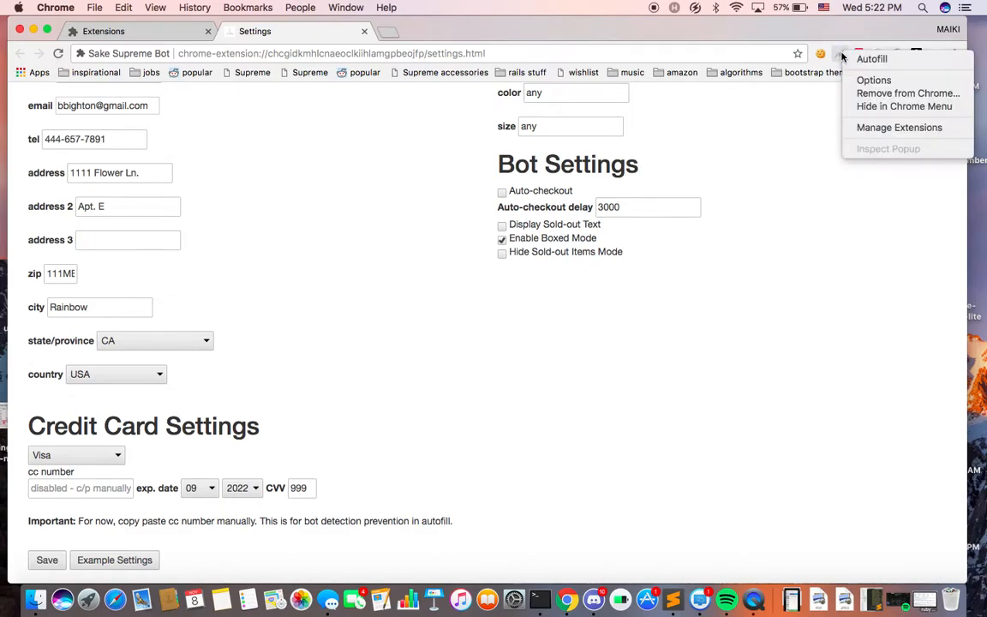
mouse_move(908, 93)
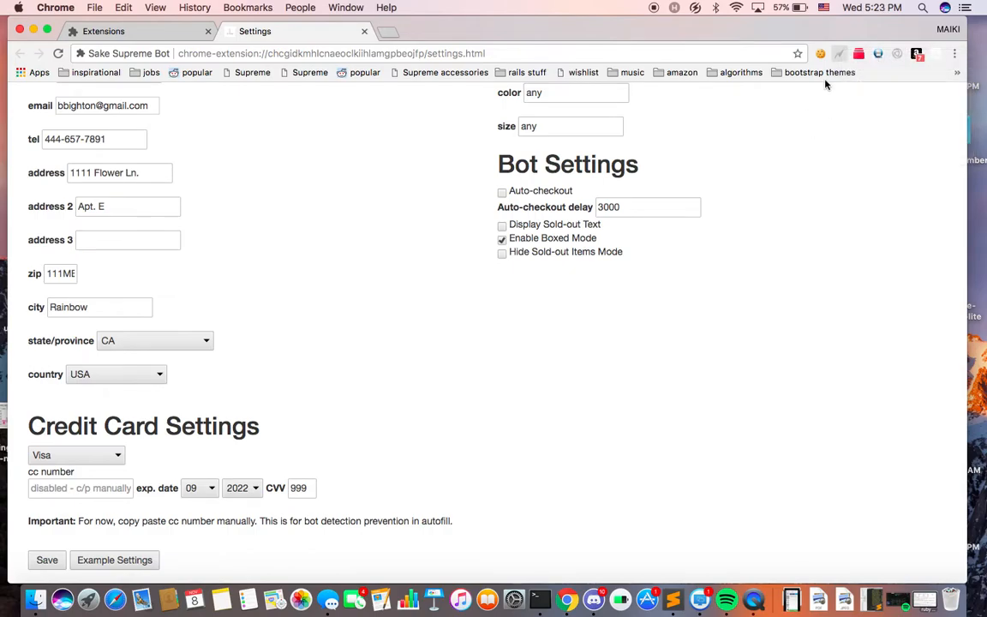
right_click(918, 53)
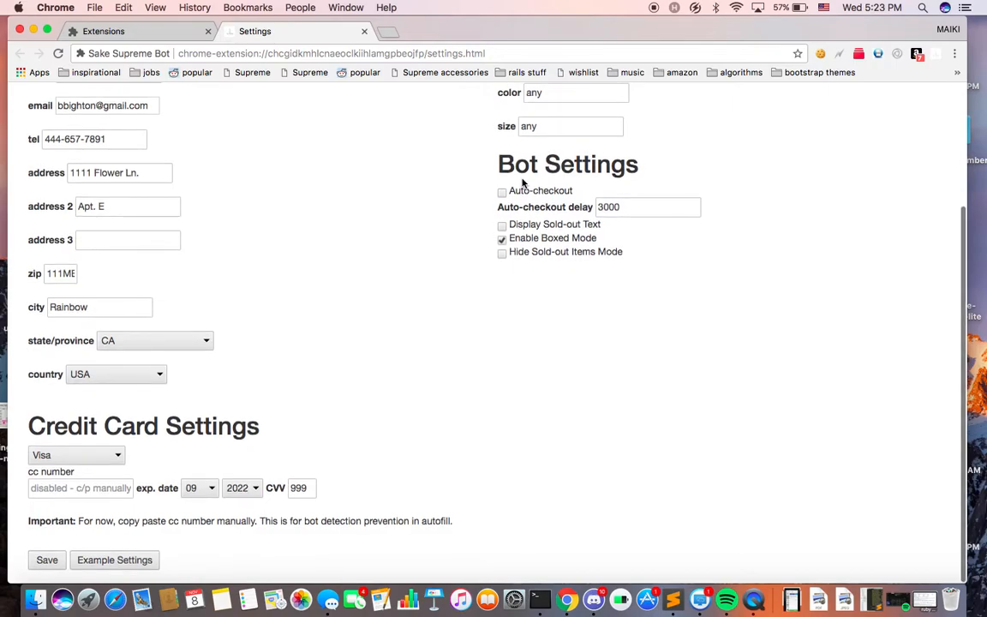
mouse_move(358, 264)
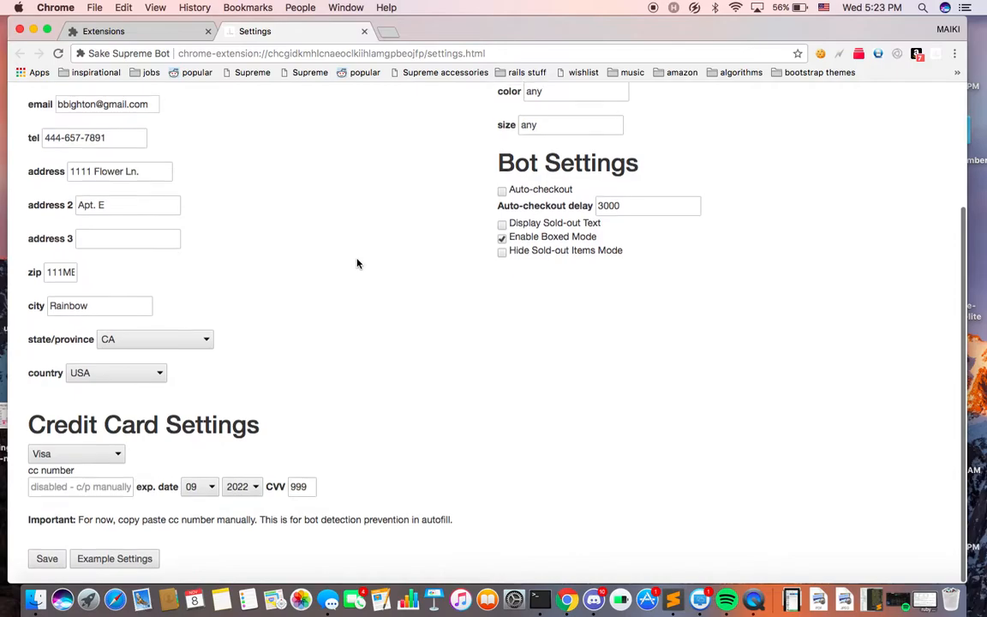
click(46, 558)
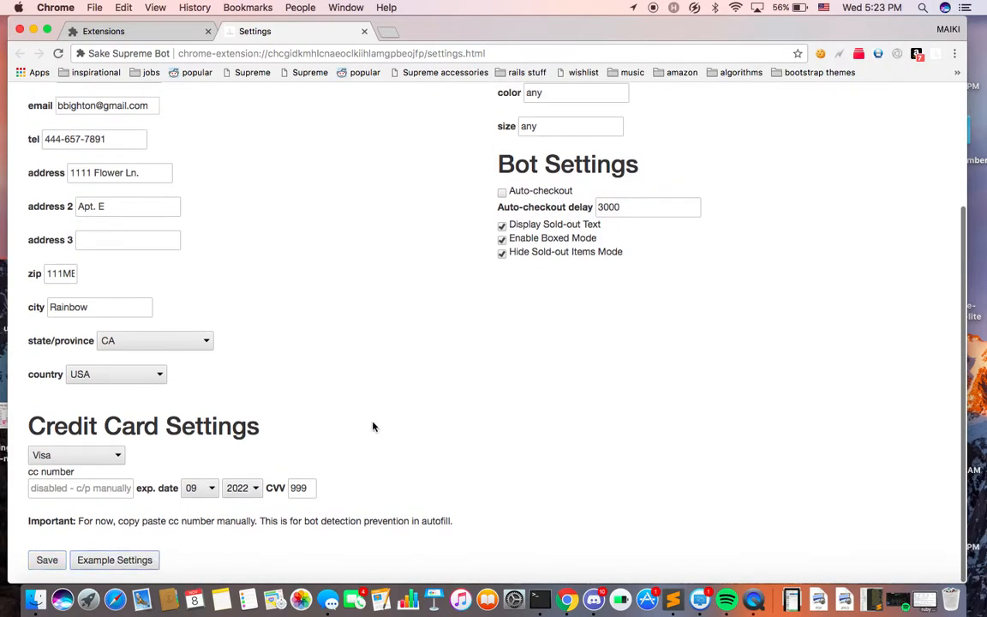
scroll(up, 3)
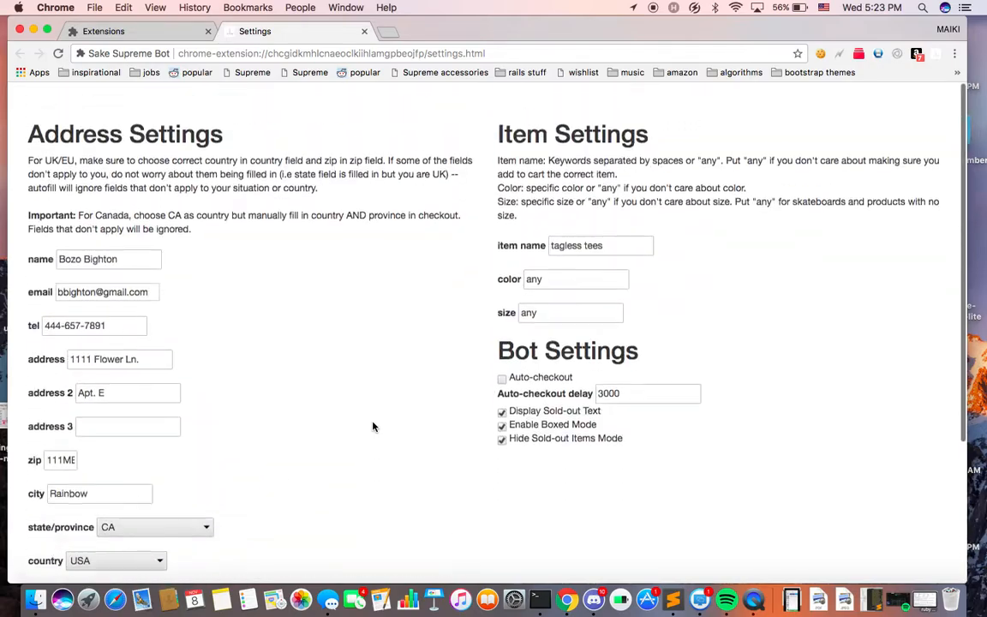
scroll(down, 3)
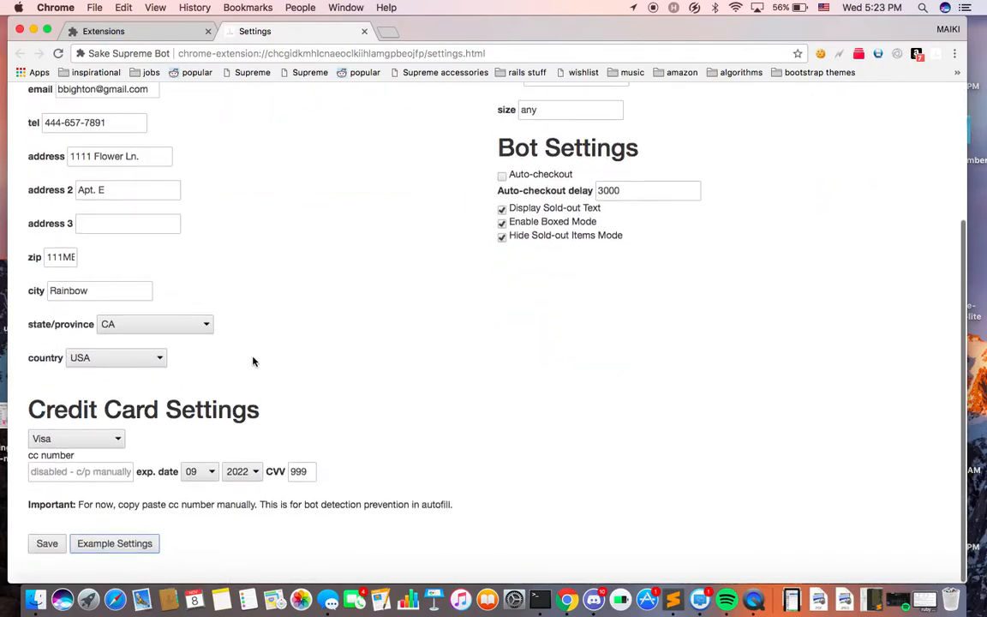
scroll(up, 3)
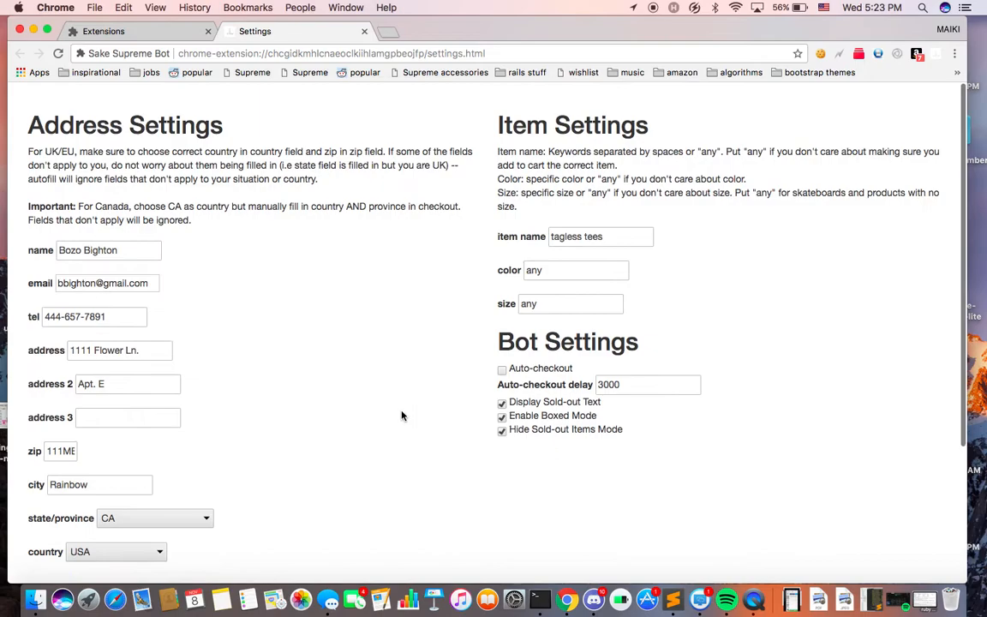
scroll(down, 3)
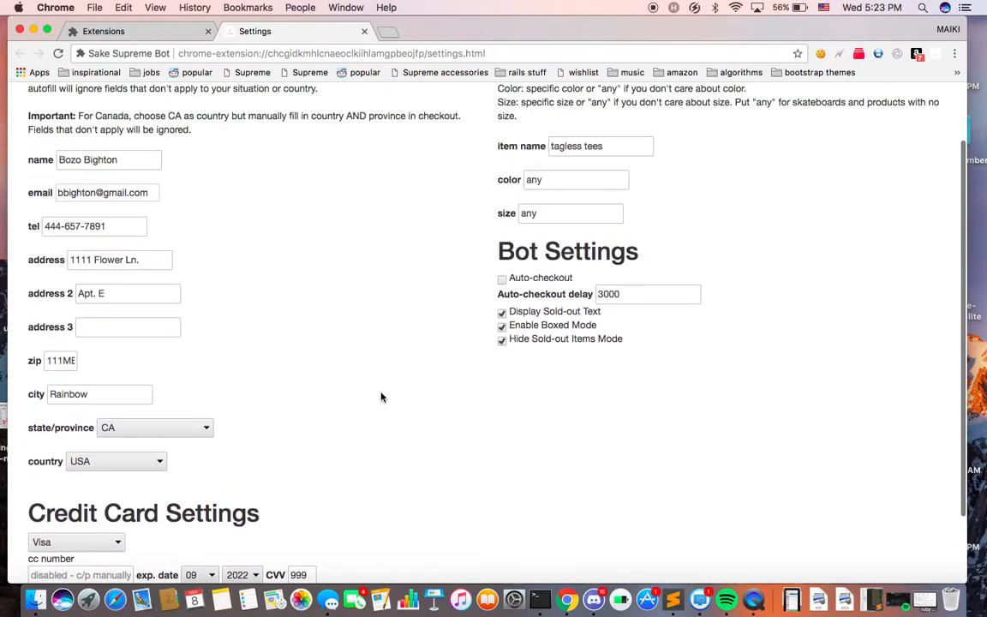
scroll(down, 3)
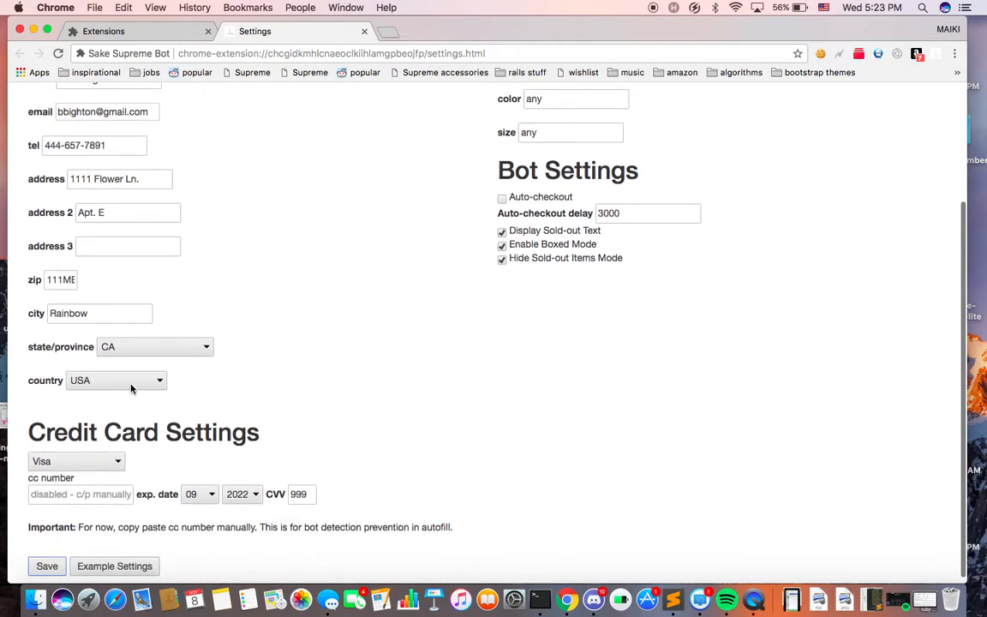
Step: Choose Canada as the shipping country and keep CA as the state/province
click(116, 380)
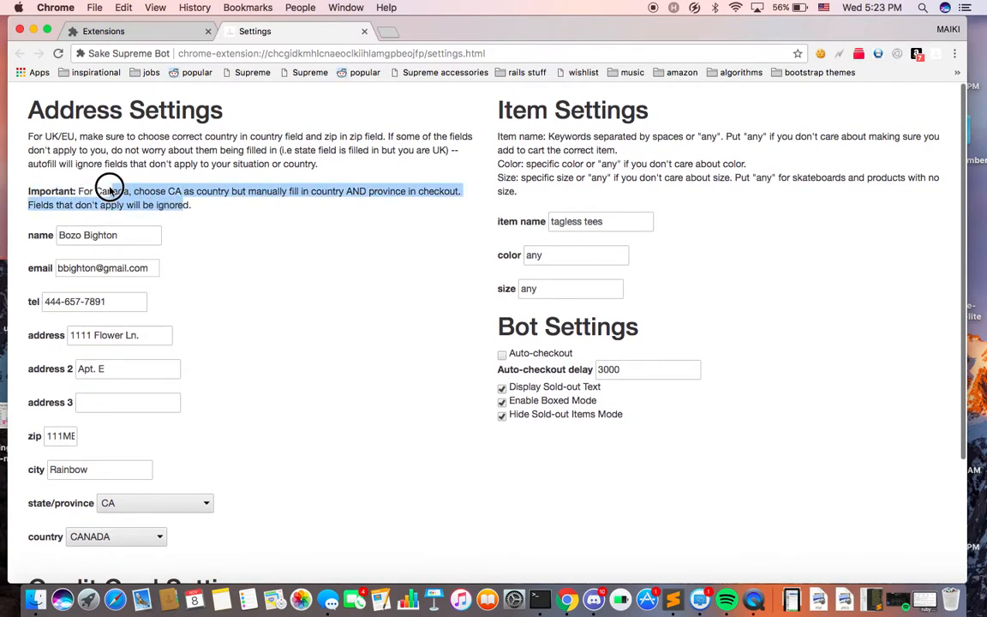
scroll(down, 3)
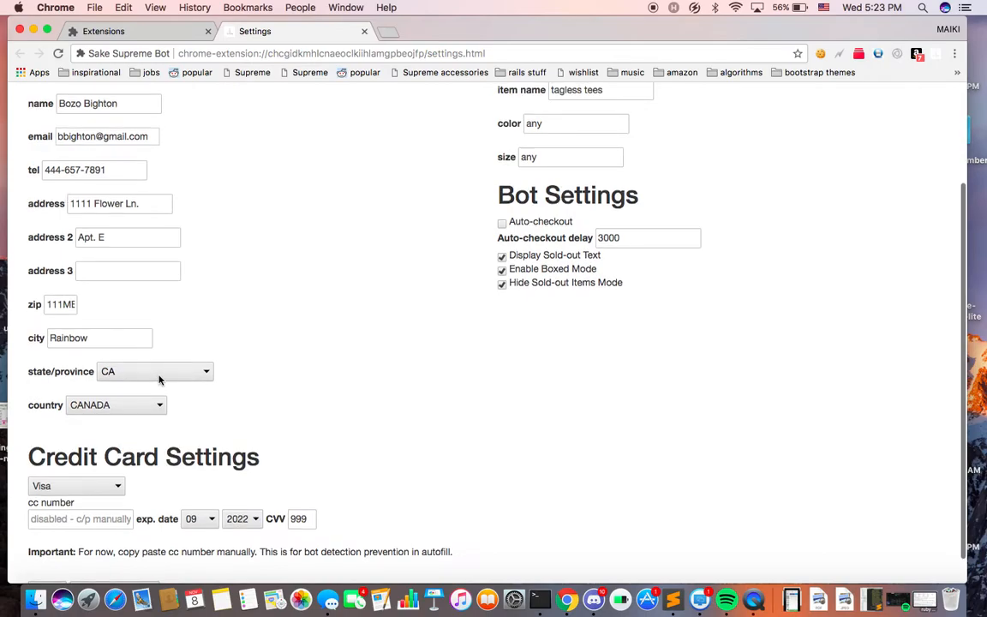
click(154, 370)
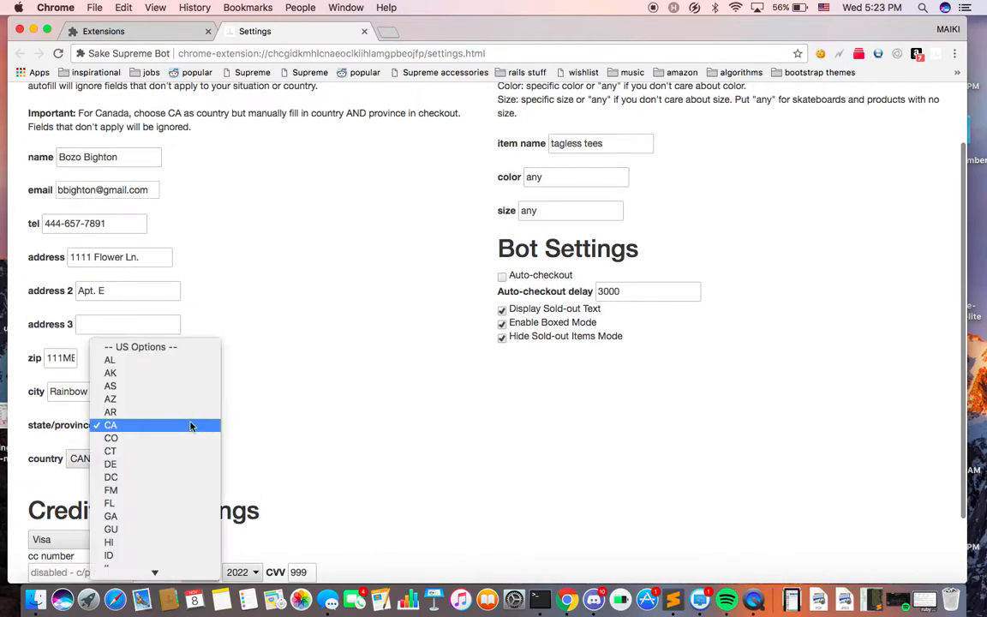
click(110, 425)
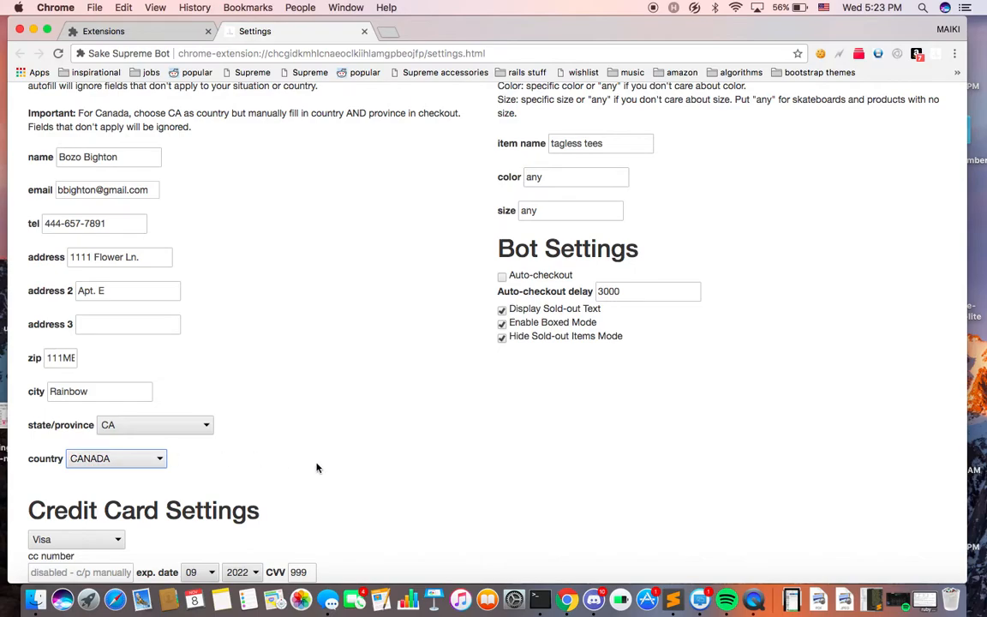
mouse_move(291, 418)
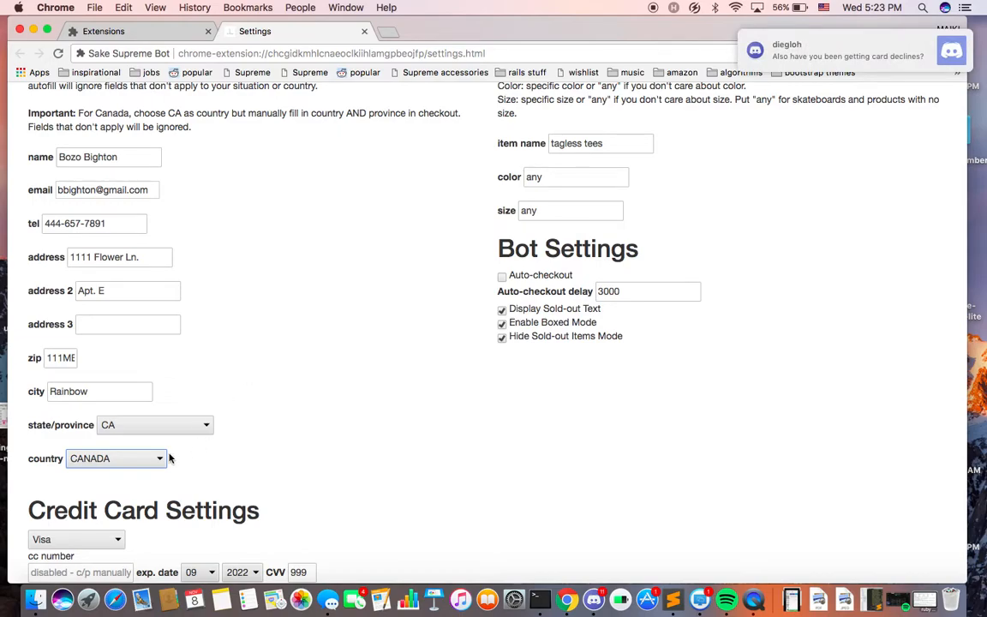
click(117, 458)
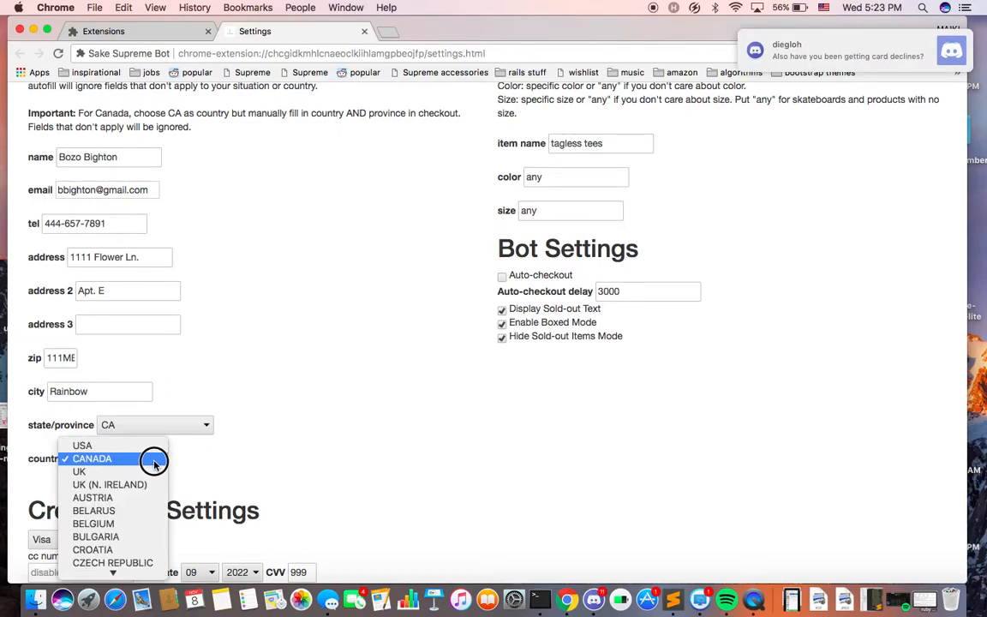
click(93, 460)
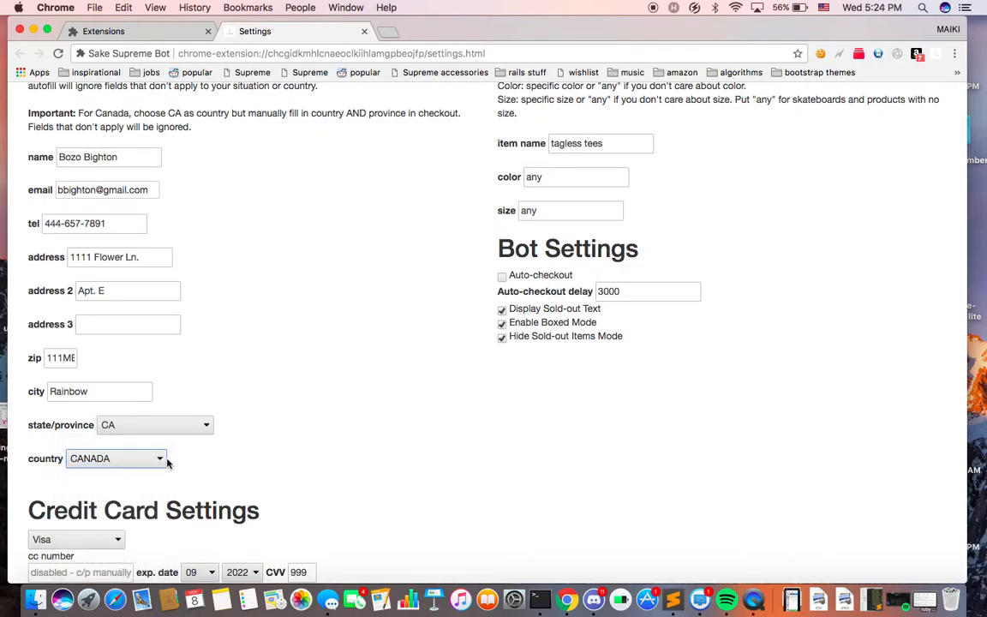
Step: Re-check the state and country dropdowns, keeping Canada selected
click(155, 425)
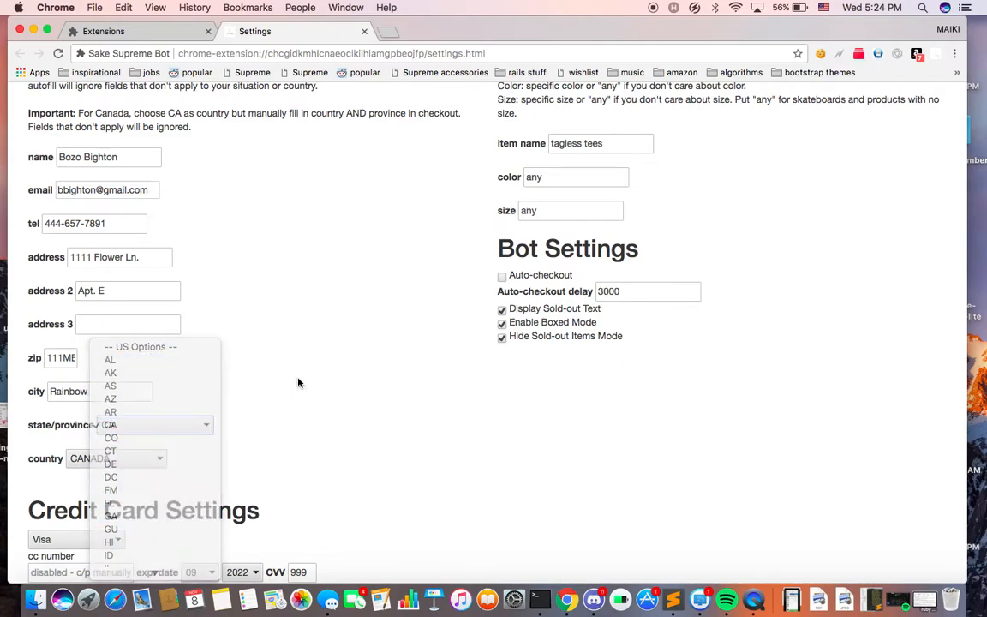
mouse_move(168, 397)
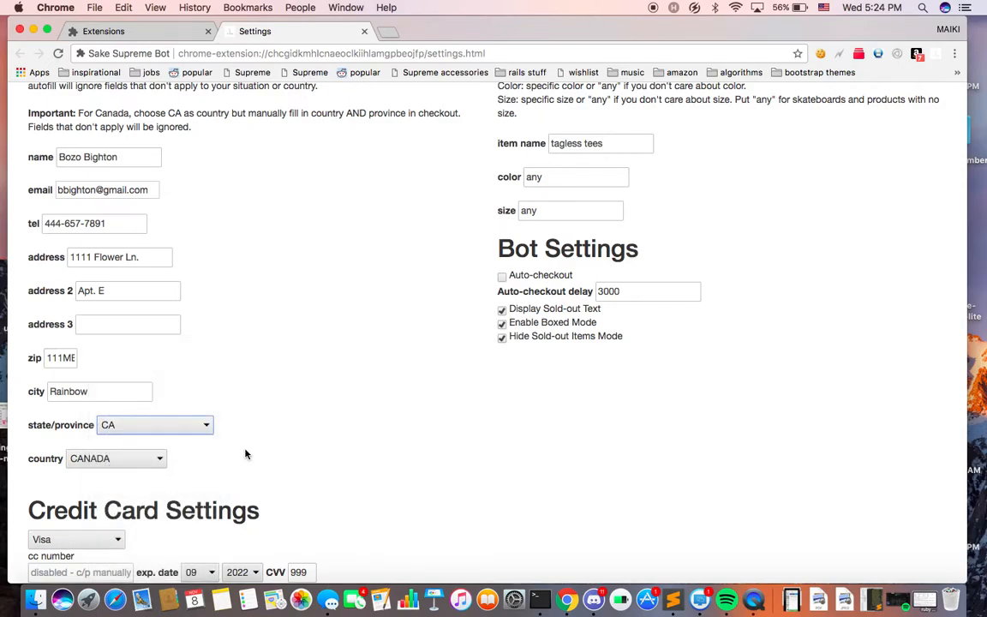
scroll(down, 3)
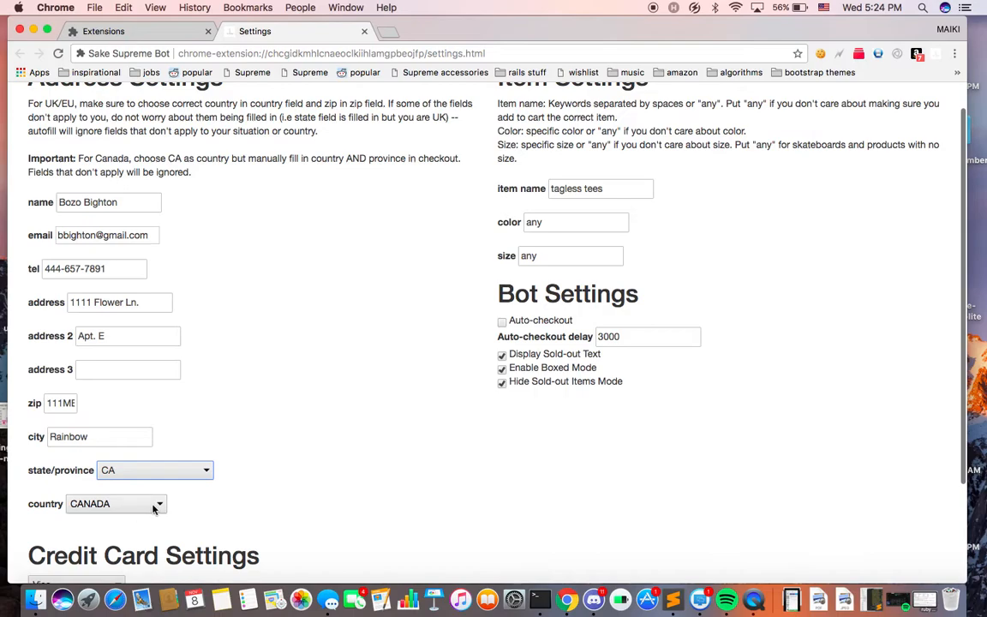
scroll(down, 3)
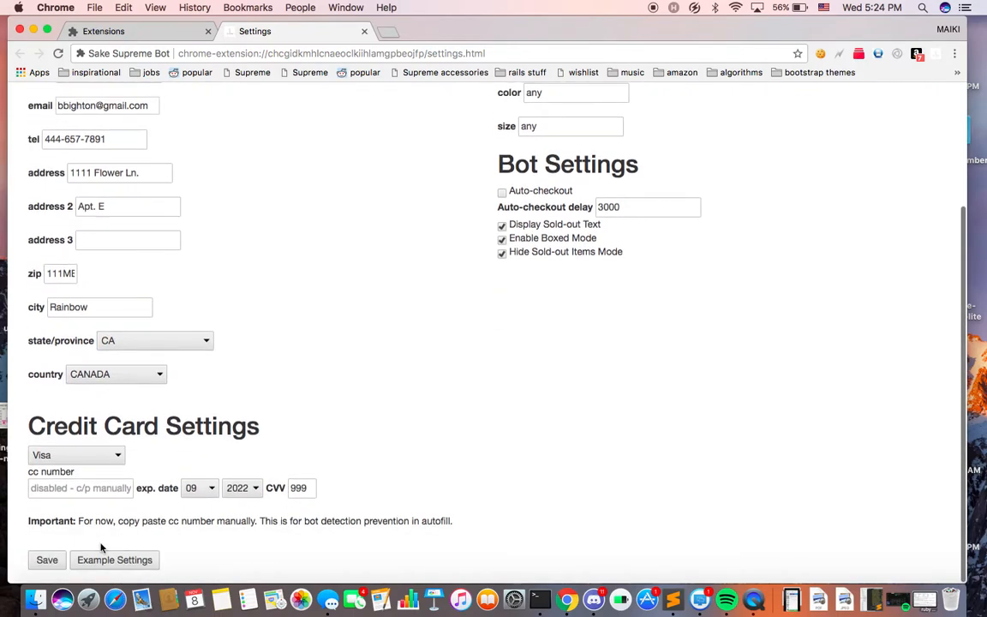
click(117, 374)
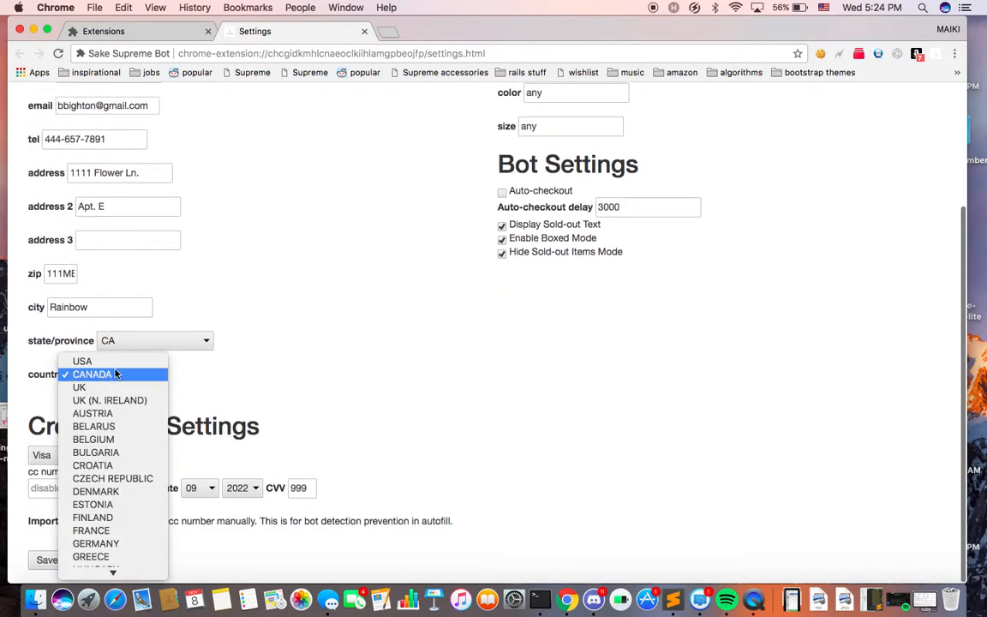
click(92, 374)
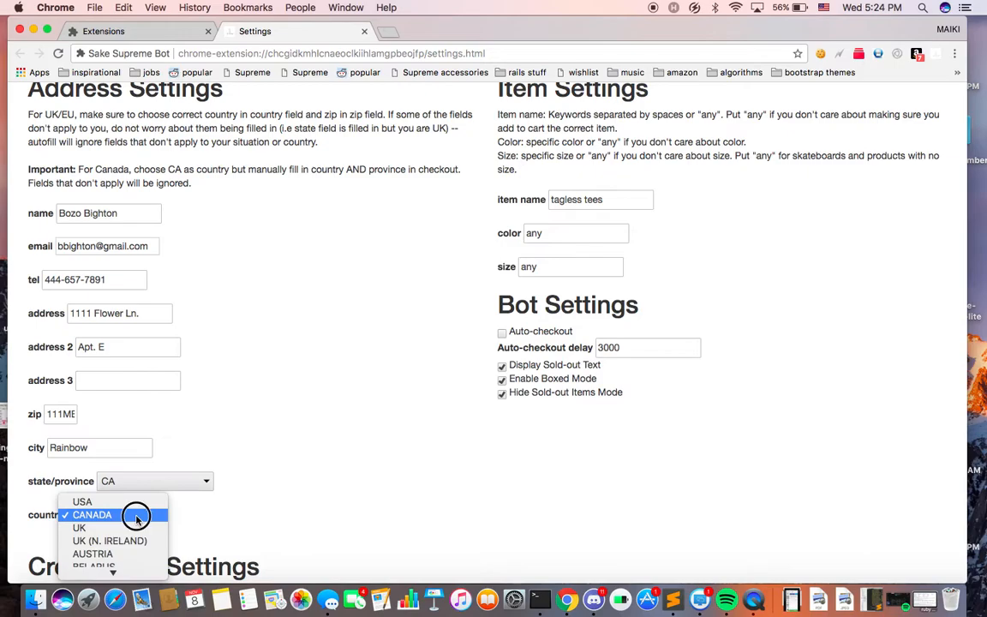
click(92, 514)
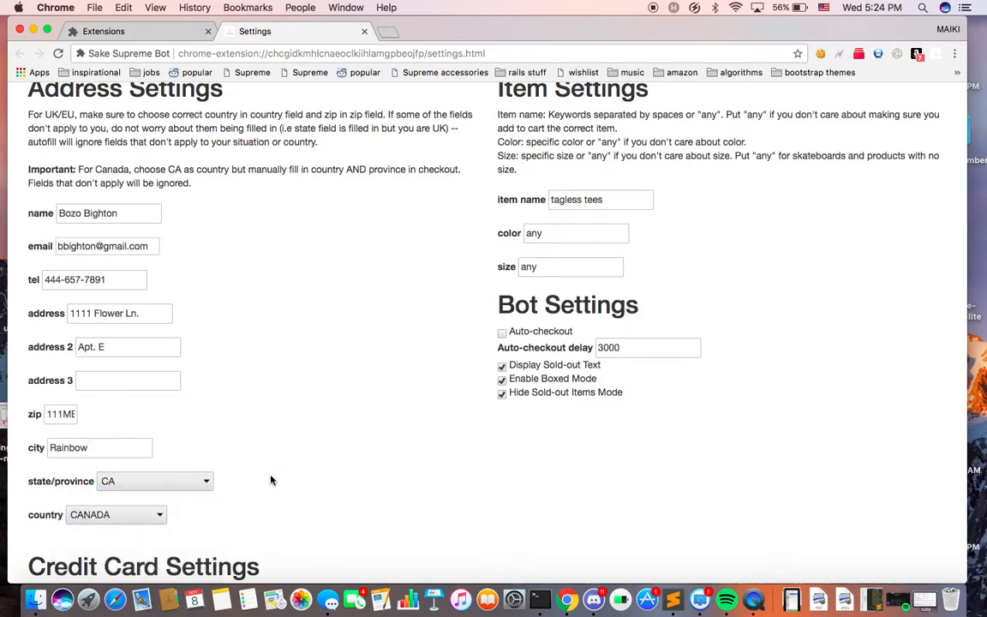
scroll(down, 3)
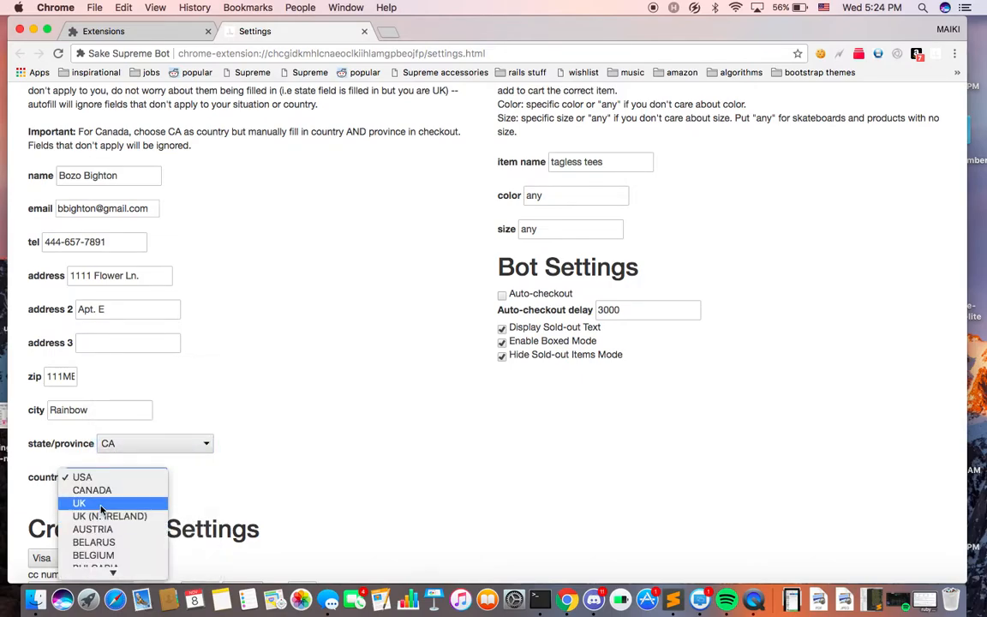
Step: Switch the shipping country to UK and review the card type choices, keeping Visa
click(79, 503)
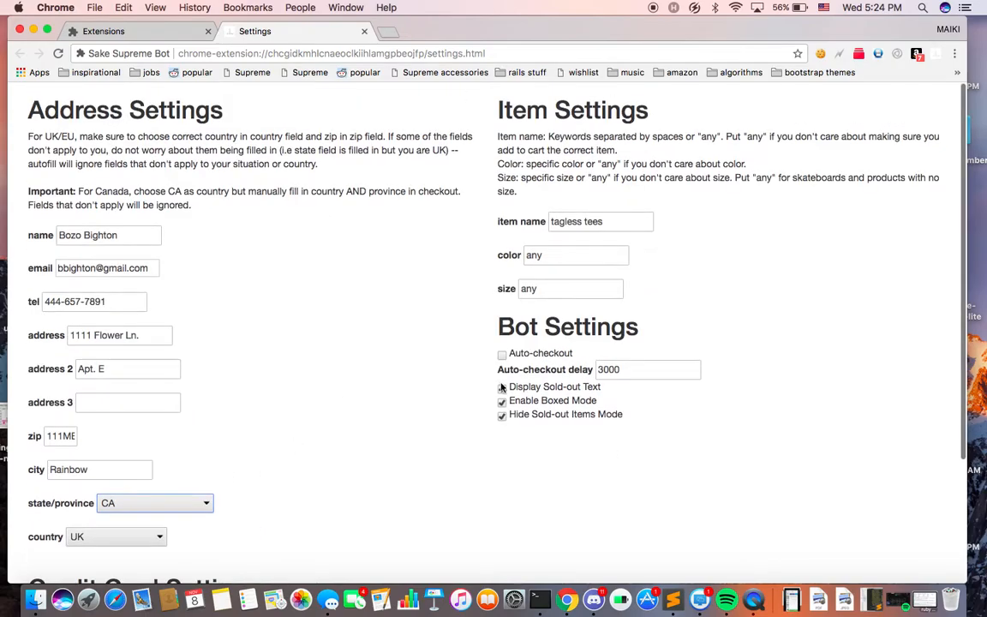
scroll(down, 3)
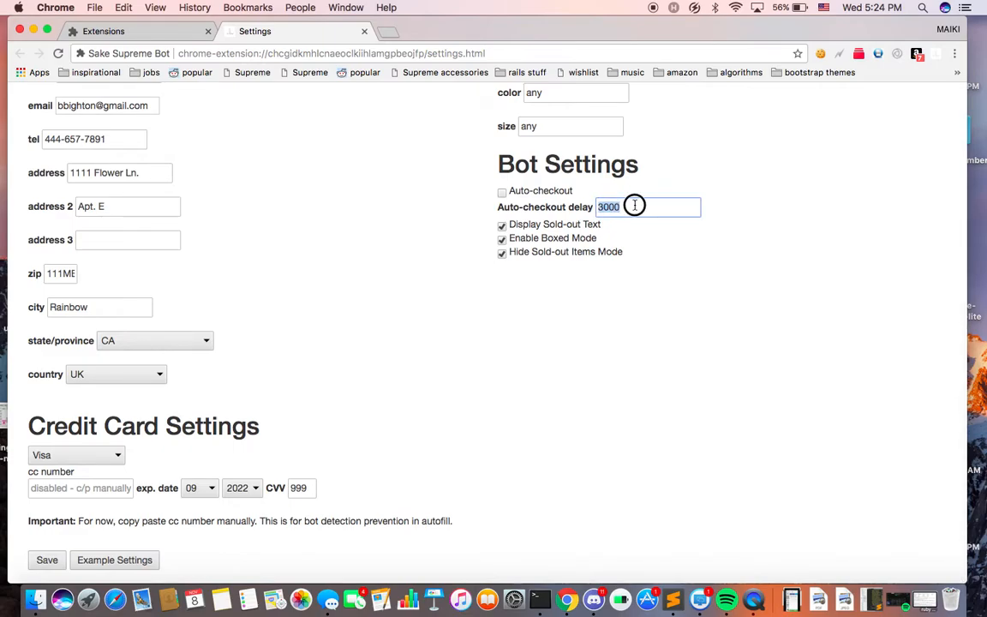
scroll(down, 3)
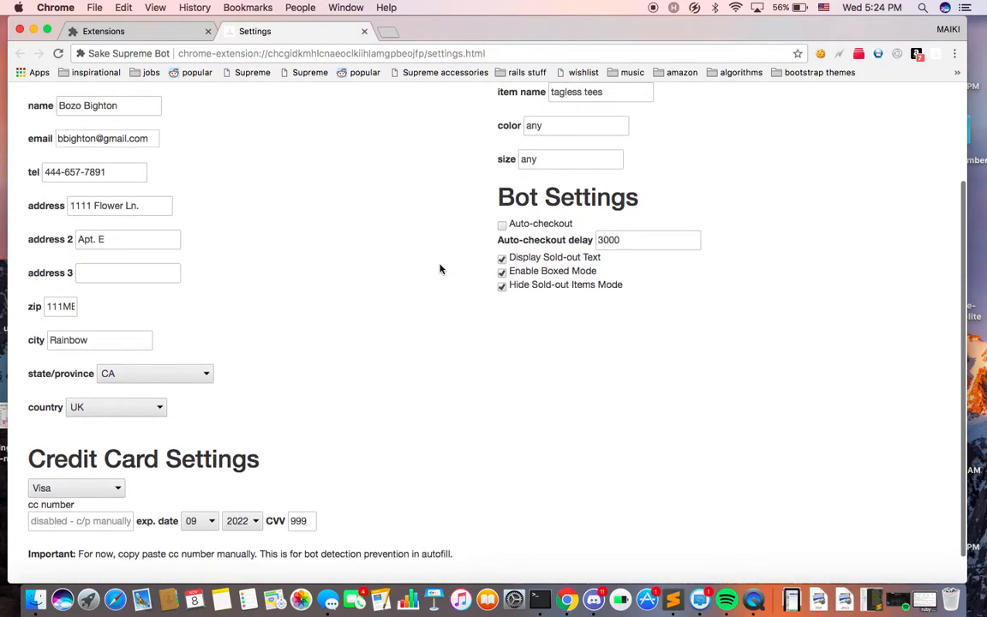
scroll(down, 3)
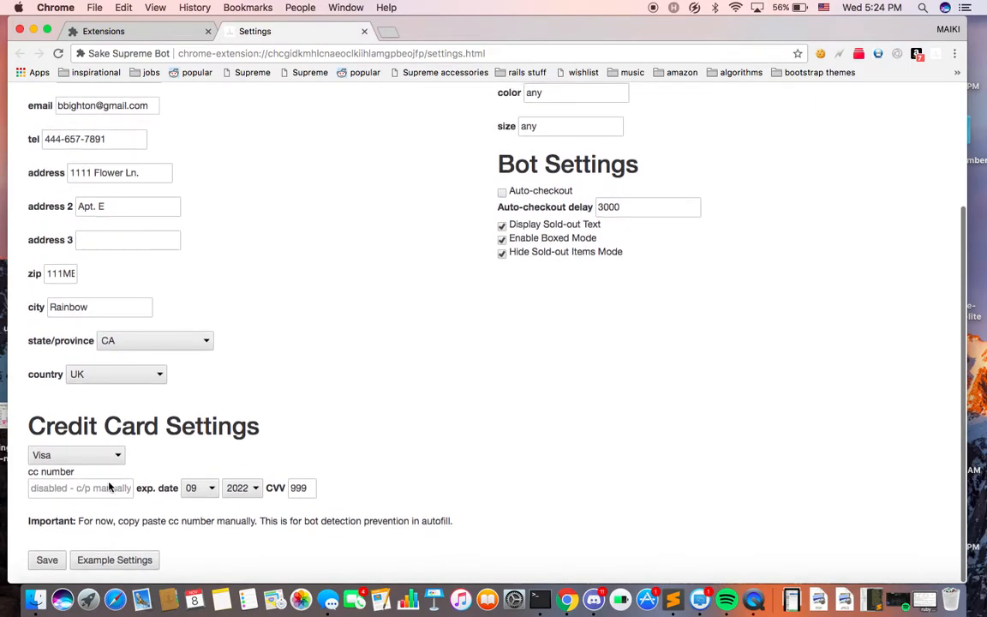
click(76, 456)
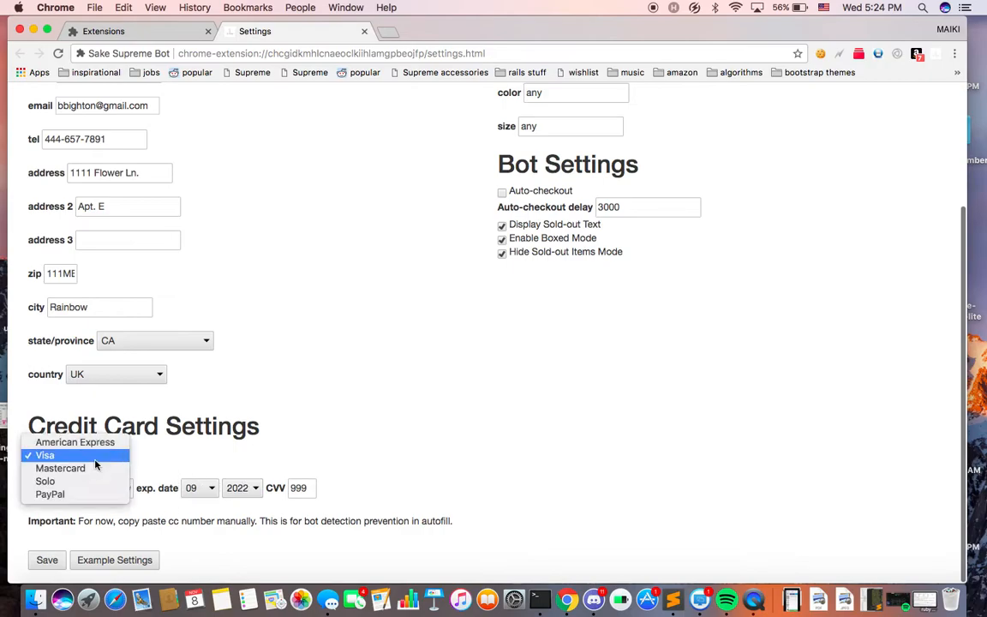
mouse_move(85, 456)
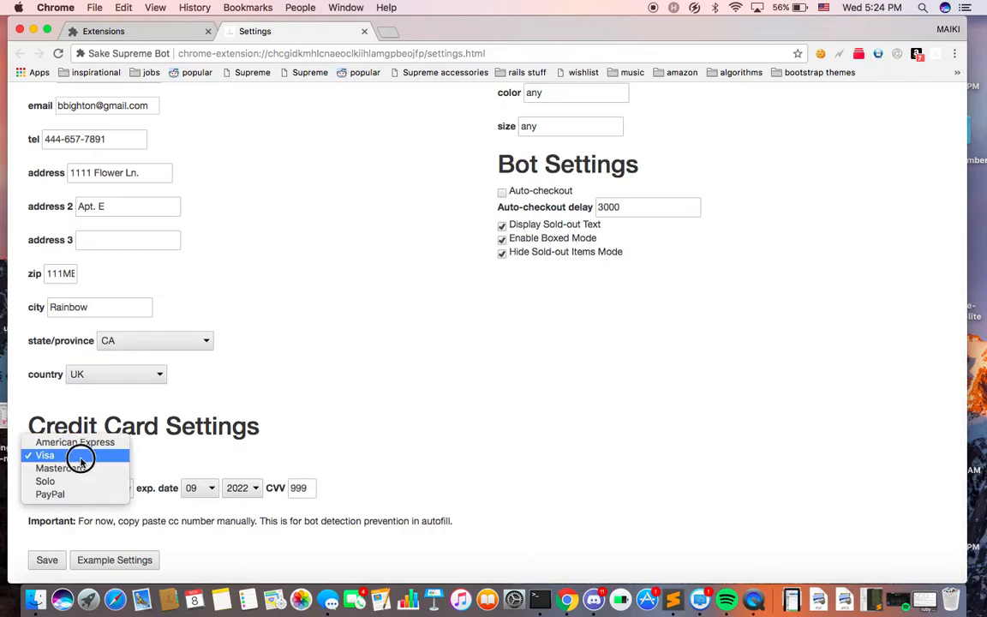
mouse_move(96, 466)
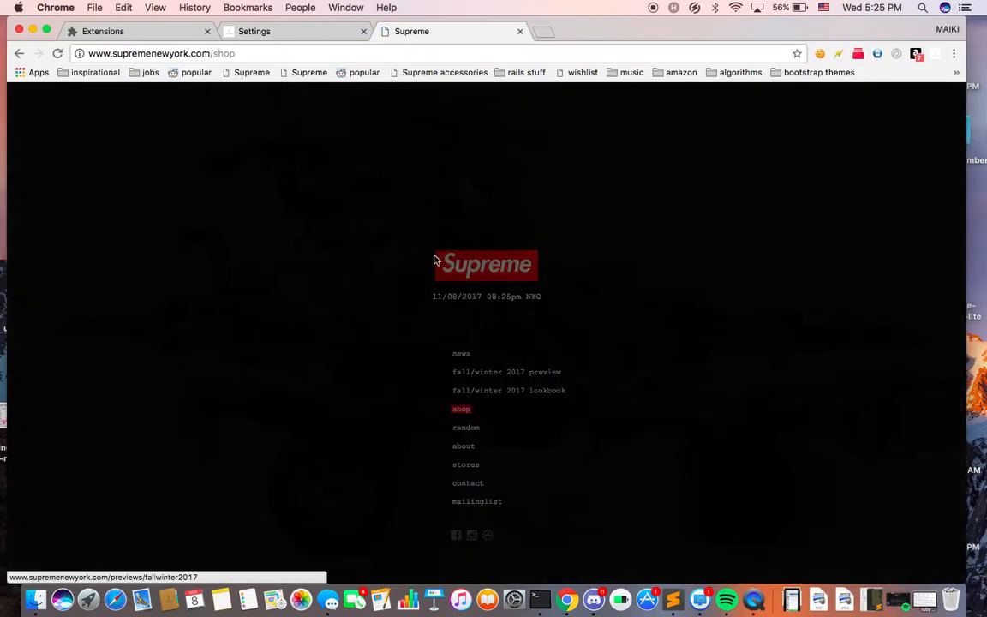
Step: Load supremenewyork.com in the Supreme tab and head into its shop
click(461, 408)
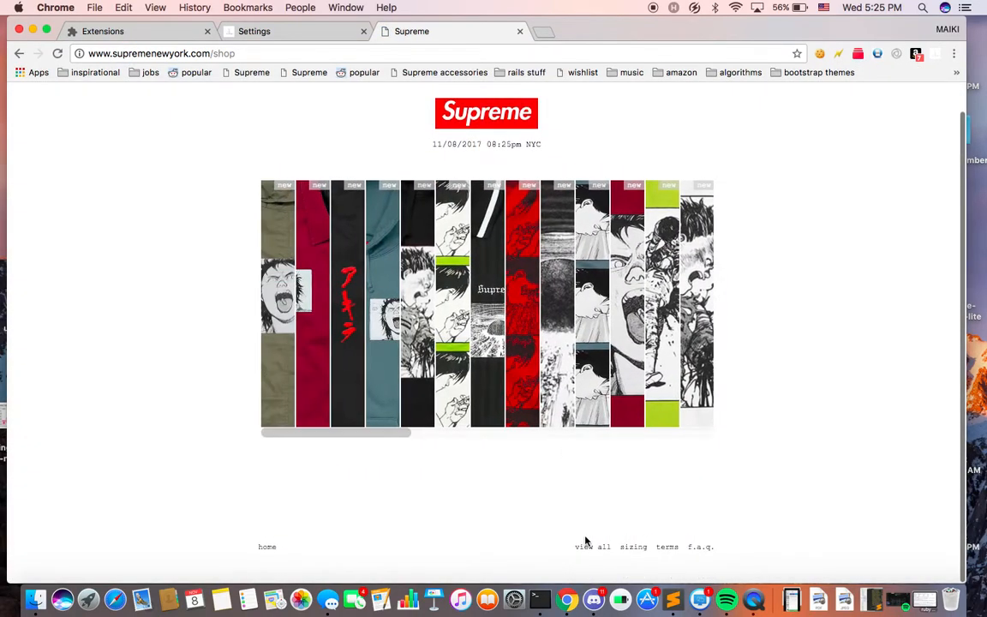
click(593, 547)
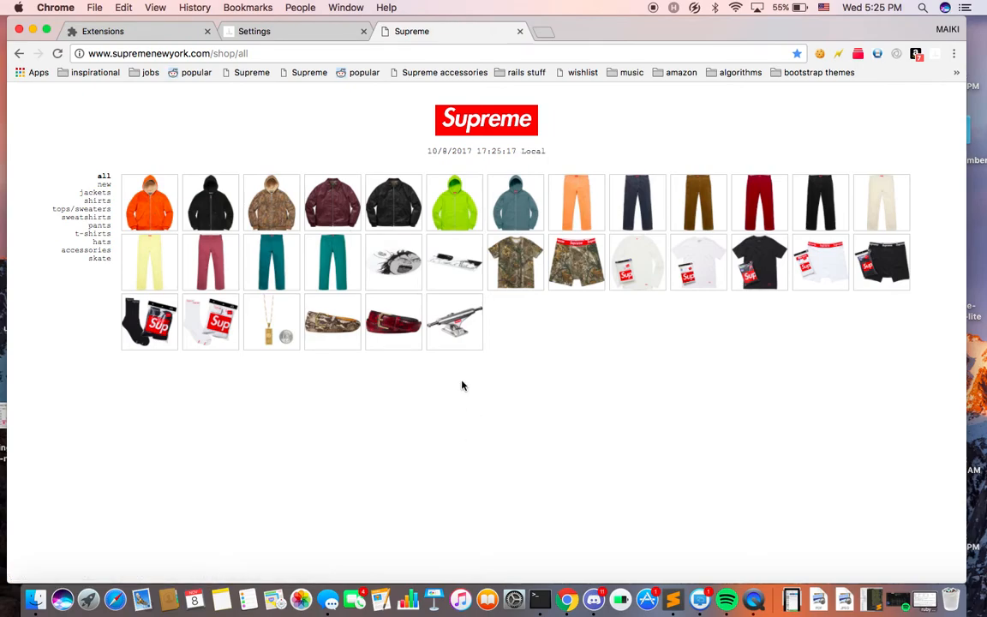
click(291, 31)
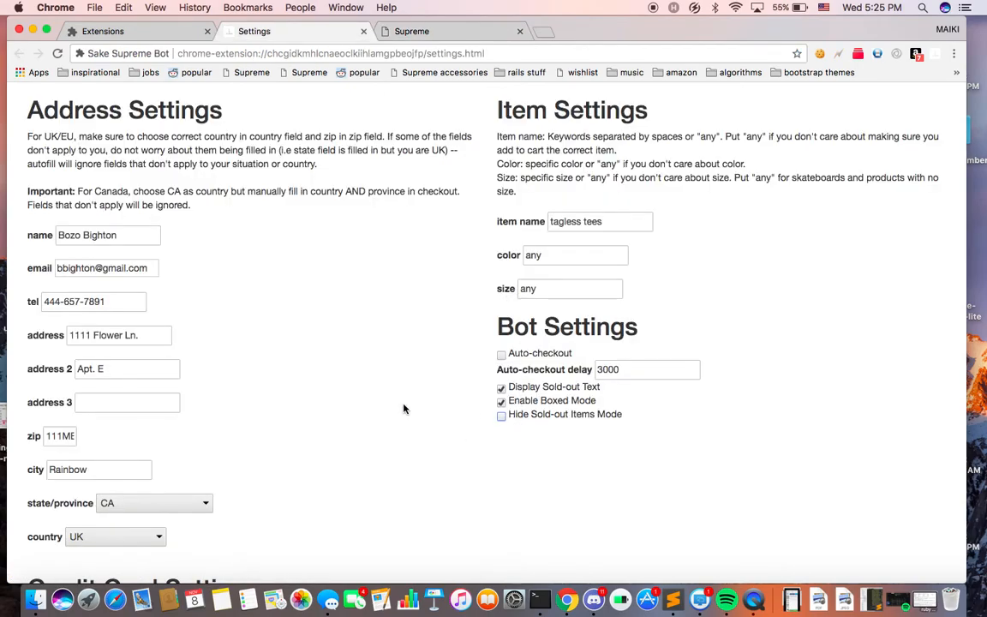
scroll(down, 3)
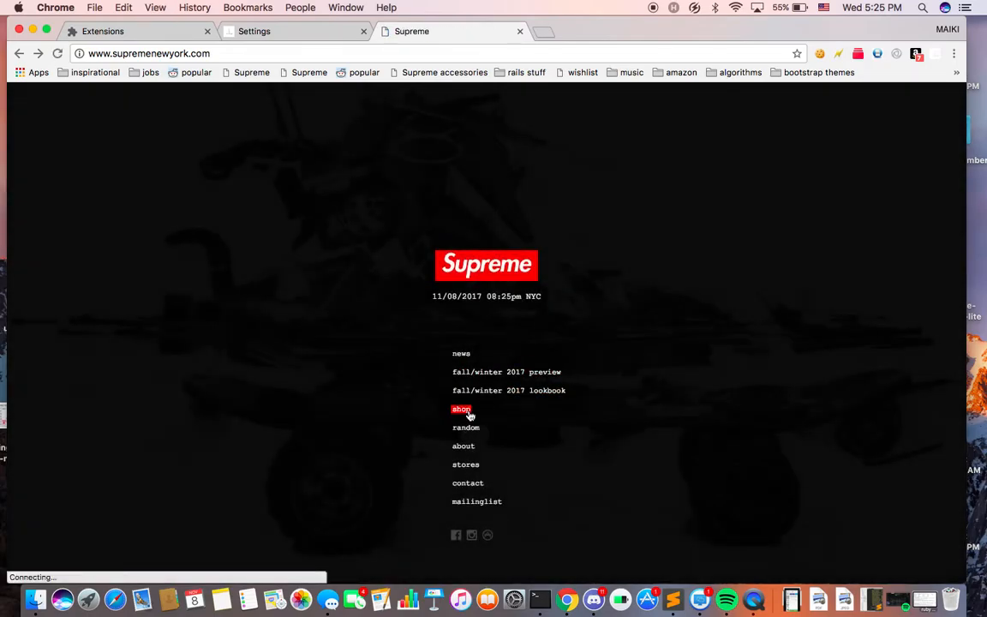
Step: Open the shop's full item grid, then browse the jackets category
click(461, 408)
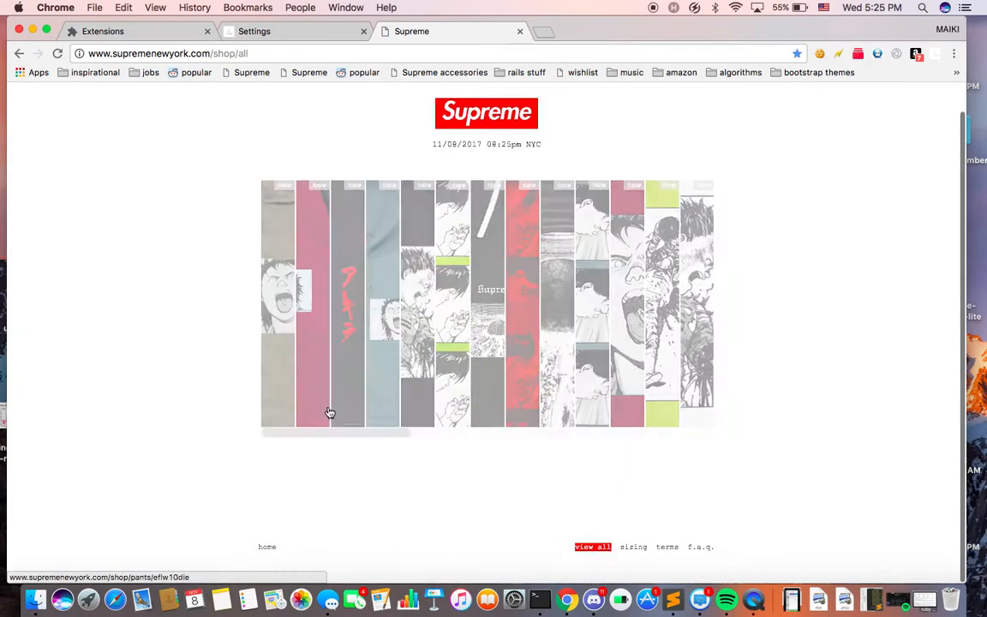
click(593, 547)
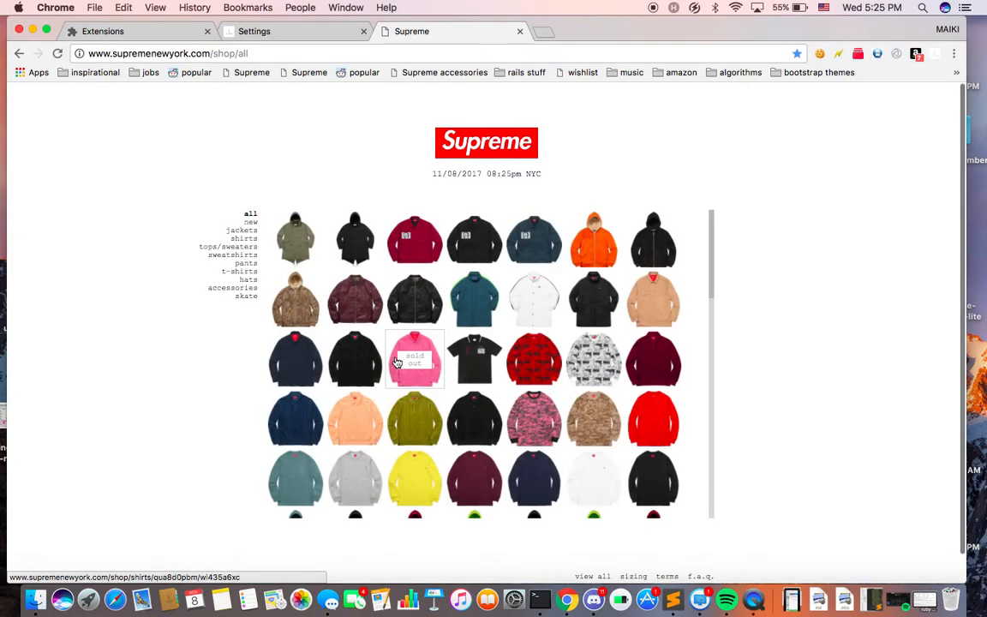
mouse_move(355, 418)
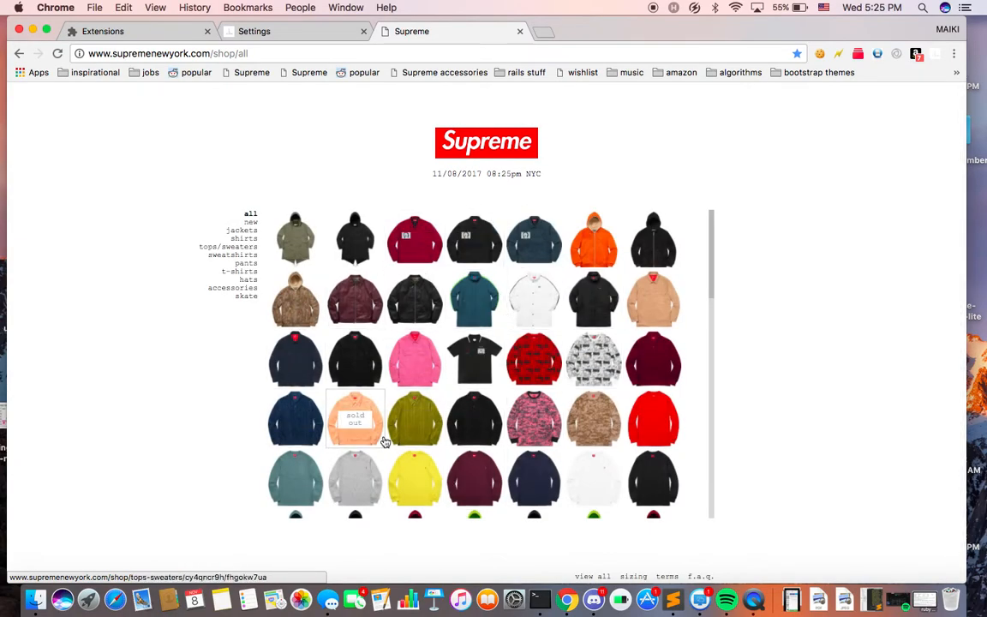
click(244, 229)
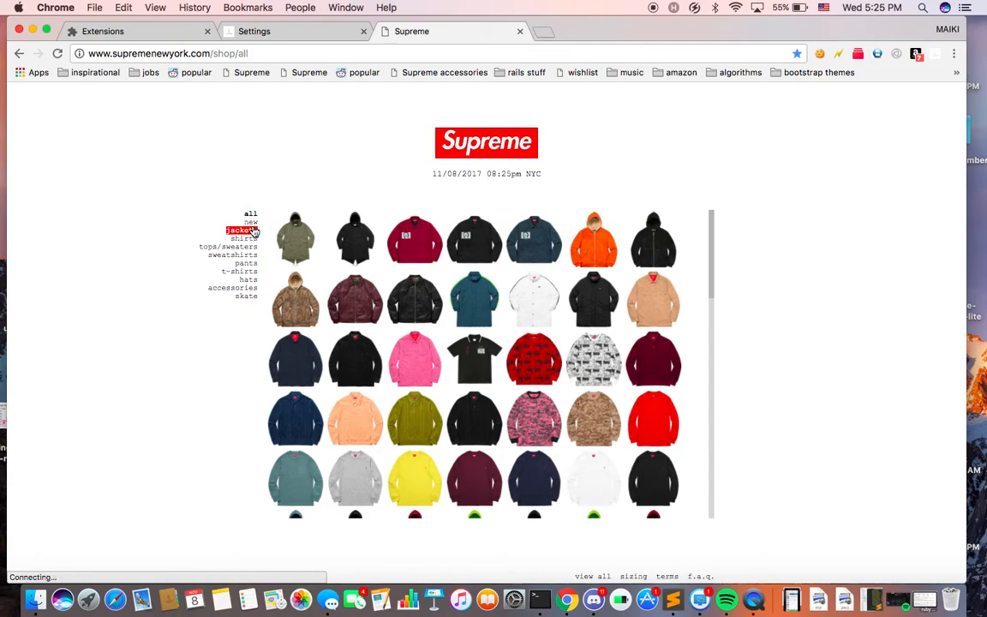
Step: Return to the 'all' items view and reload the product grid
click(251, 213)
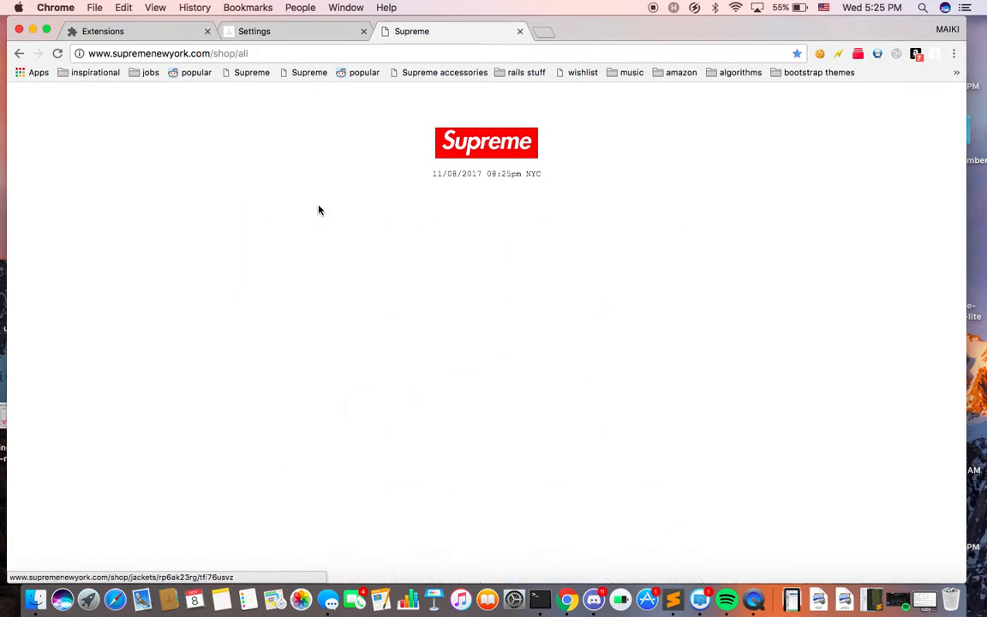
click(240, 230)
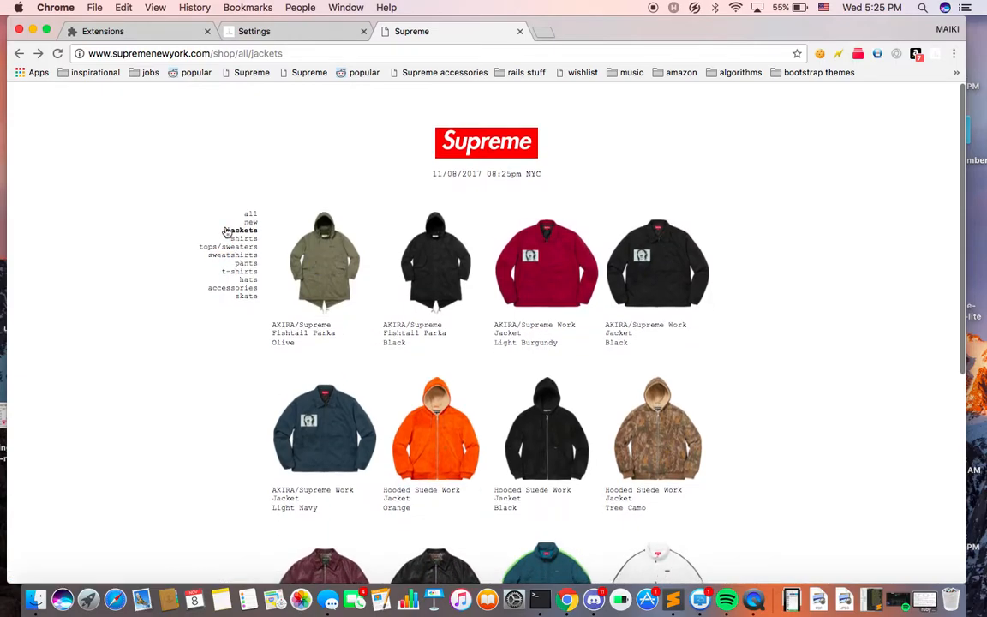
click(250, 212)
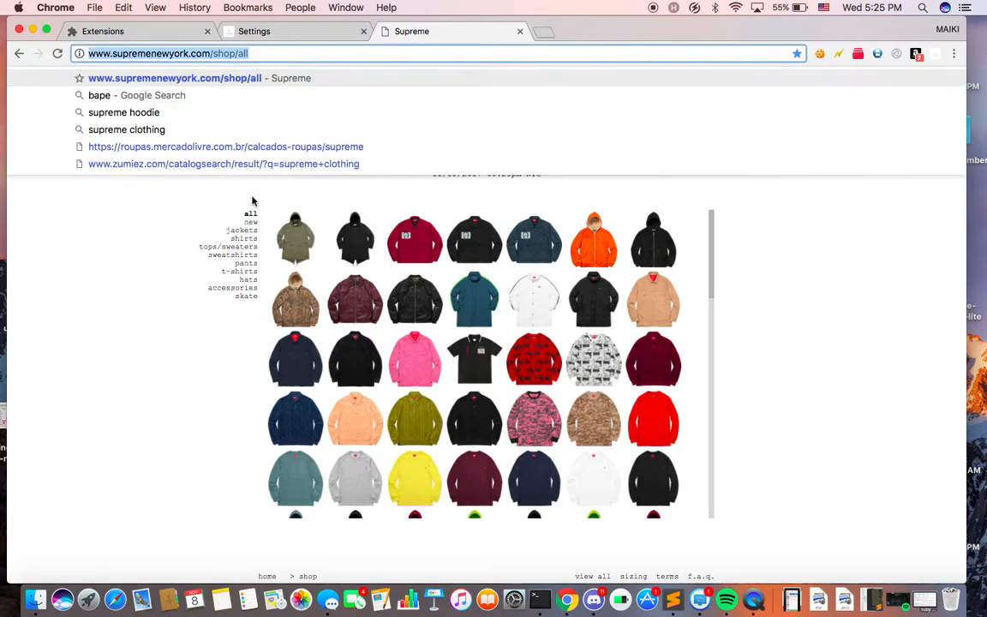
click(250, 221)
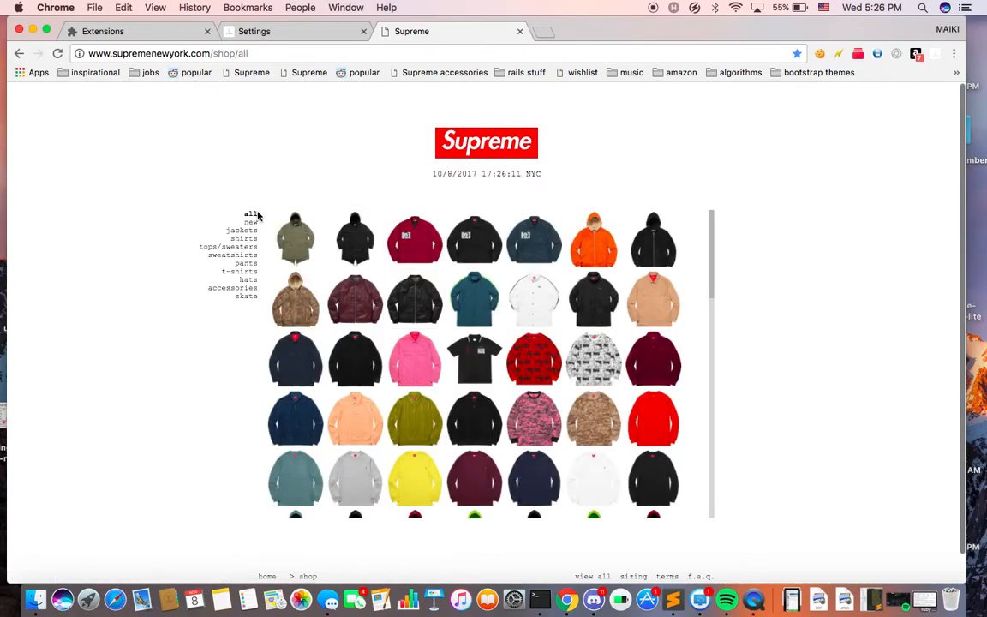
mouse_move(250, 215)
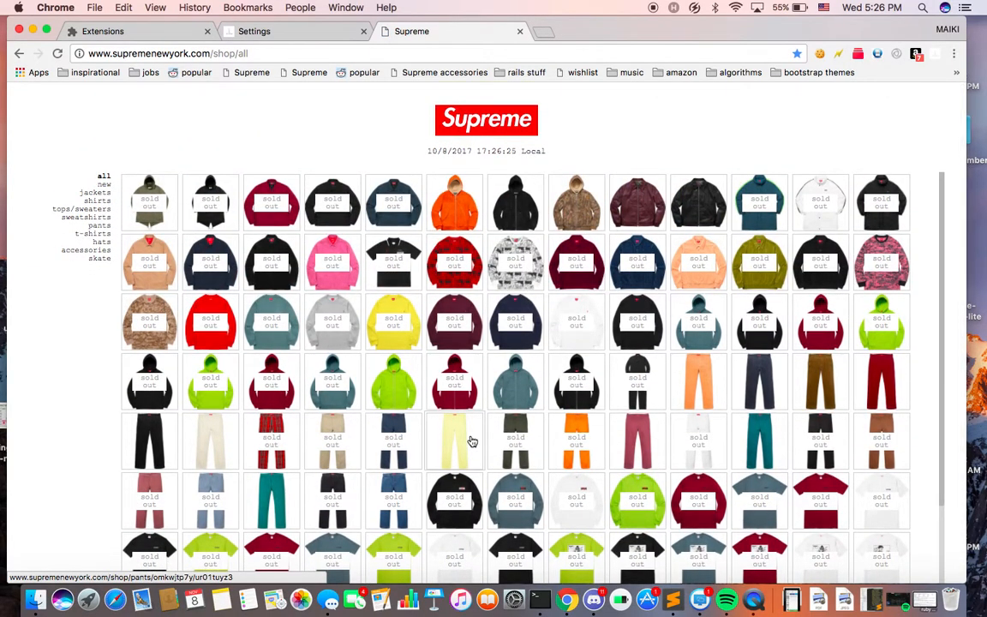
Step: Browse the all-items grid and switch the shop listing to the 'new' category
scroll(down, 3)
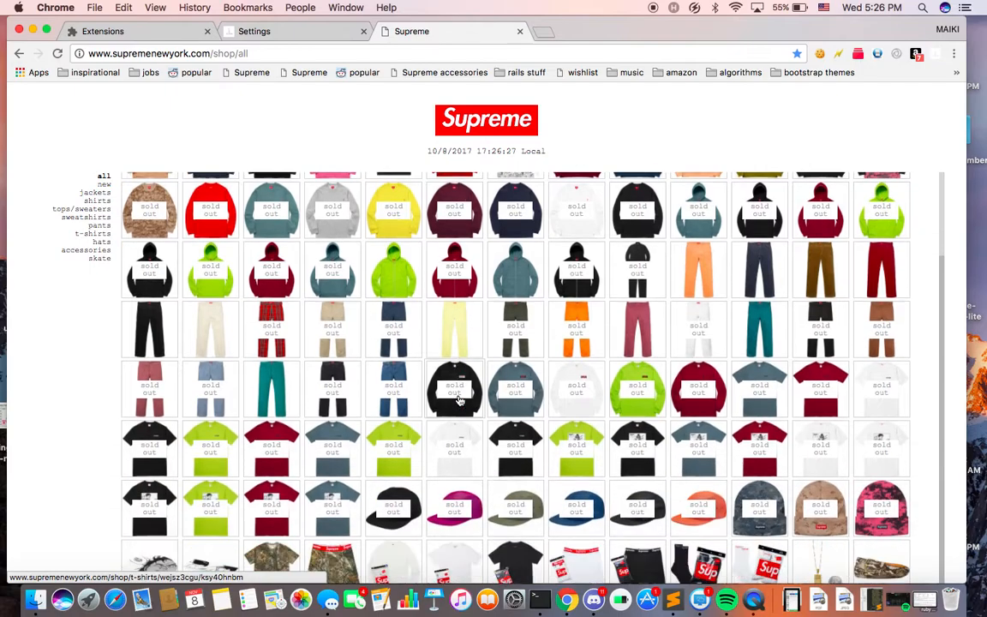
click(94, 192)
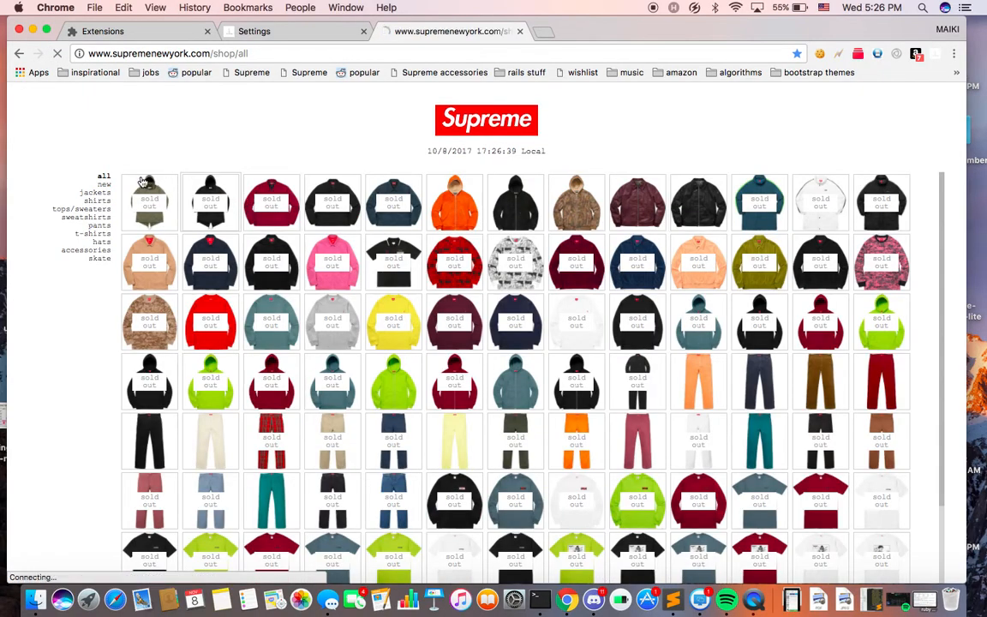
click(103, 183)
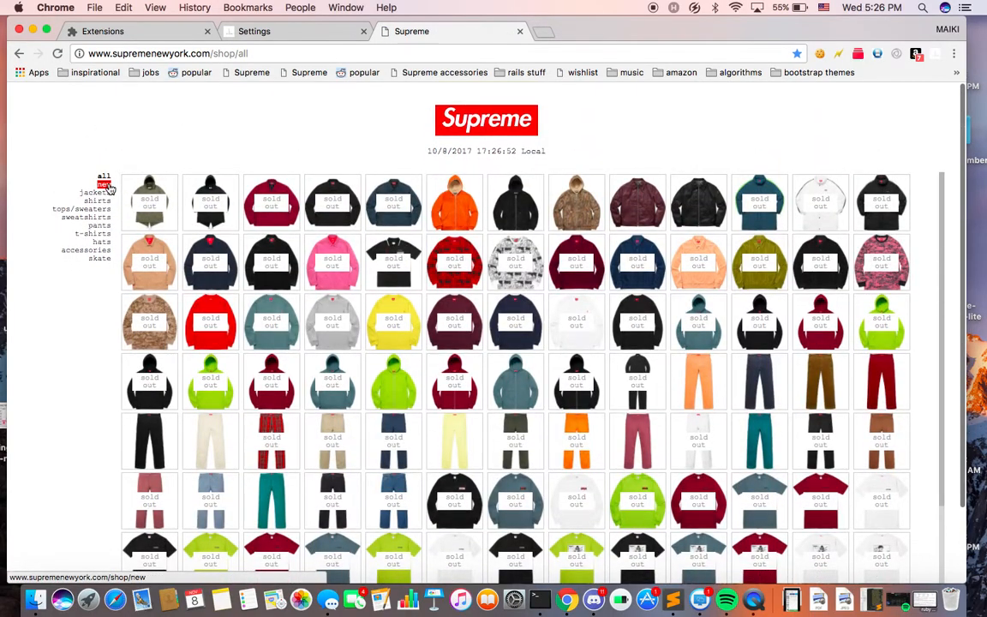
click(102, 186)
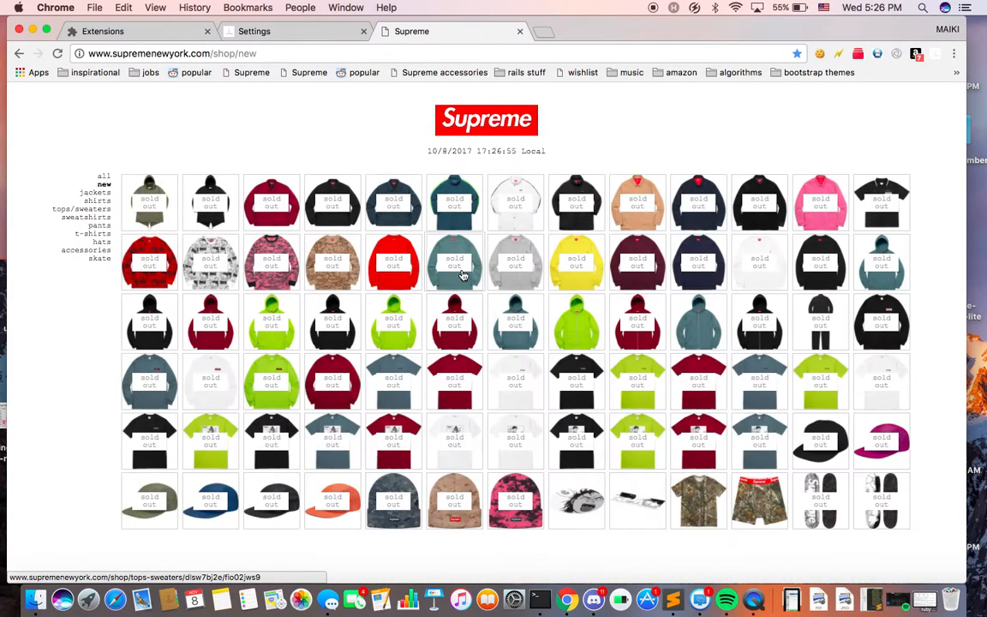
mouse_move(490, 463)
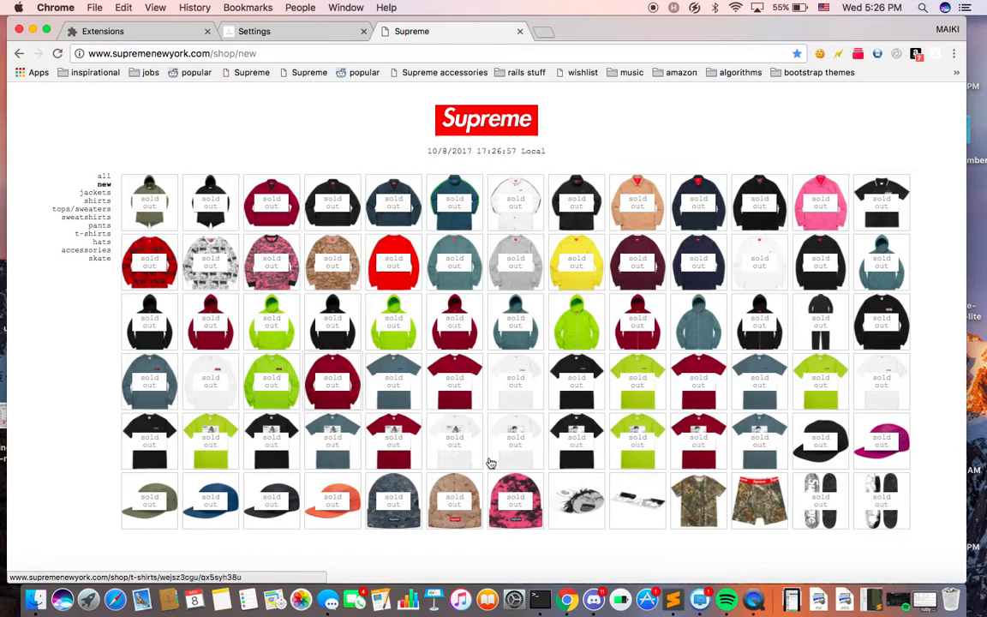
mouse_move(592, 353)
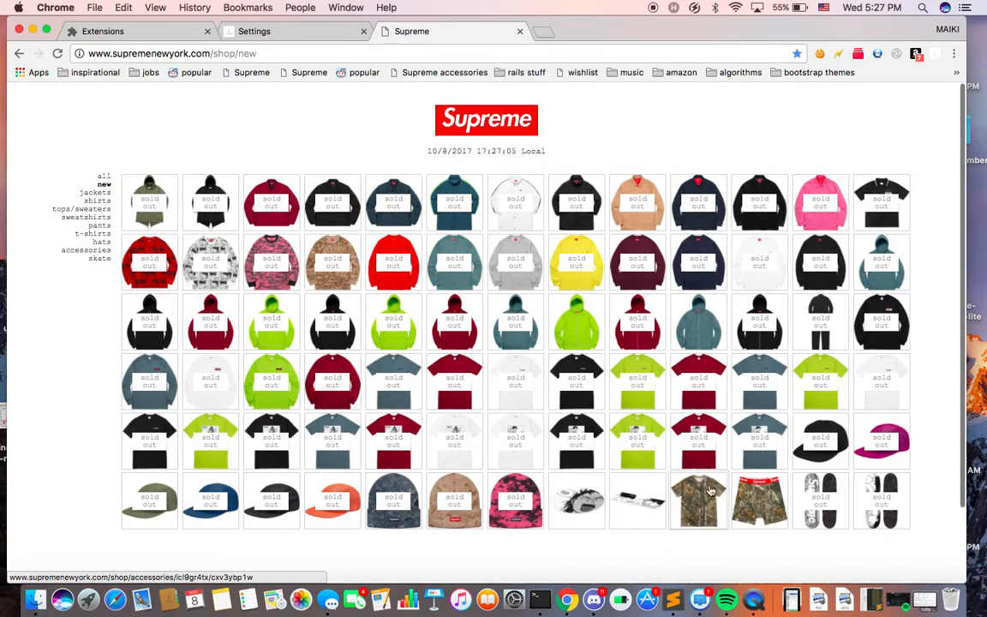
mouse_move(353, 255)
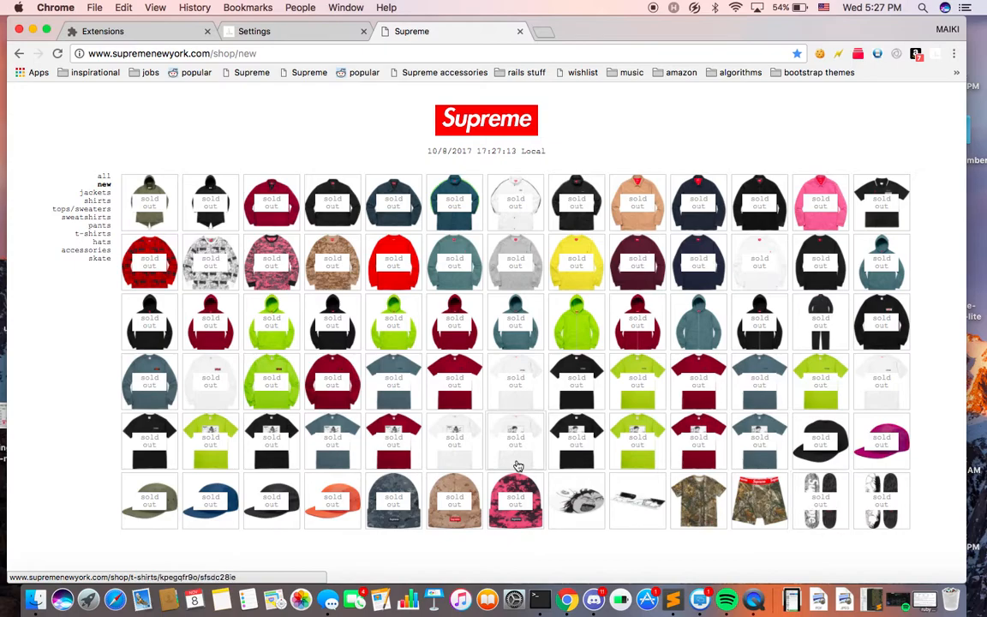
mouse_move(850, 525)
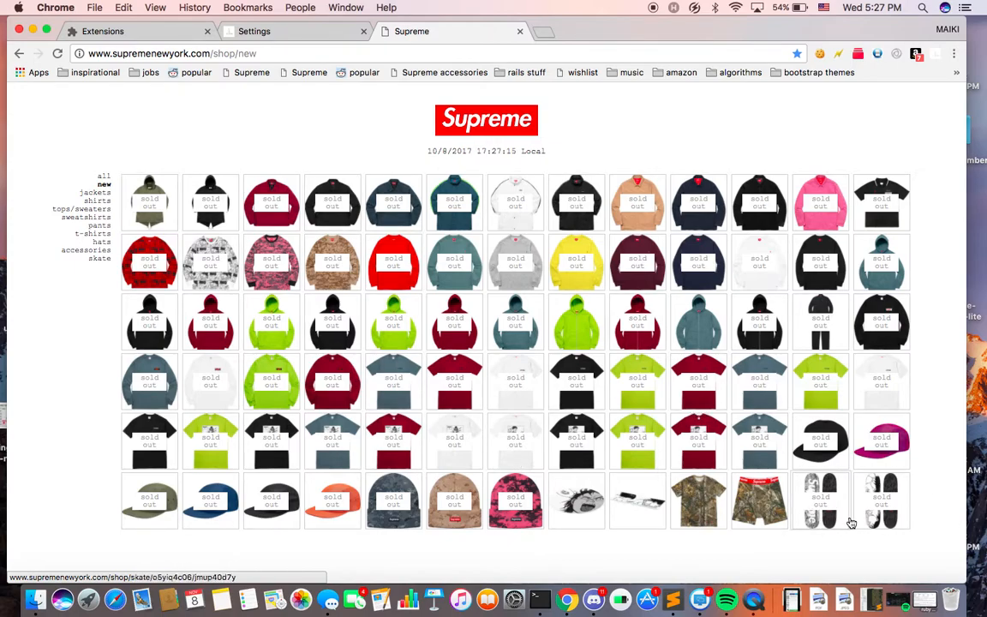
mouse_move(820, 504)
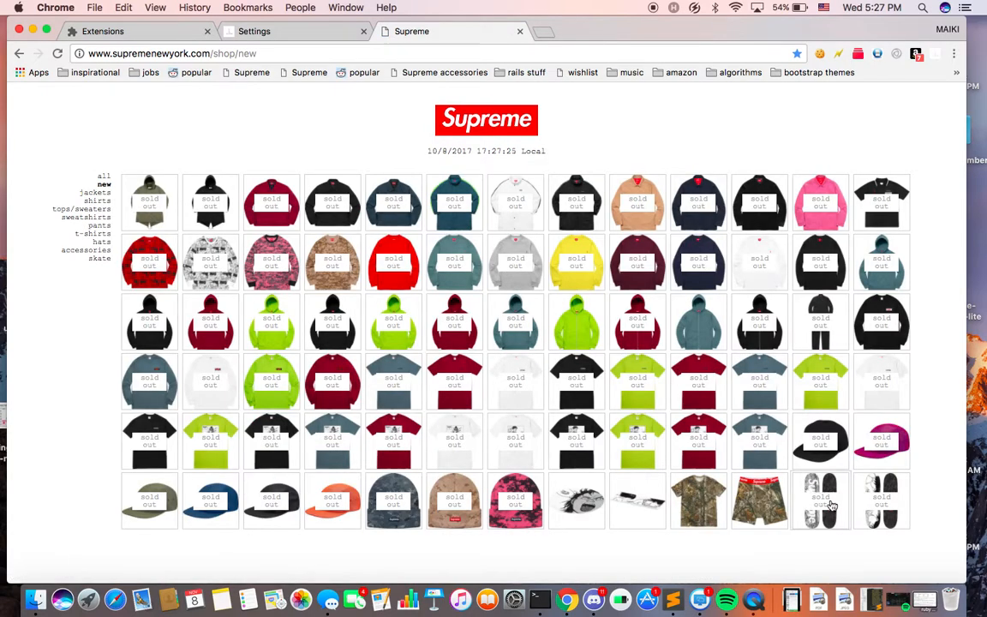
mouse_move(826, 507)
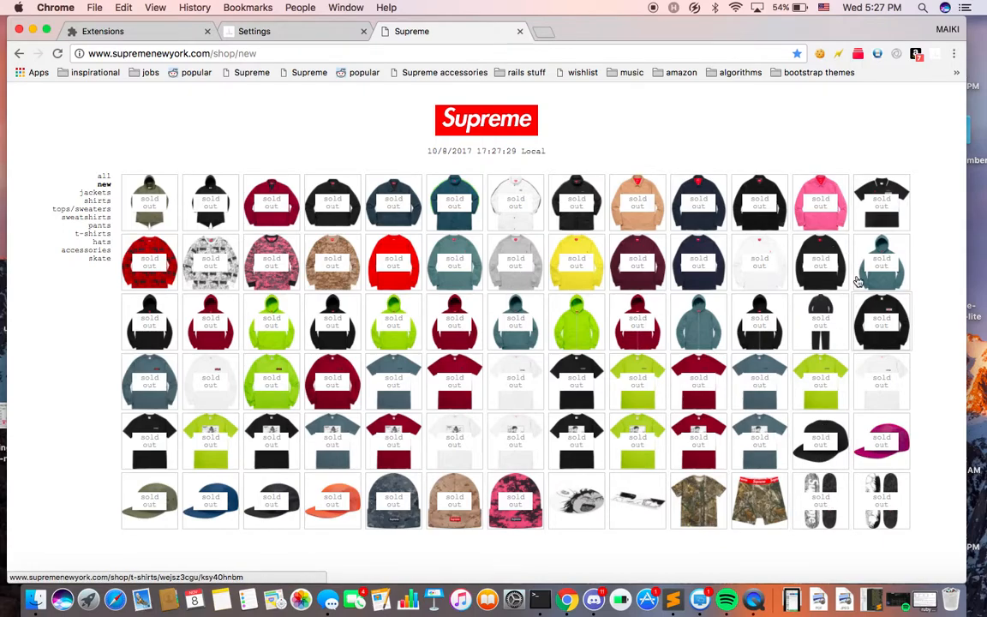
mouse_move(819, 521)
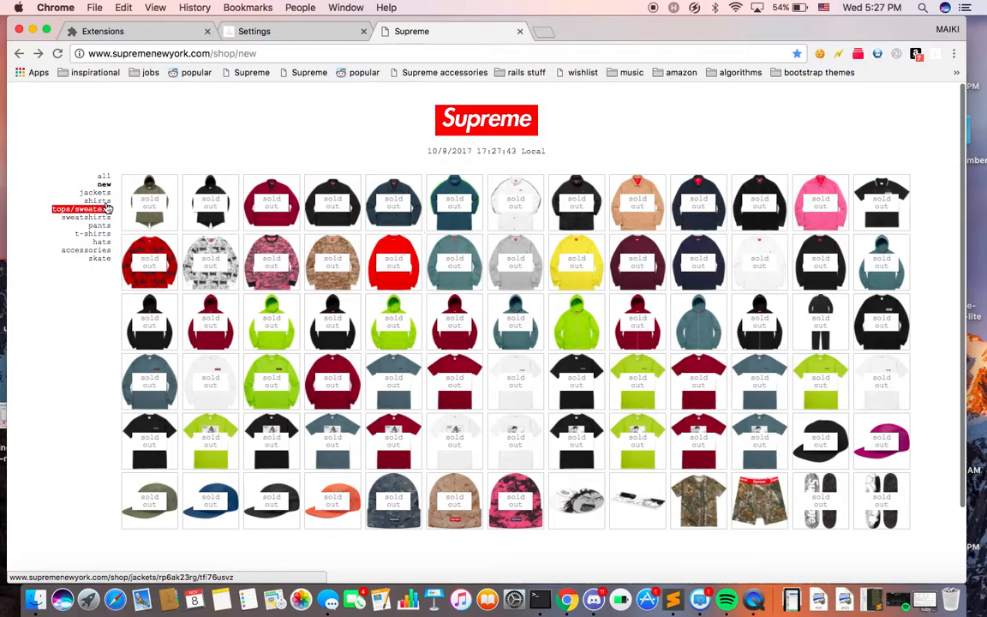
Step: Show all shop items again, check the color and size 'any' fields, and return to the bot settings
click(103, 175)
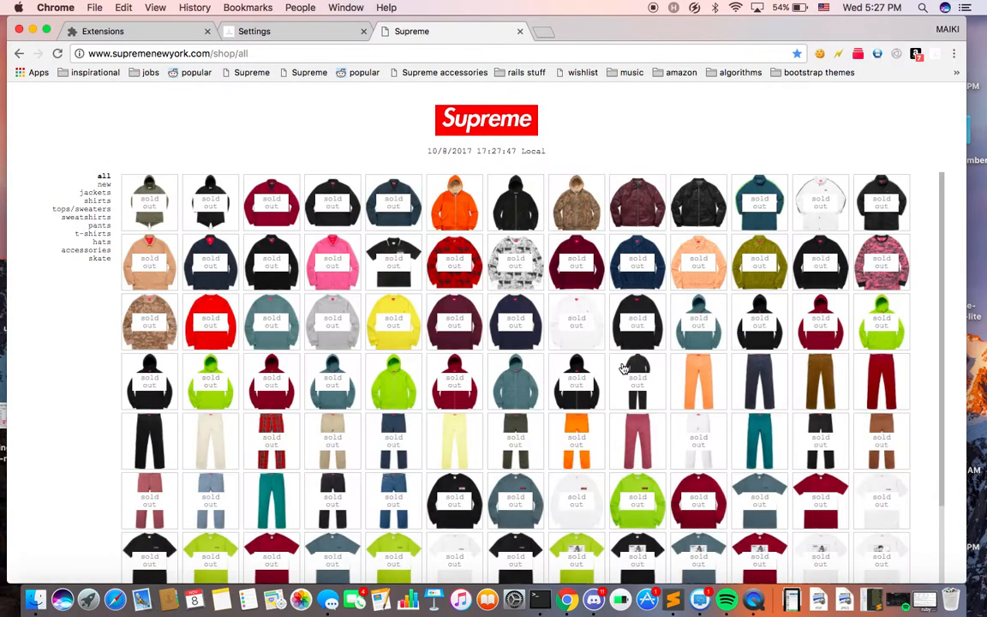
scroll(down, 3)
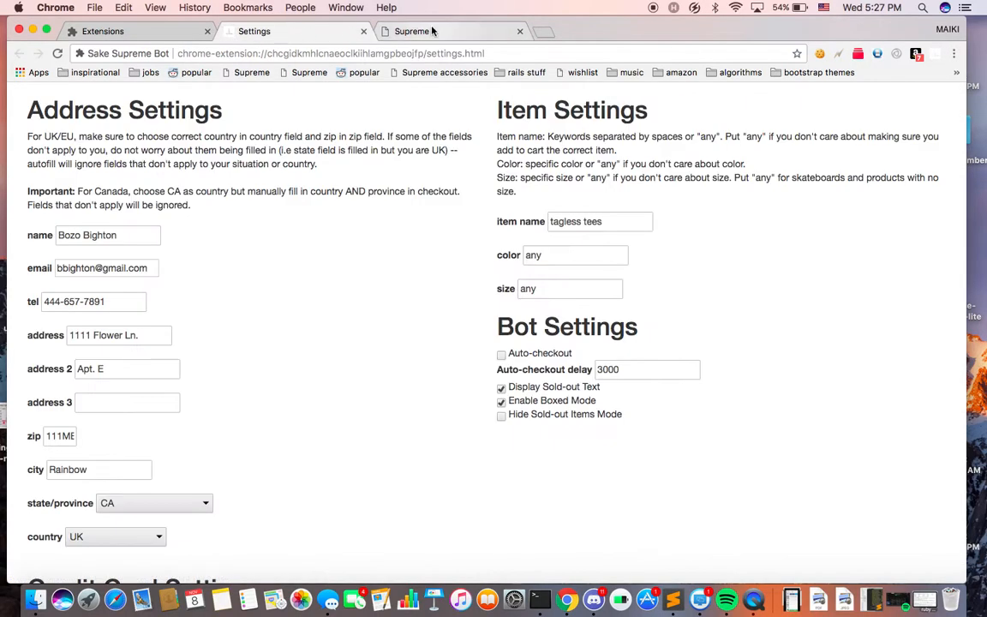
triple_click(576, 253)
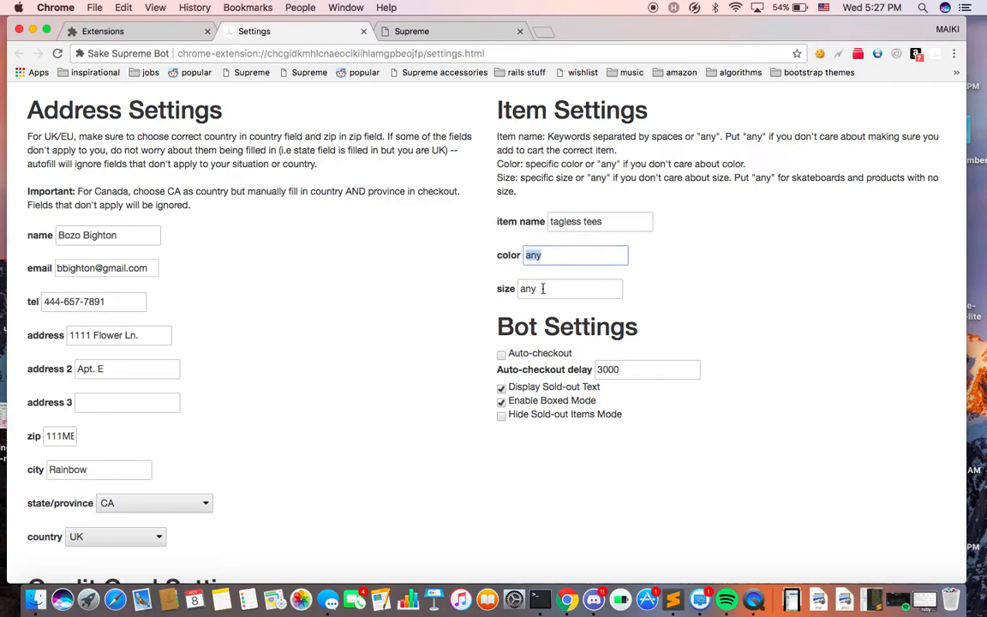
click(411, 31)
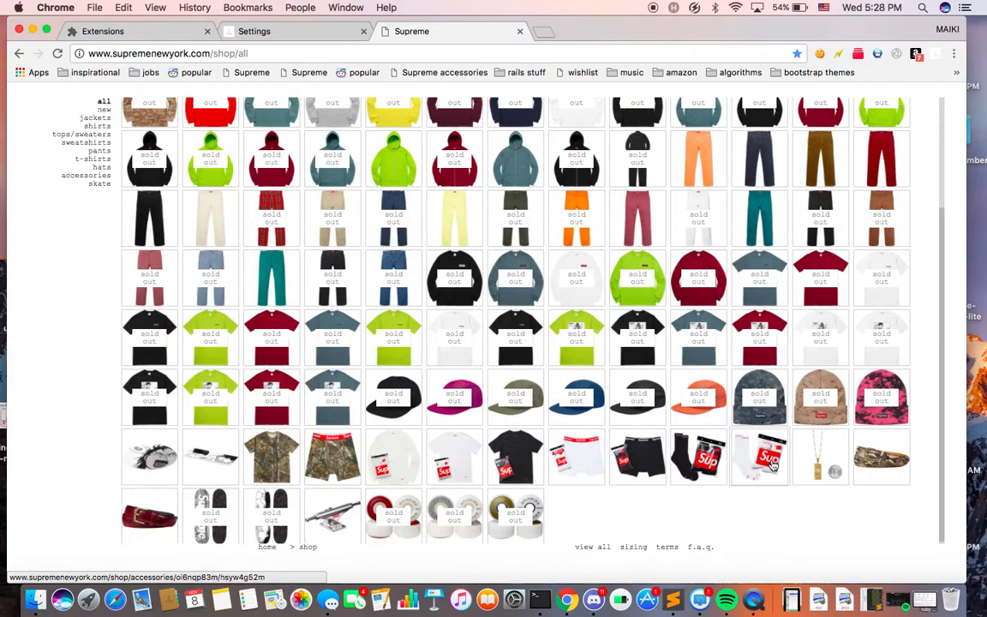
click(295, 31)
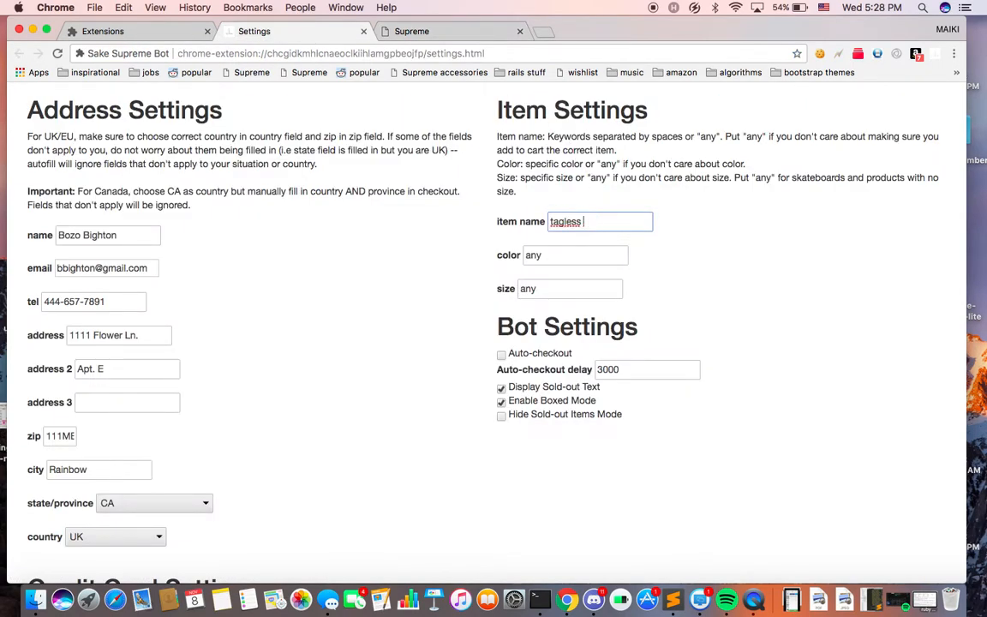
Step: Set the bot's color and size options to 'any'
scroll(down, 3)
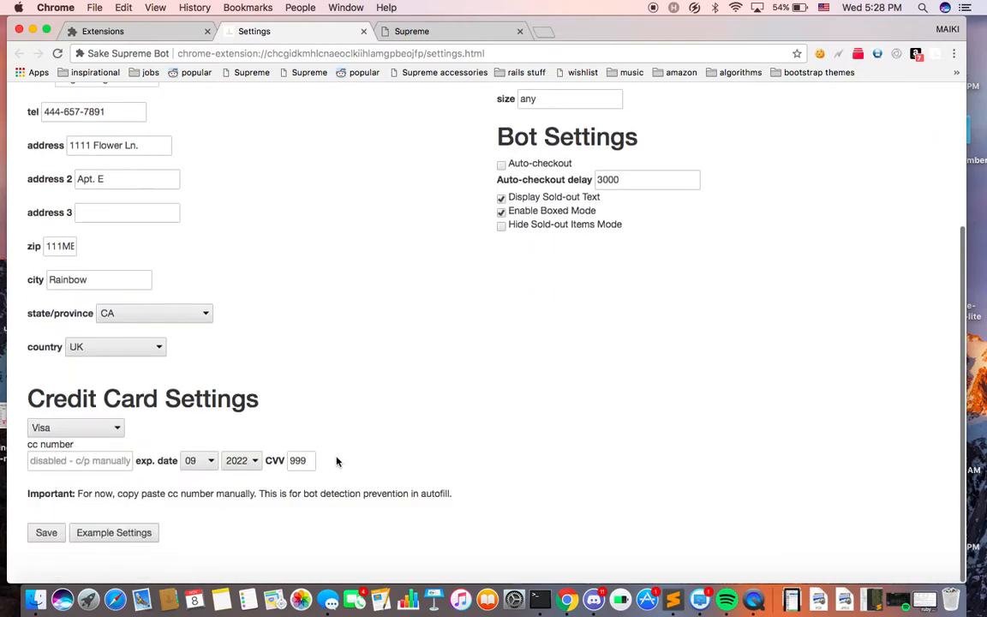
scroll(up, 3)
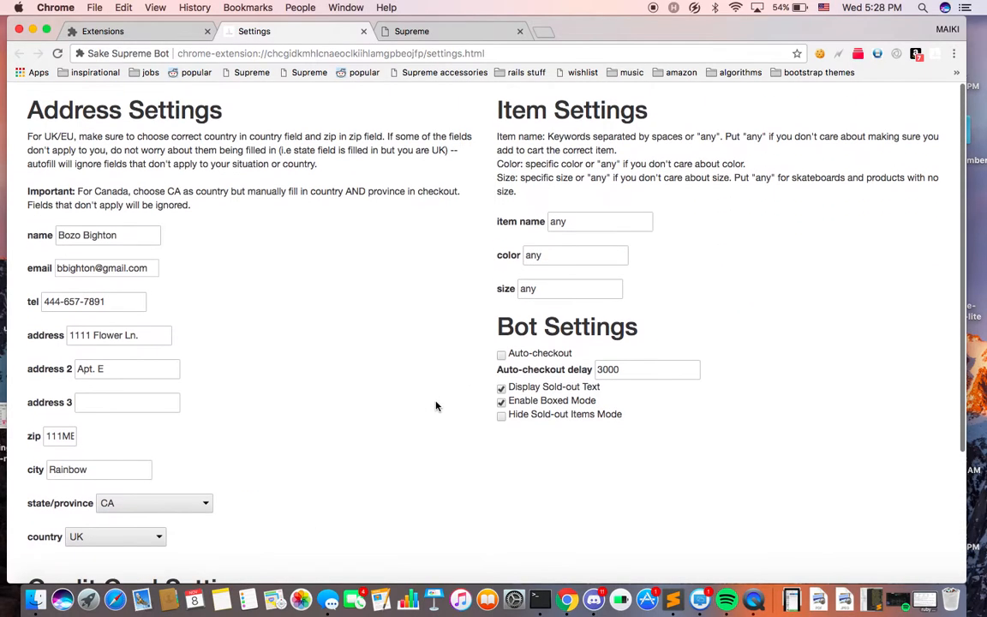
double_click(558, 221)
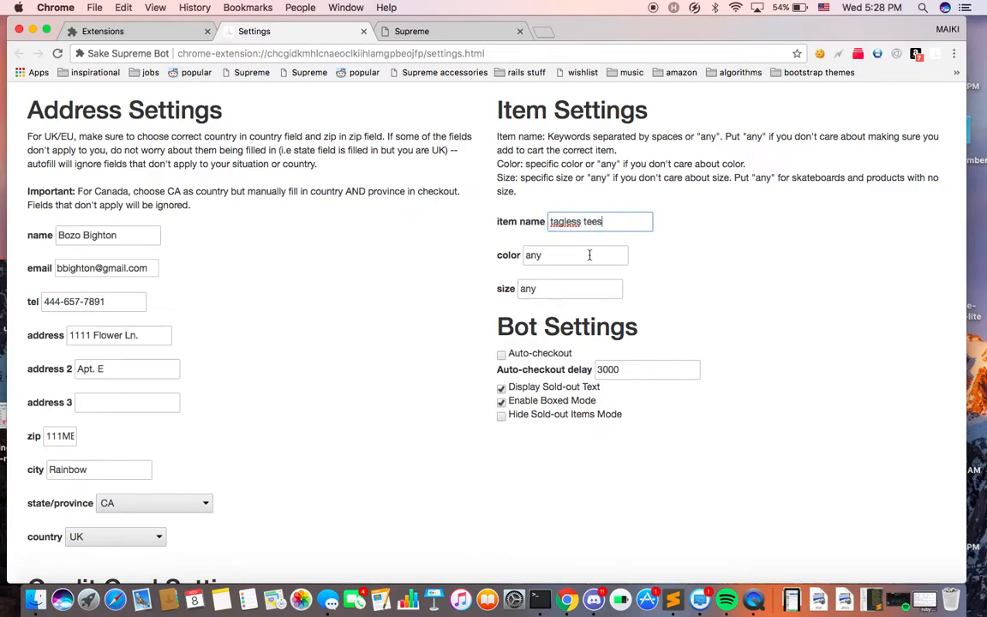
click(576, 255)
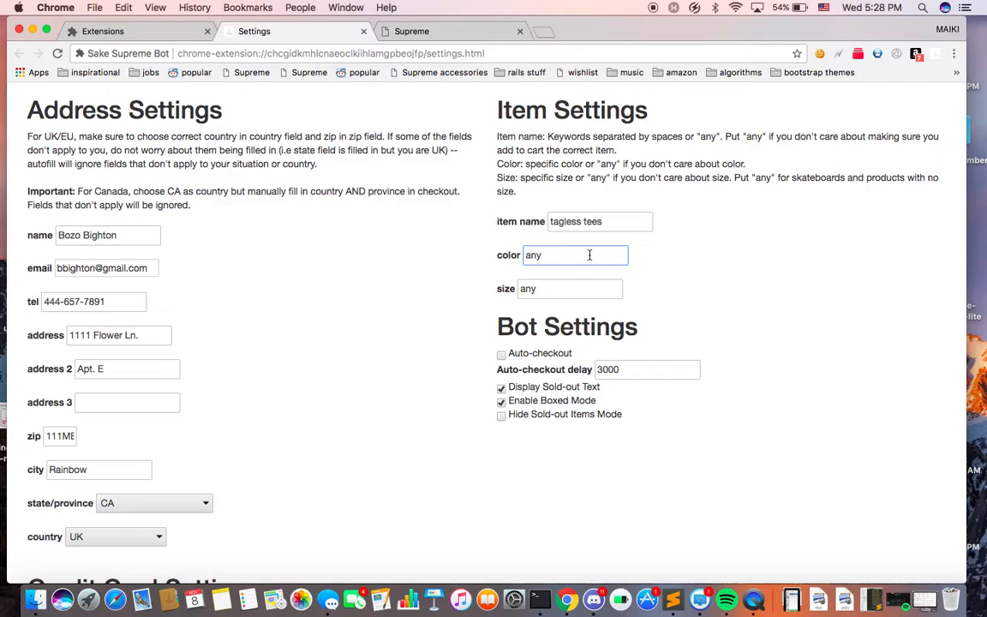
double_click(533, 255)
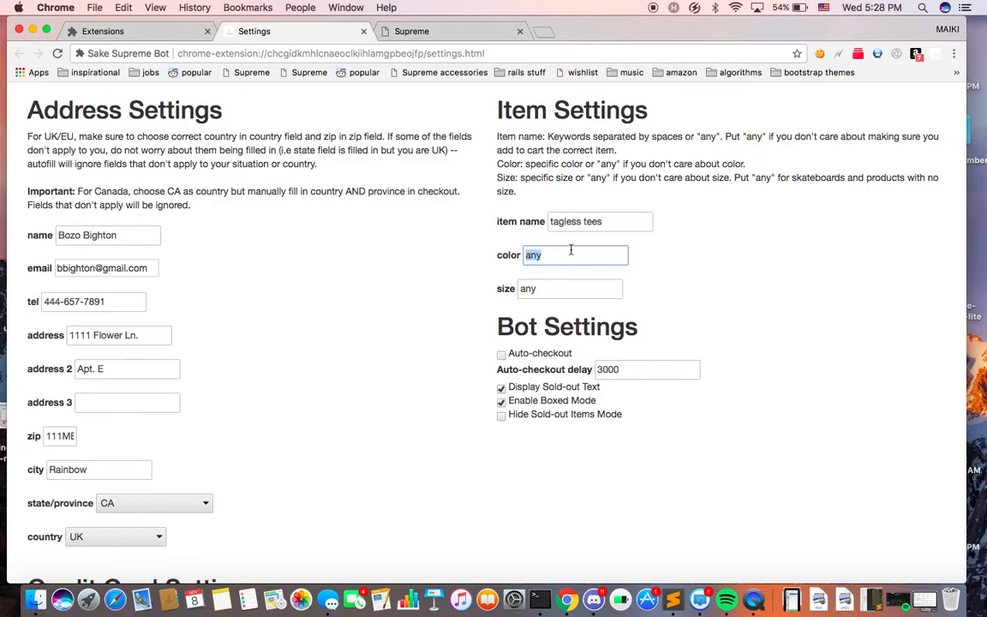
click(569, 288)
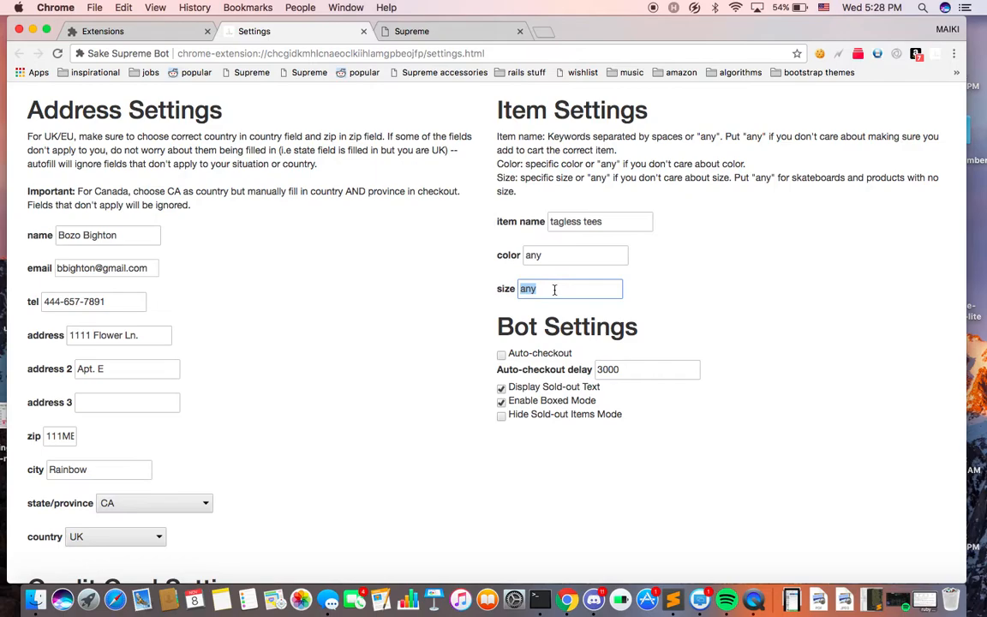
scroll(down, 3)
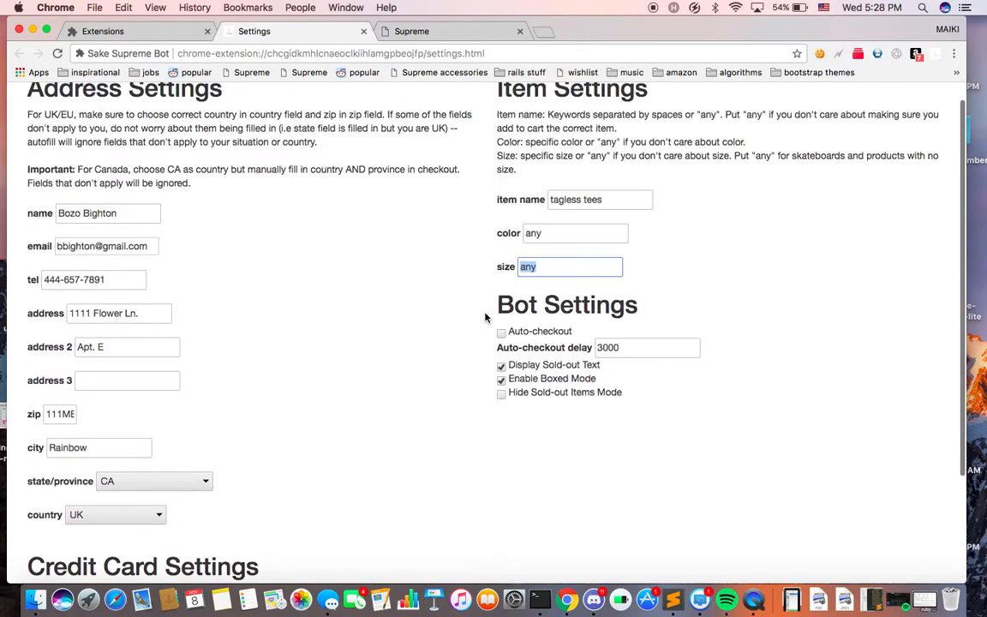
text(medium)
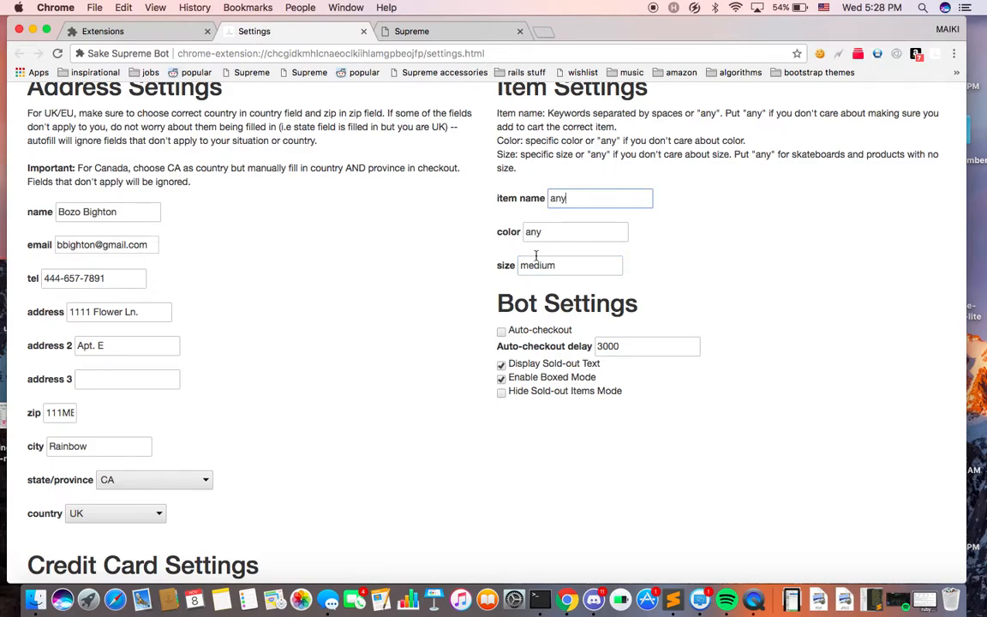
mouse_move(466, 288)
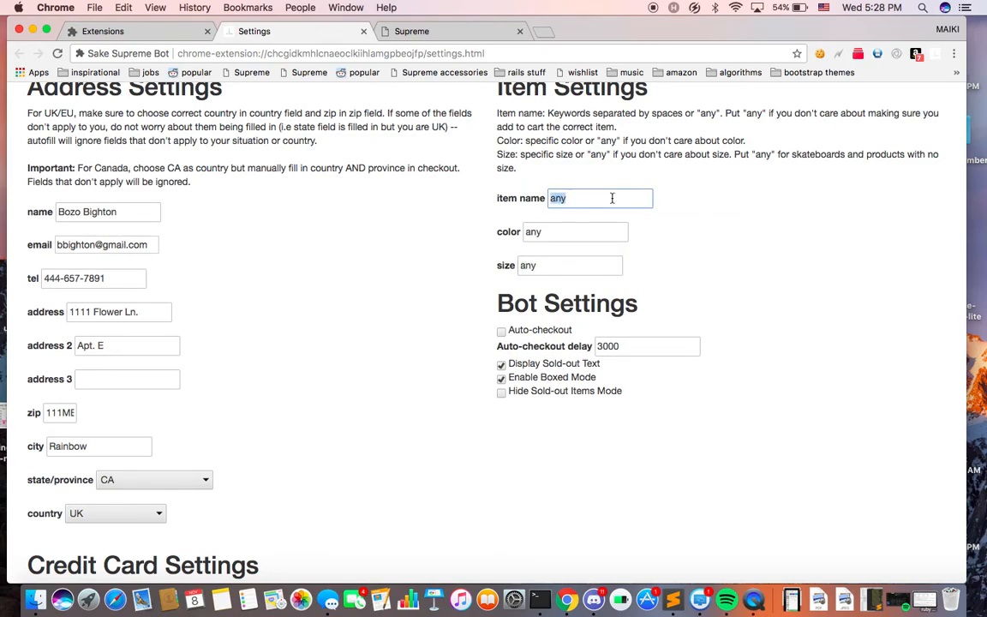
Step: Set item name 'tagless tees' and country USA, save, and bring up the Supreme shop
text(tagless tees)
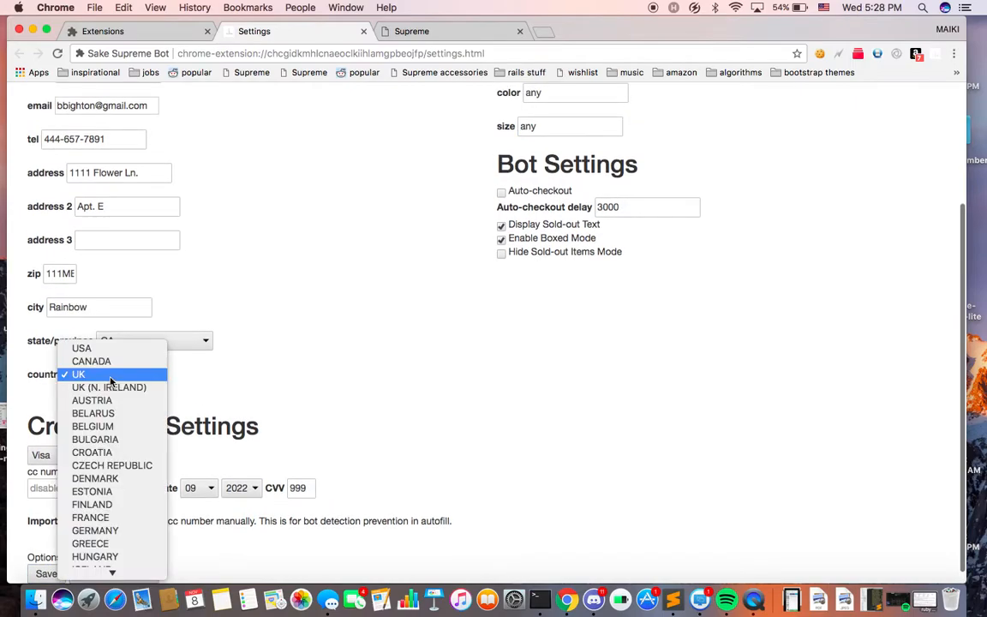
click(80, 348)
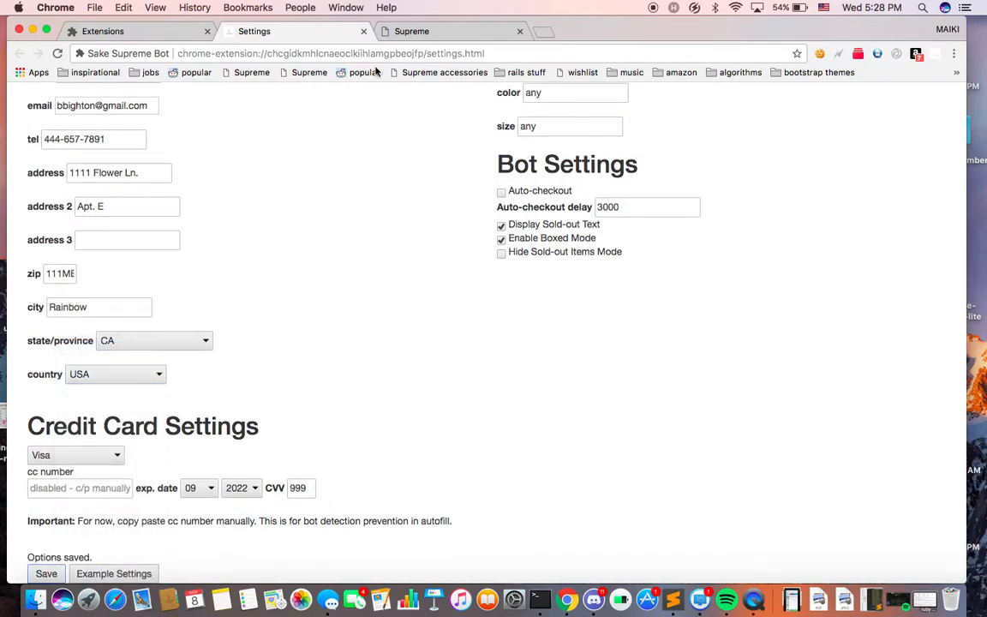
click(411, 31)
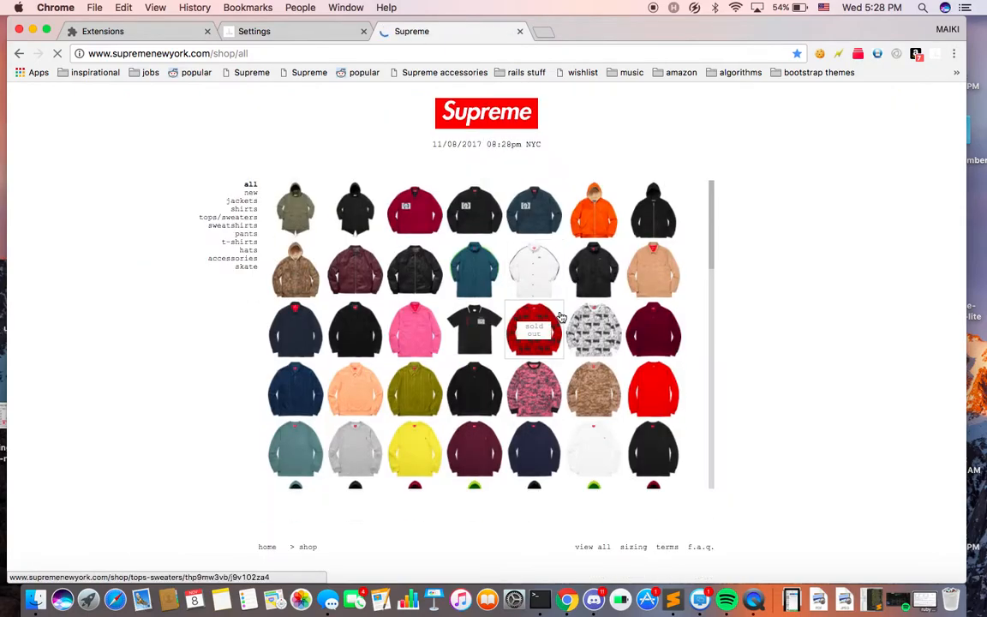
scroll(down, 3)
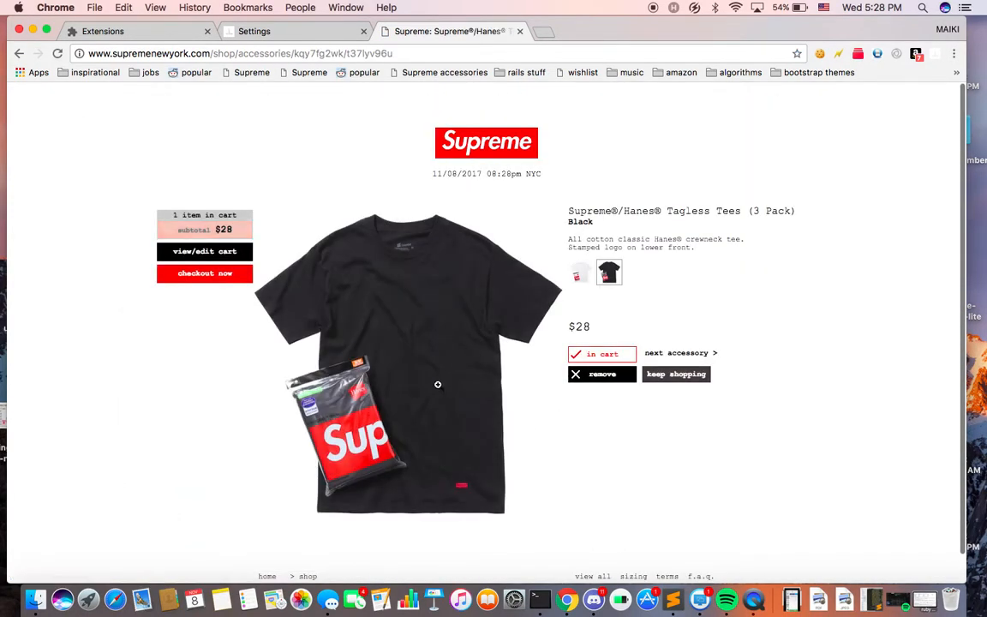
click(205, 272)
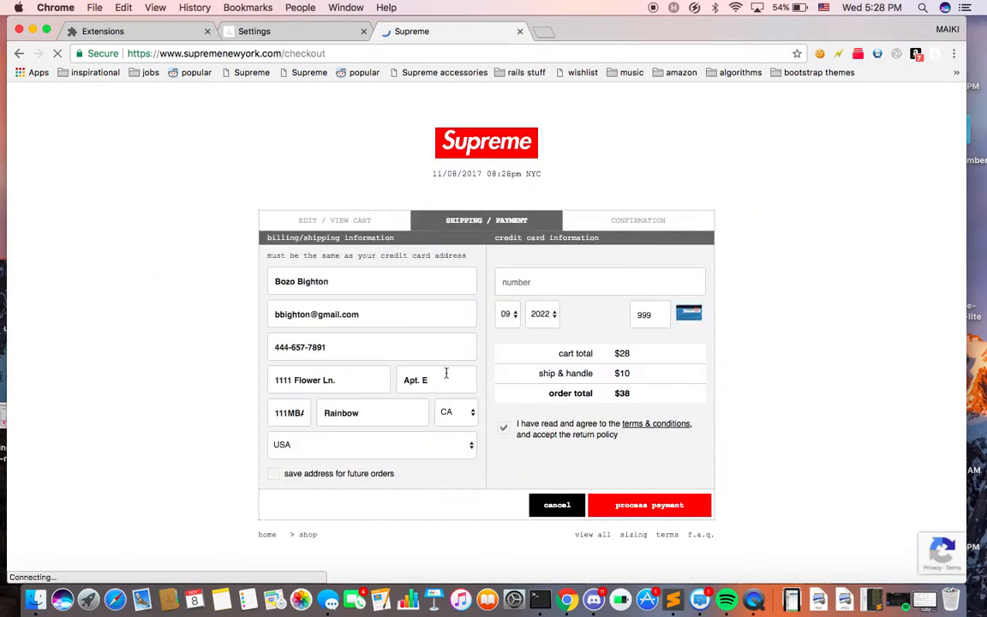
text(1234 5678 1234 5678)
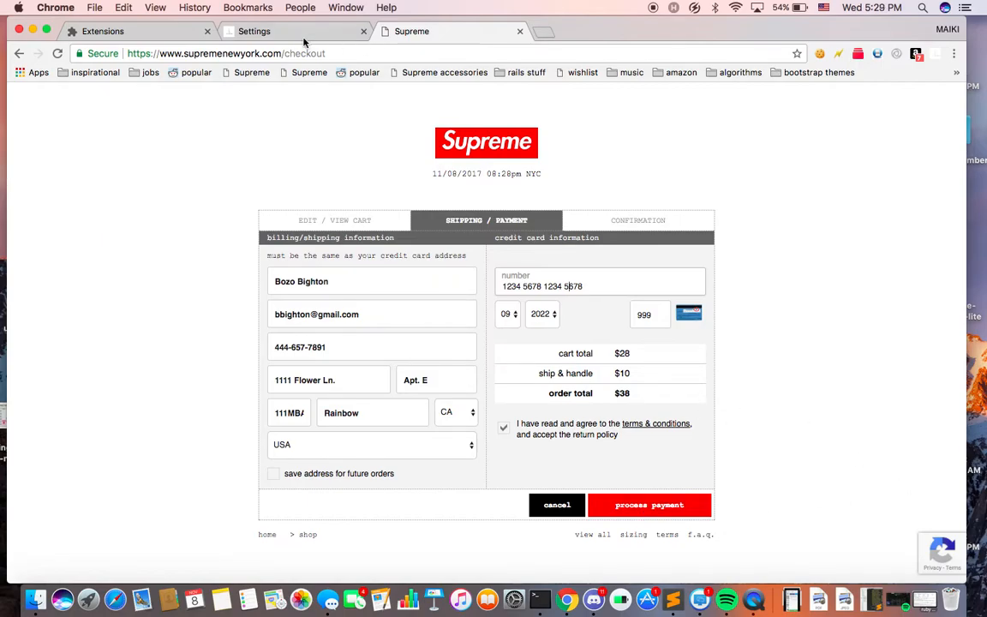
Step: Check the bot settings against the checkout, then cancel checkout back to the shop
click(254, 31)
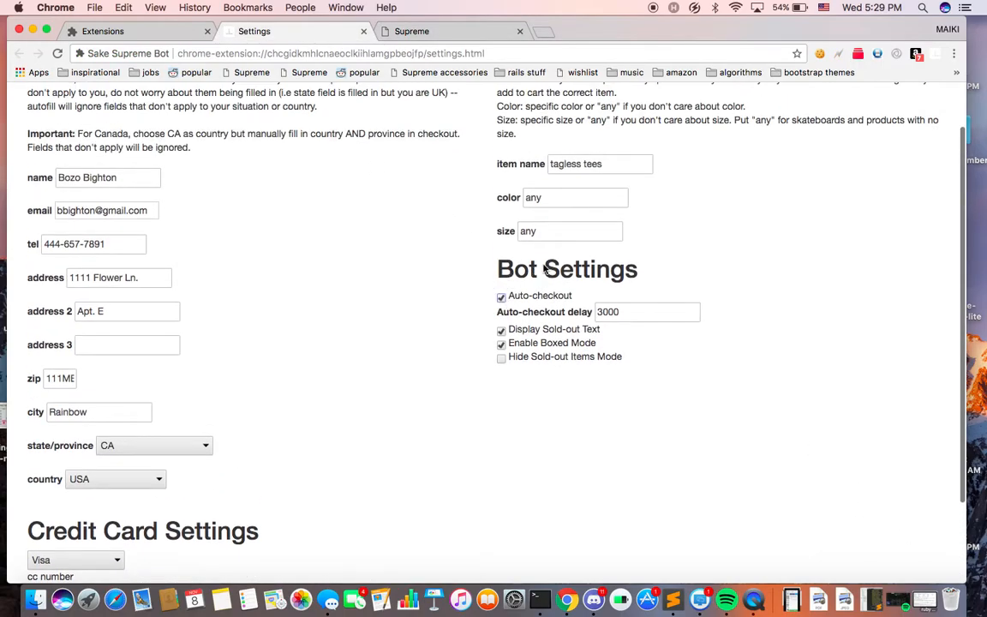
click(501, 295)
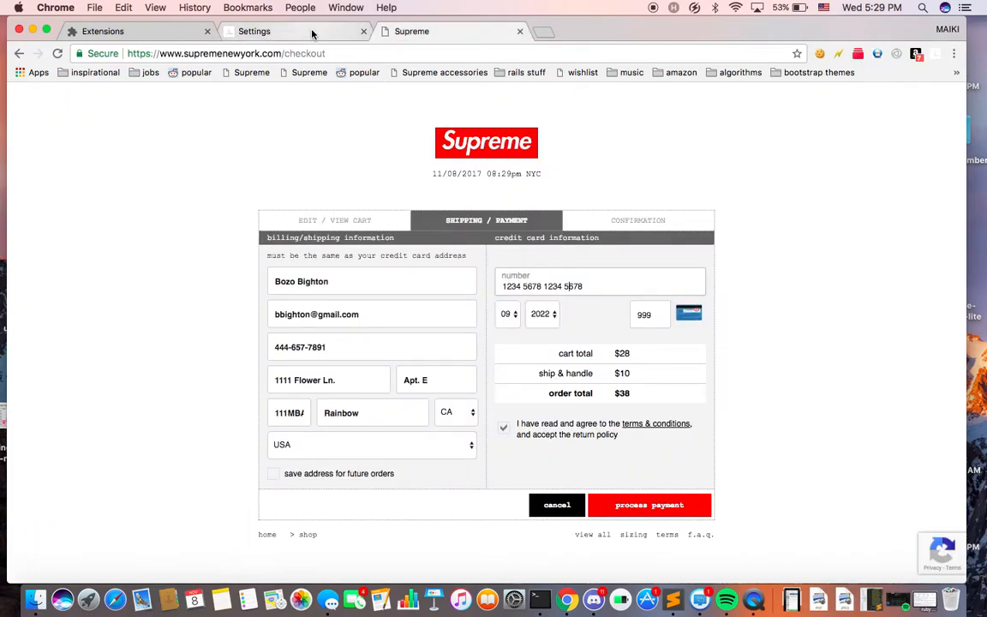
click(253, 31)
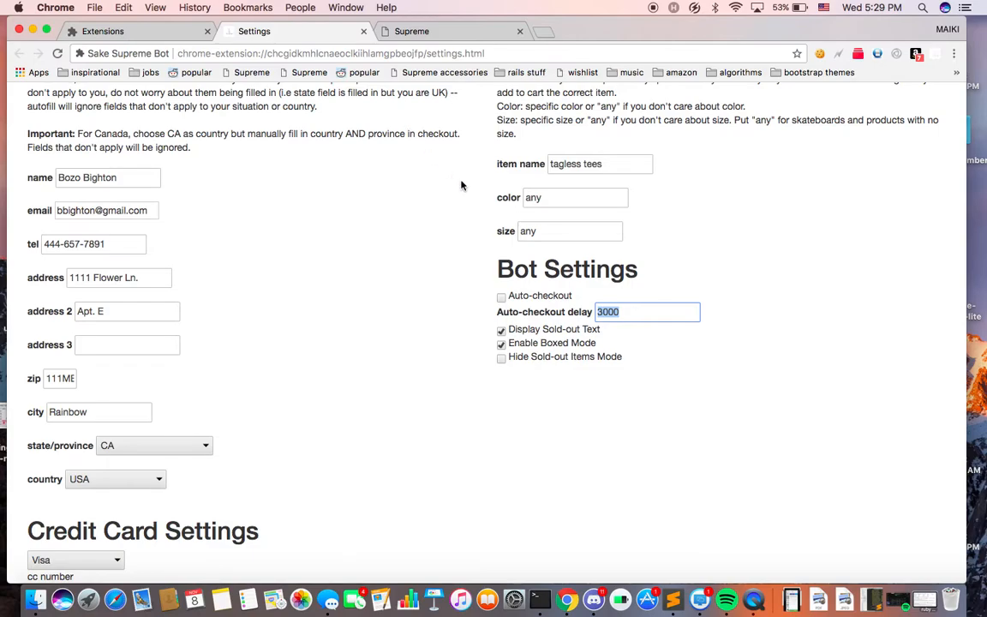
click(412, 31)
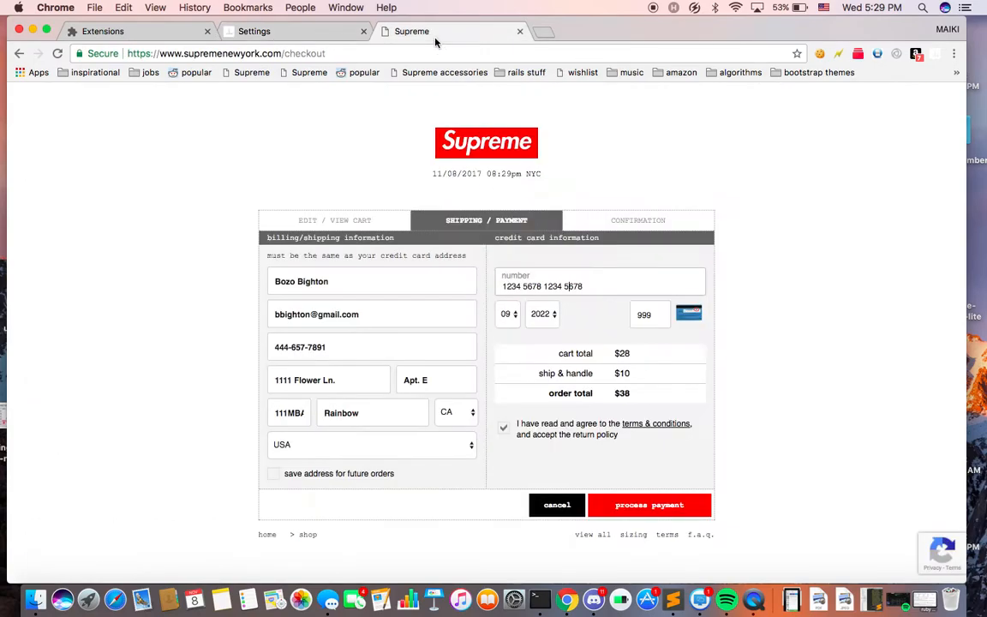
click(556, 504)
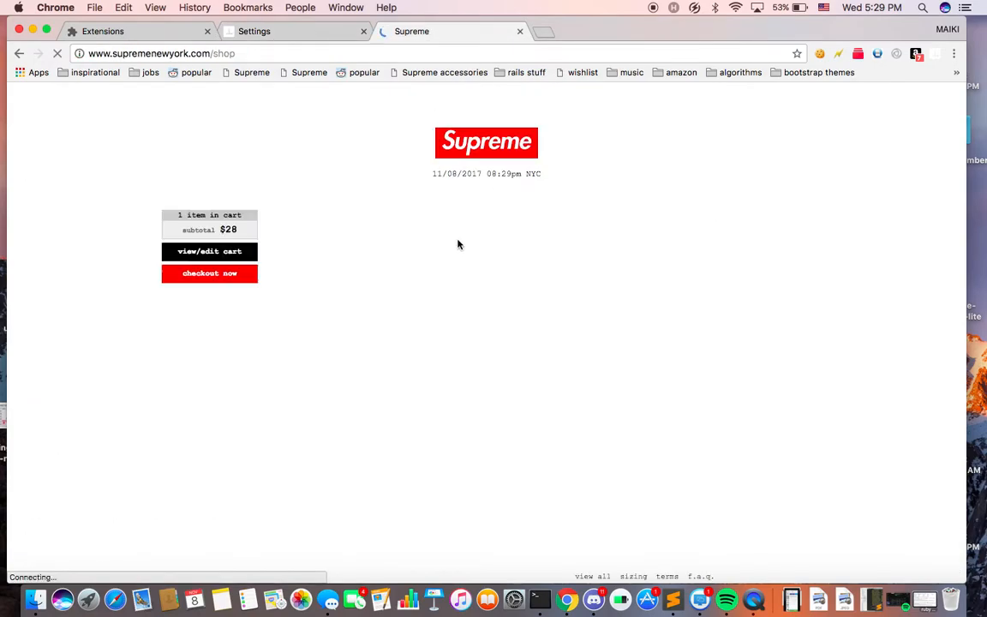
Step: View all shop items and visit the Tagless Tees product page
click(209, 250)
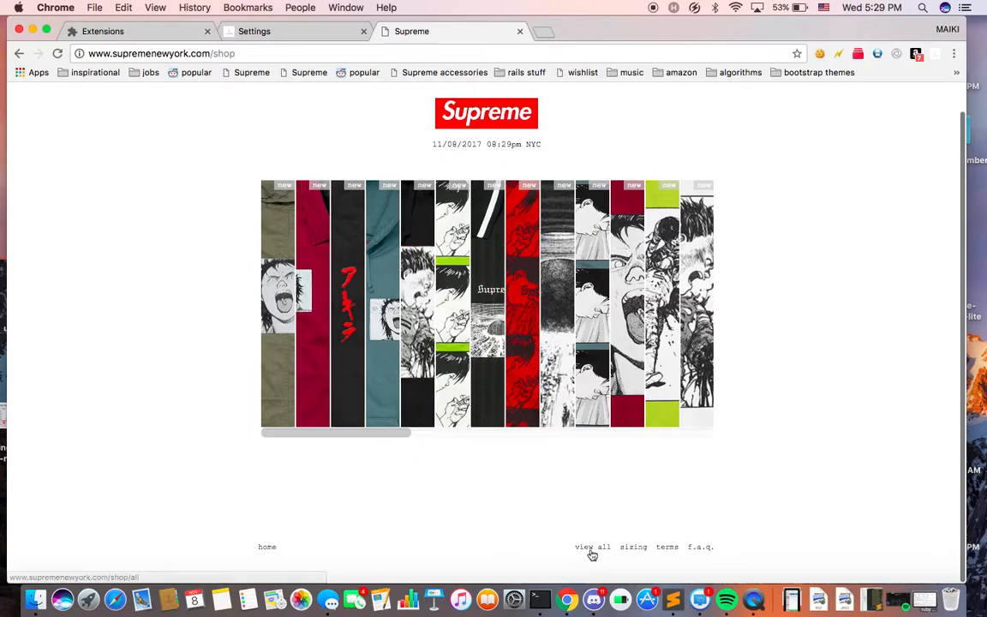
click(593, 547)
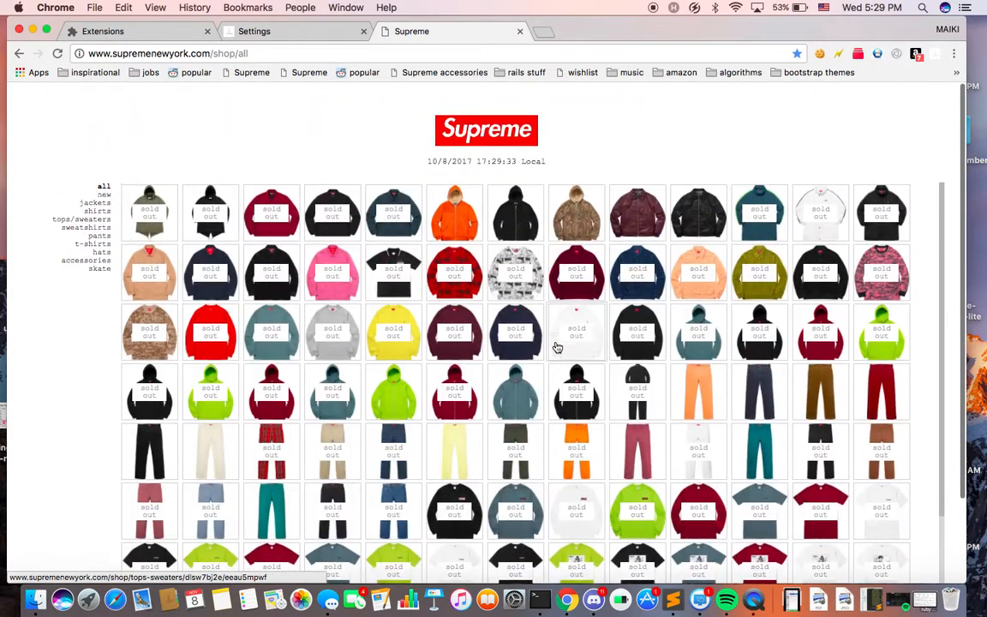
scroll(down, 3)
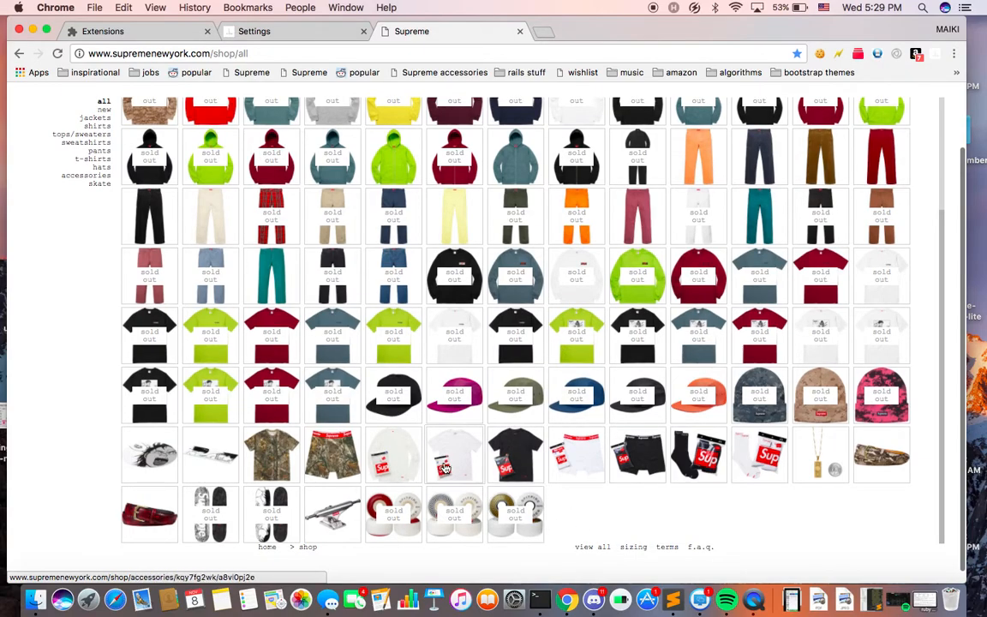
click(454, 454)
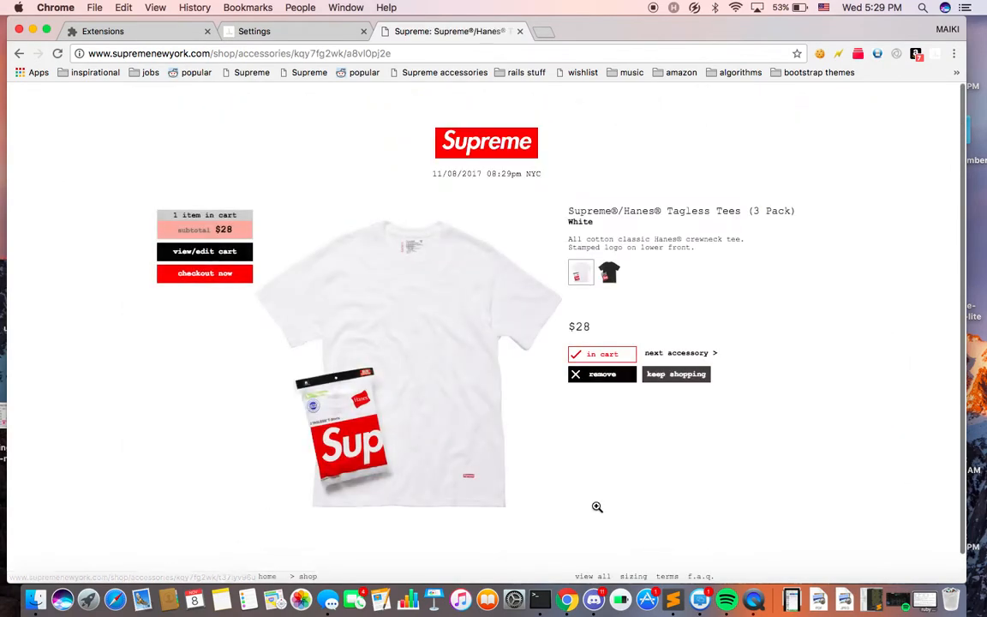
click(205, 273)
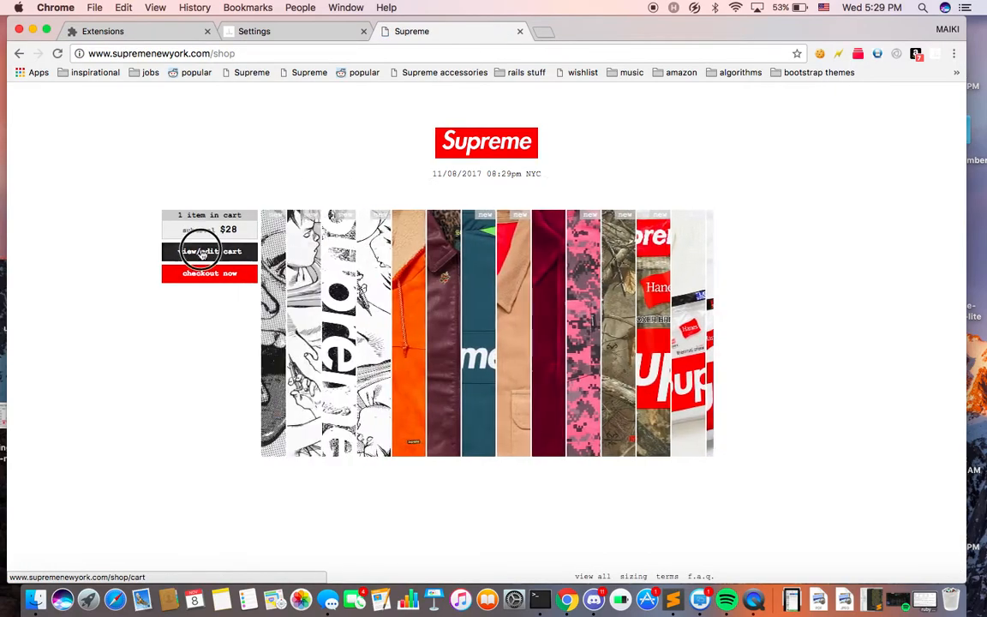
Step: Set the bot size to 'medium' so a medium pack of Realtree Tagless Tees lands in the cart
click(208, 250)
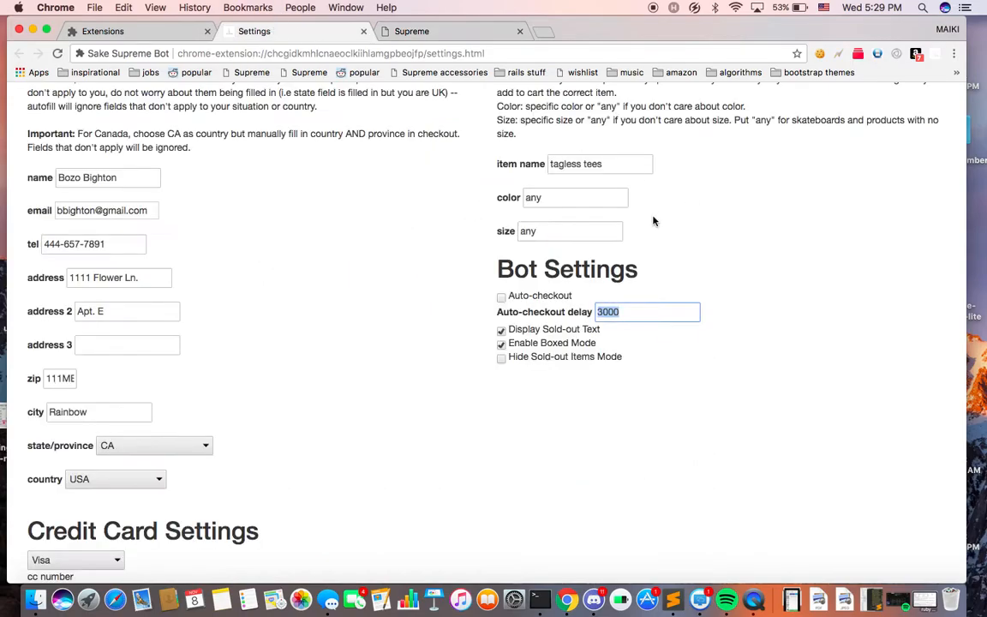
text(menewyork.com/shop/all)
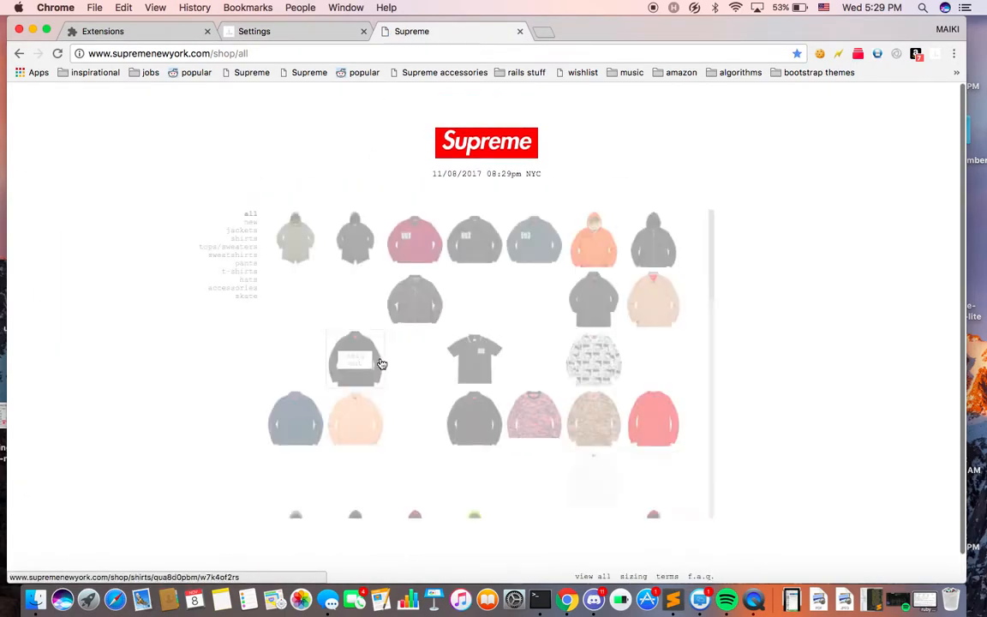
scroll(down, 3)
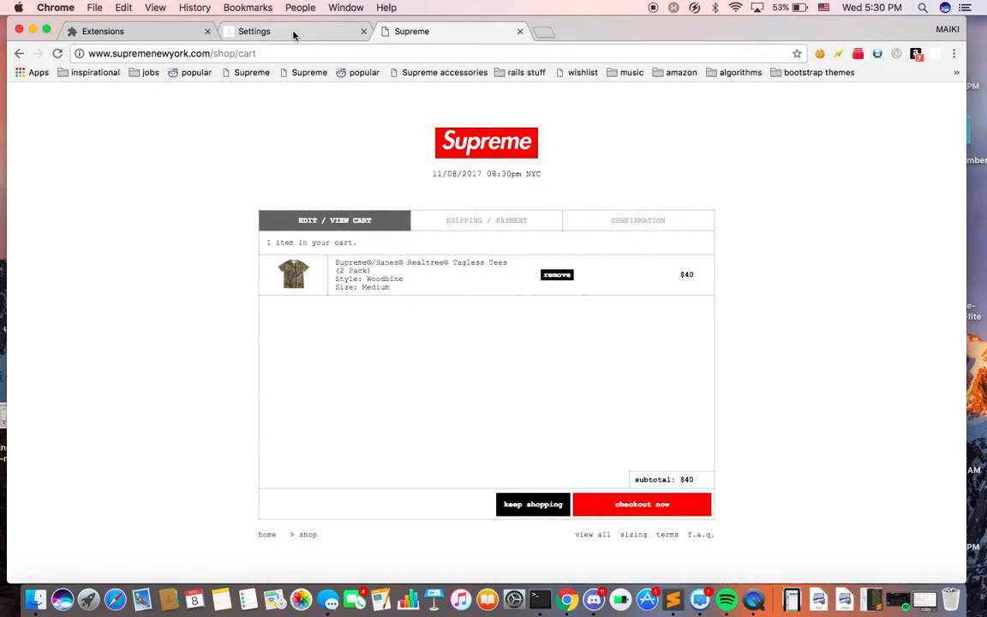
Step: Enter 'any' in the bot's item name and size fields and return to the Supreme shop
click(295, 31)
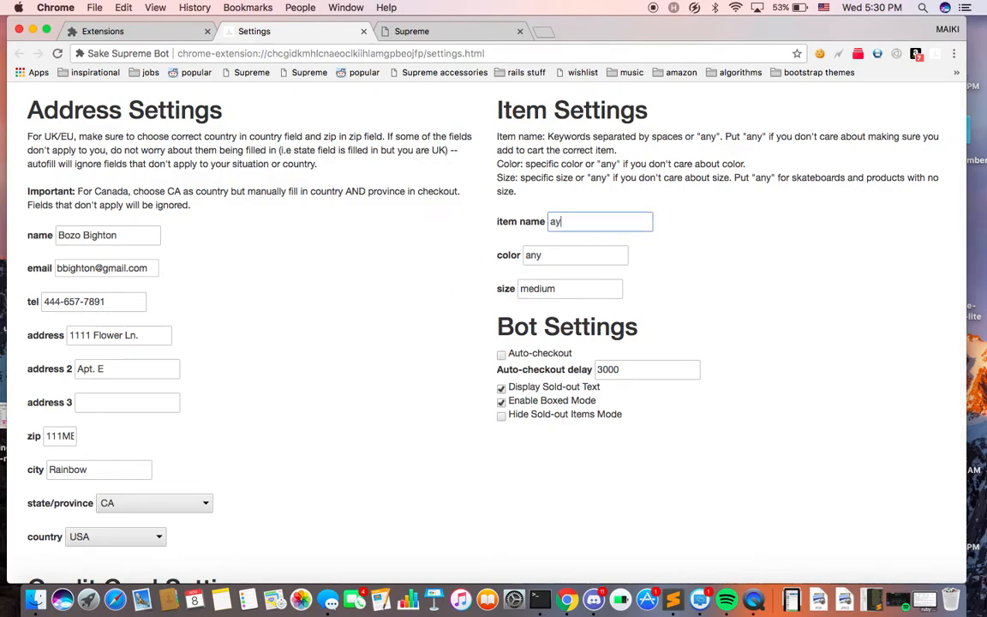
text(any)
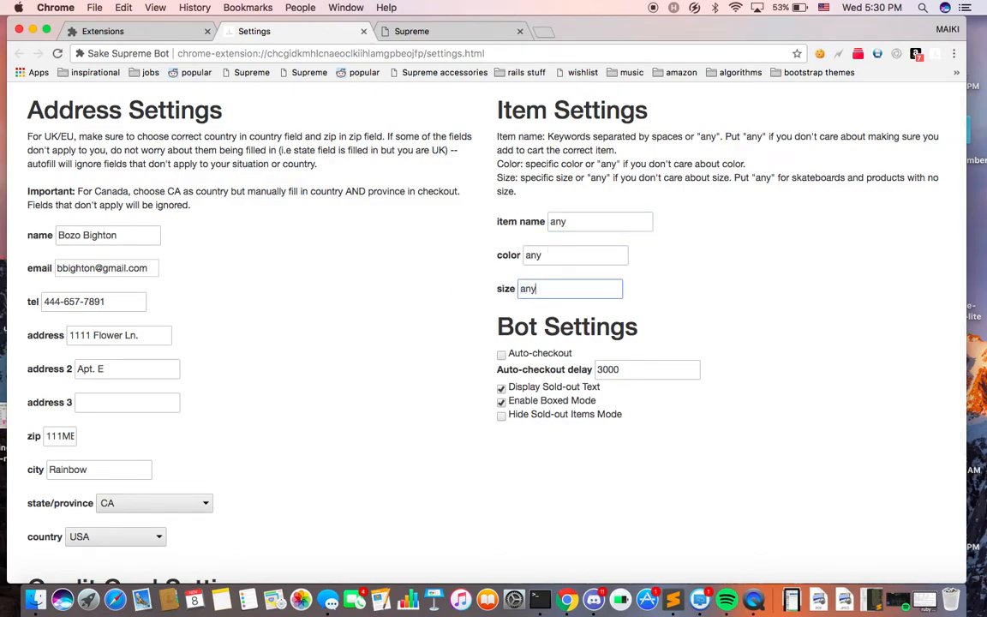
click(411, 31)
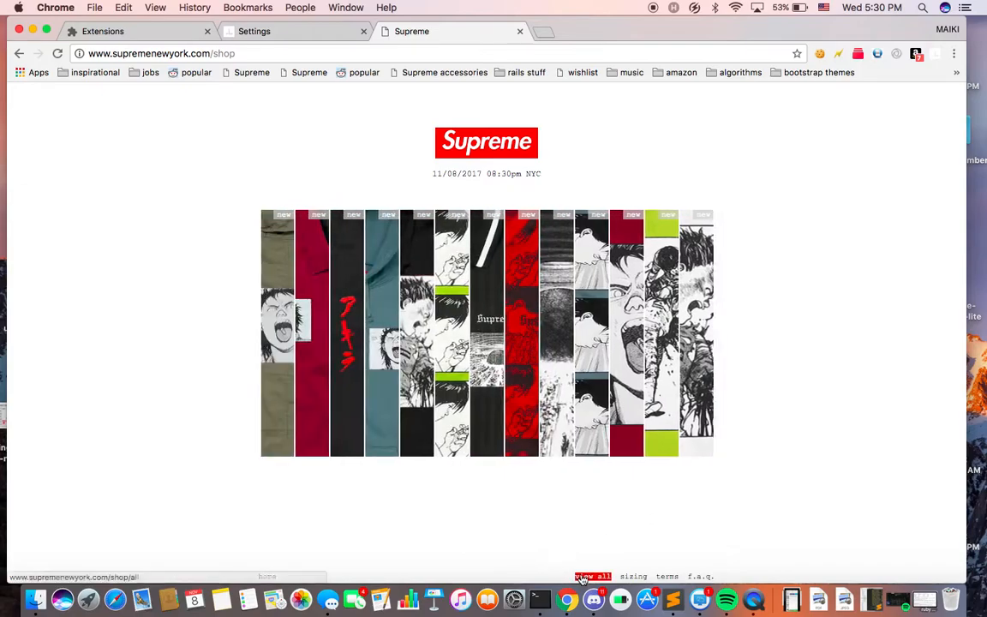
Step: Browse the shop-all grid and visit the Syringe Ceramic Tray product page
click(592, 575)
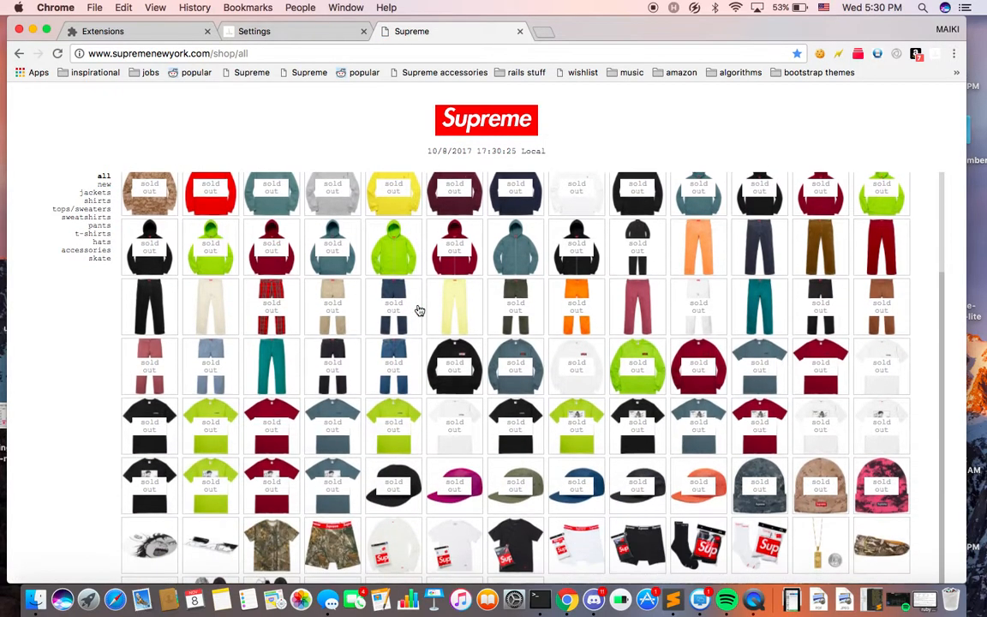
scroll(down, 3)
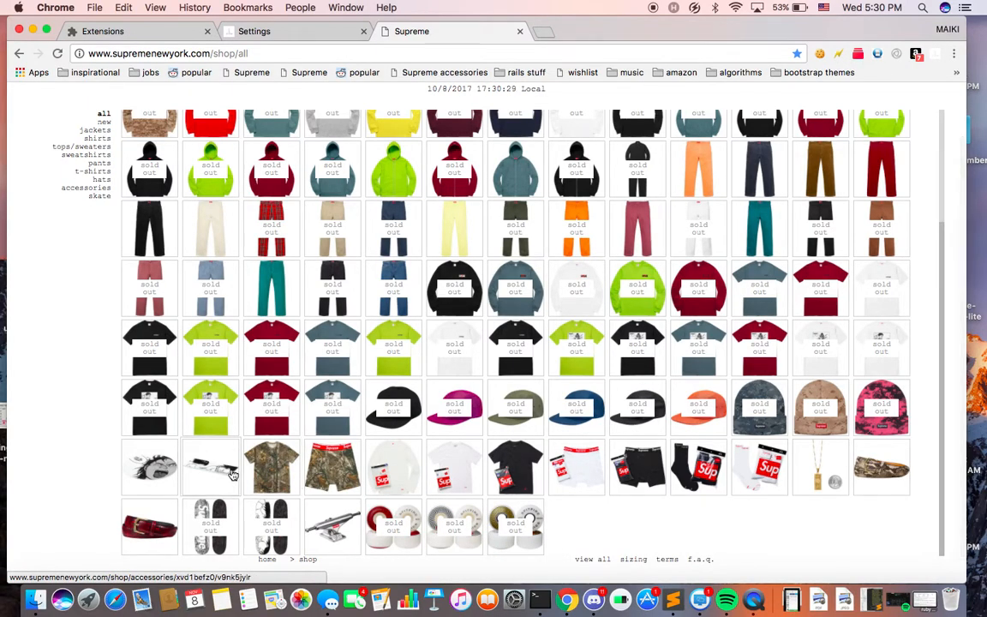
click(209, 466)
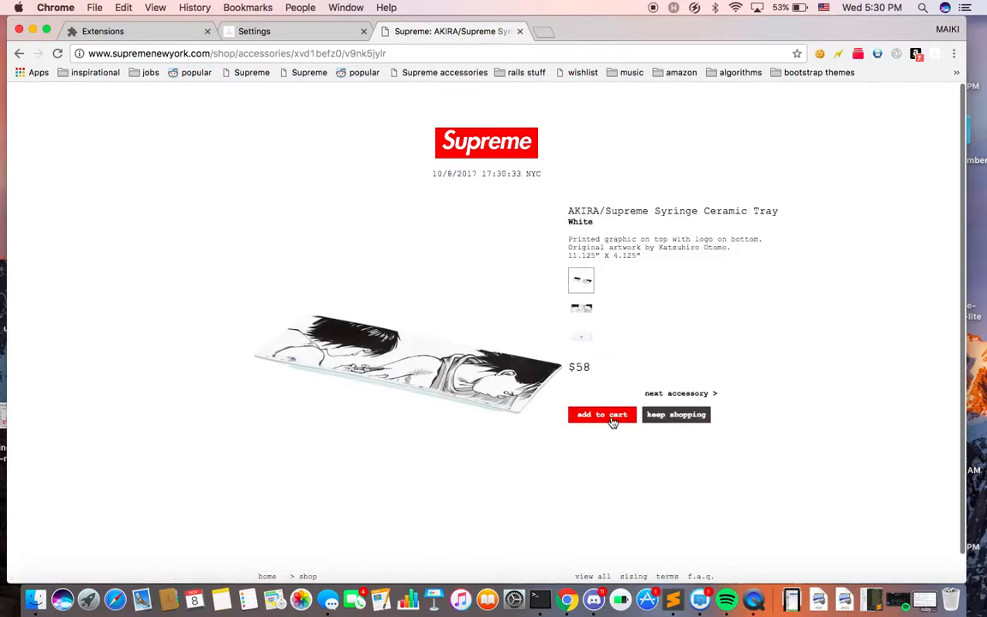
Step: Reach the Light Yellow Work Pant page where the bot adds it to cart for $118
scroll(down, 3)
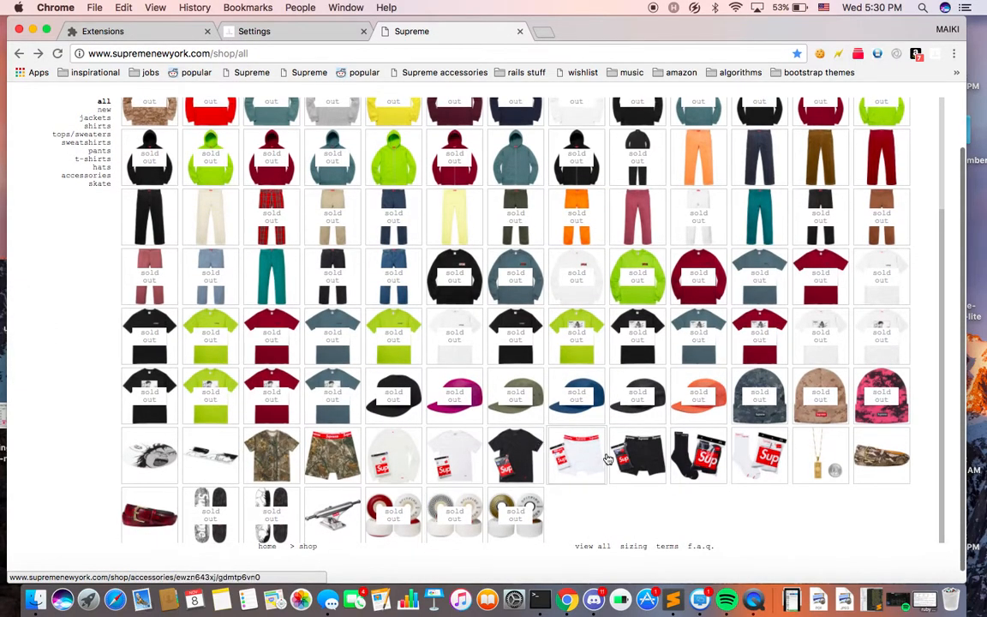
click(576, 454)
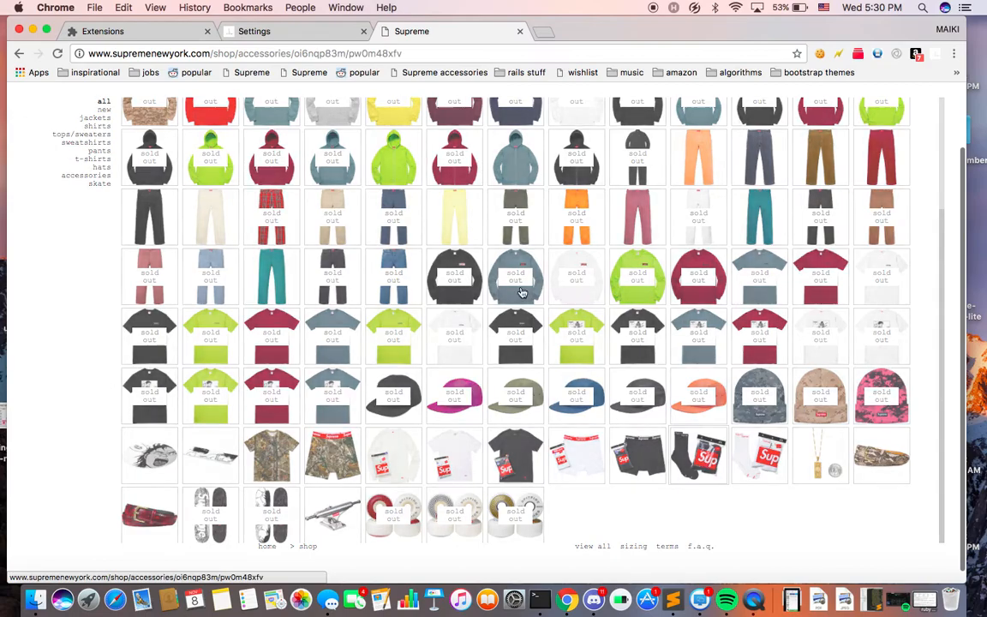
click(108, 101)
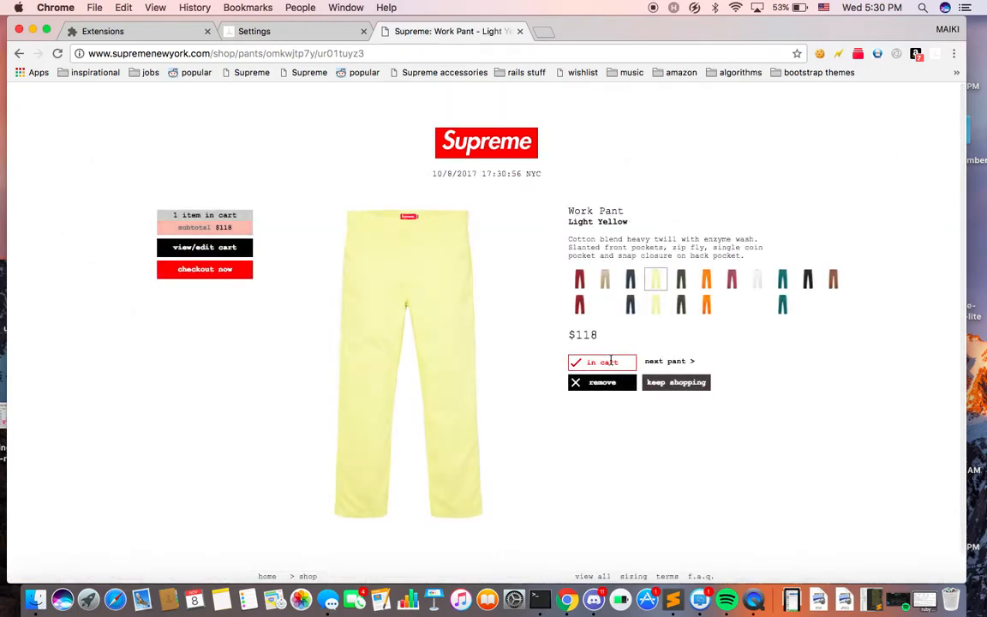
Step: Go to checkout, cancel it, and browse back to the Syringe Ceramic Tray product
click(206, 269)
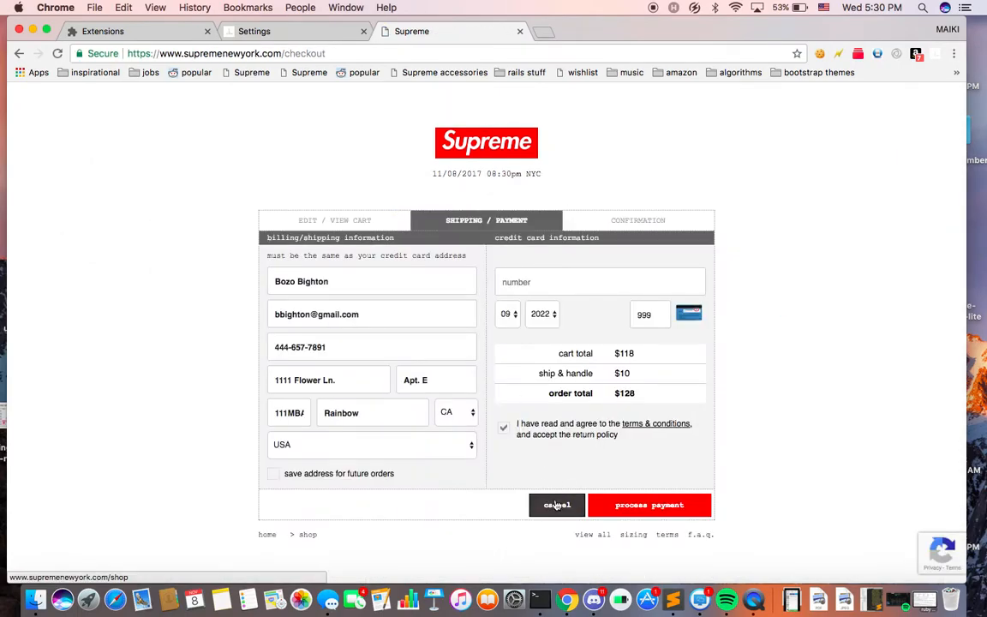
click(556, 504)
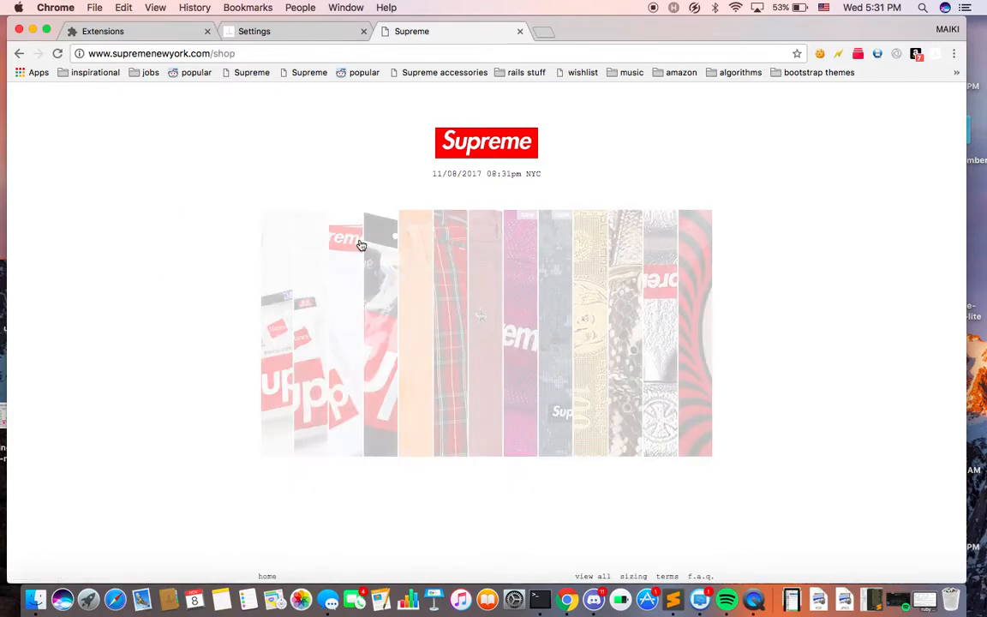
click(593, 576)
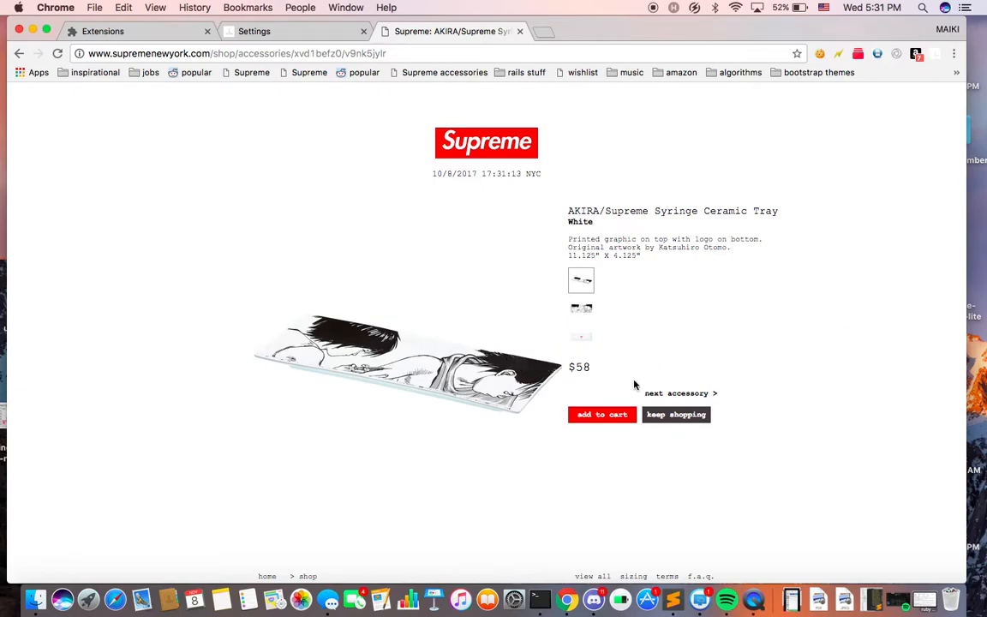
mouse_move(671, 379)
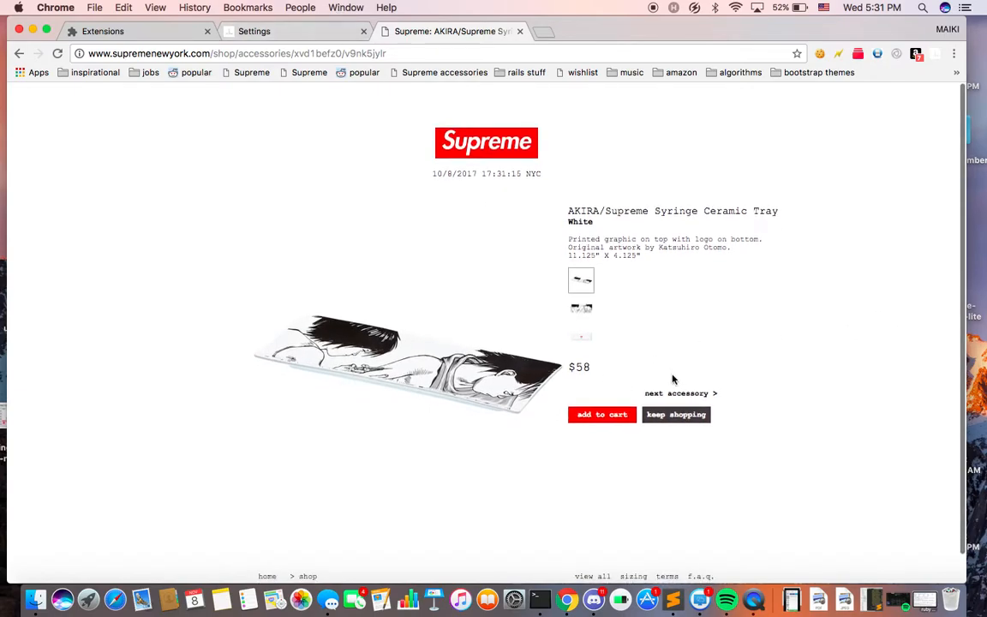
scroll(down, 3)
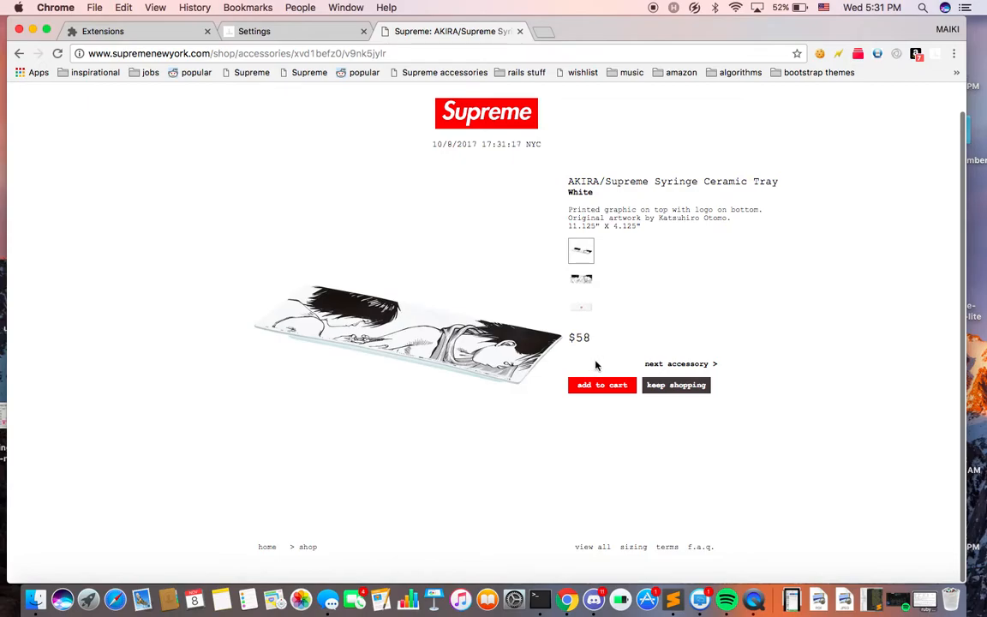
mouse_move(425, 202)
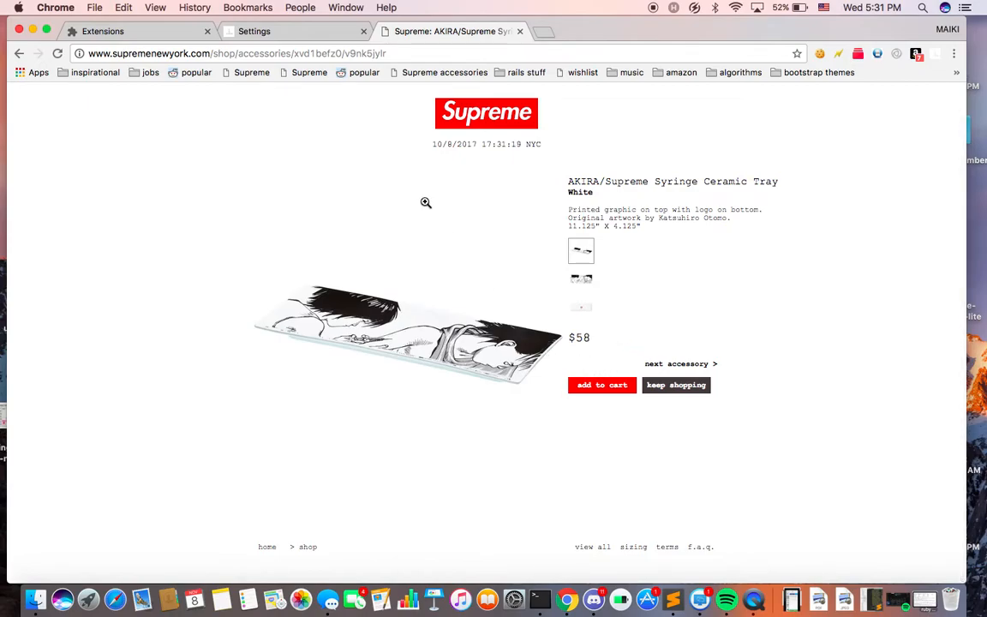
mouse_move(581, 358)
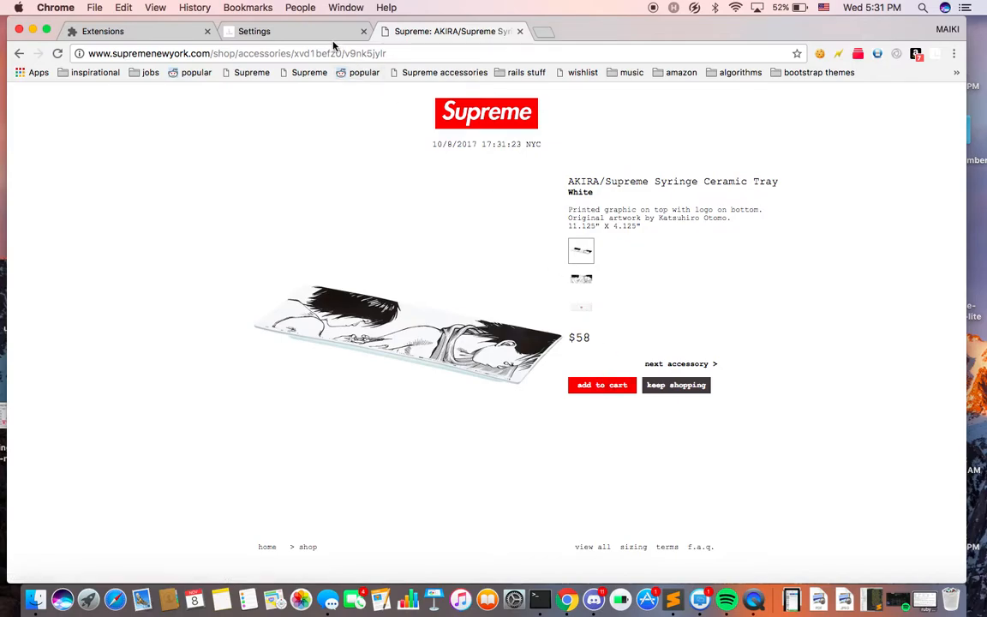
Step: Review the bot settings page showing address, item 'any' fields, country USA and card details
click(253, 31)
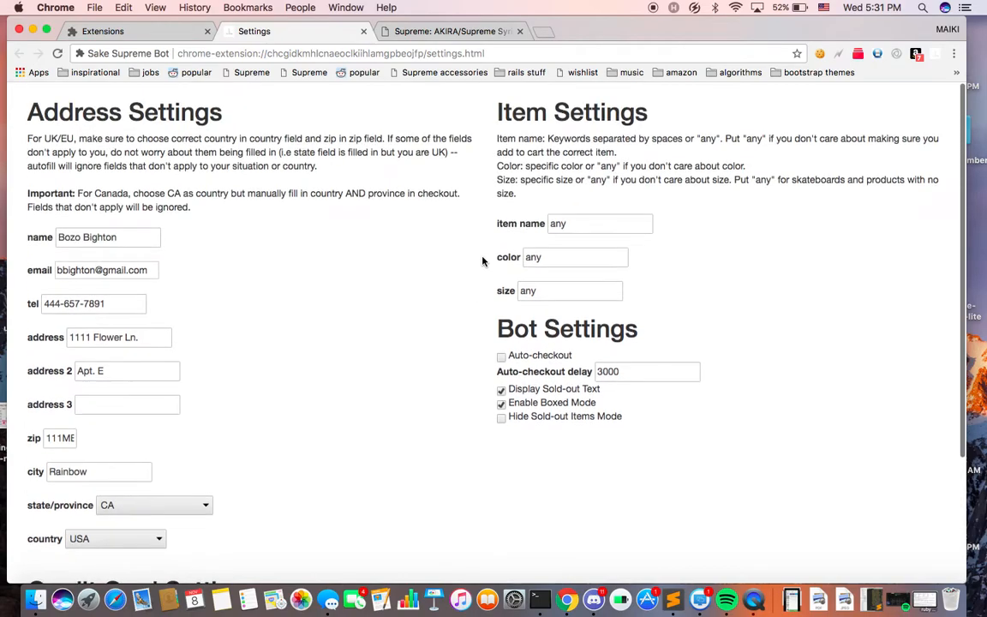
click(452, 30)
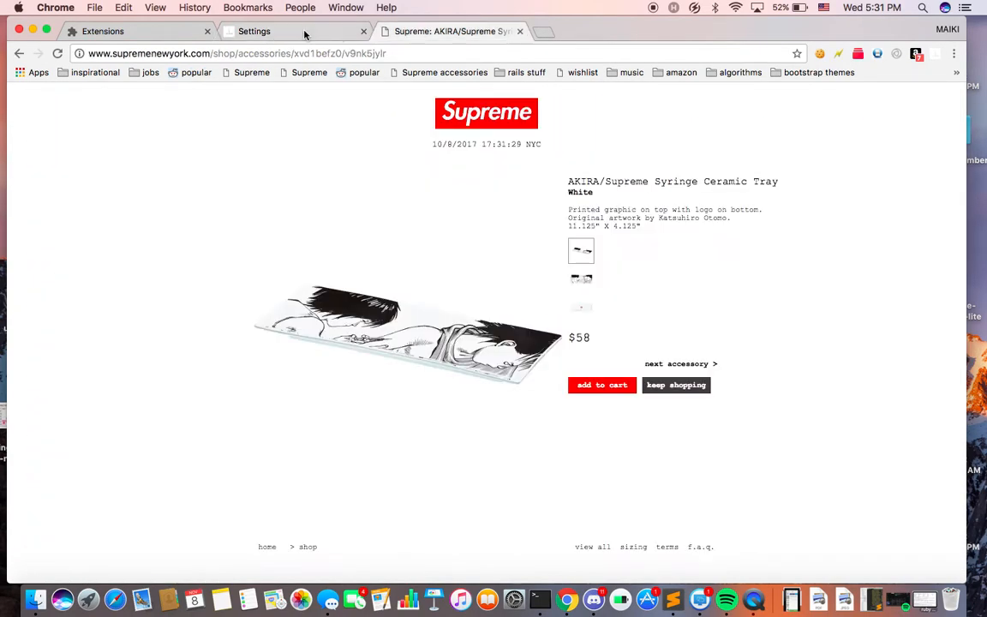
click(253, 31)
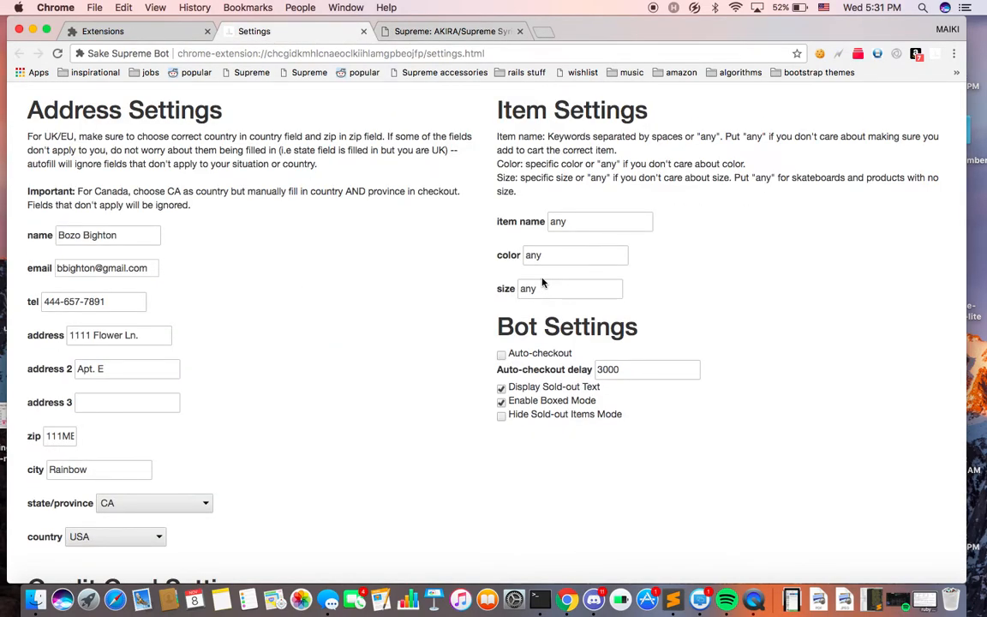
scroll(down, 3)
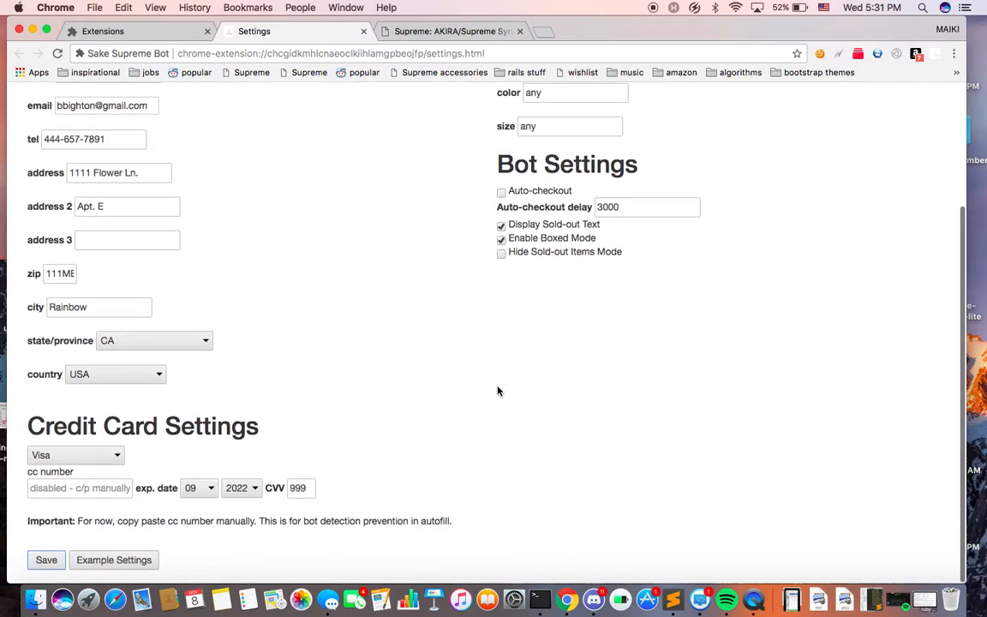
scroll(up, 3)
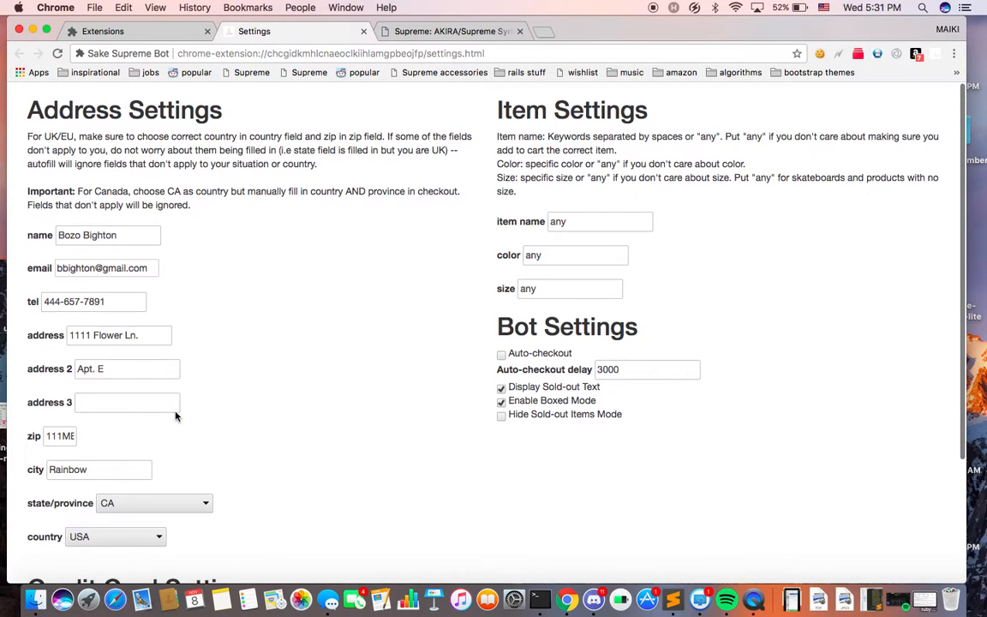
scroll(down, 3)
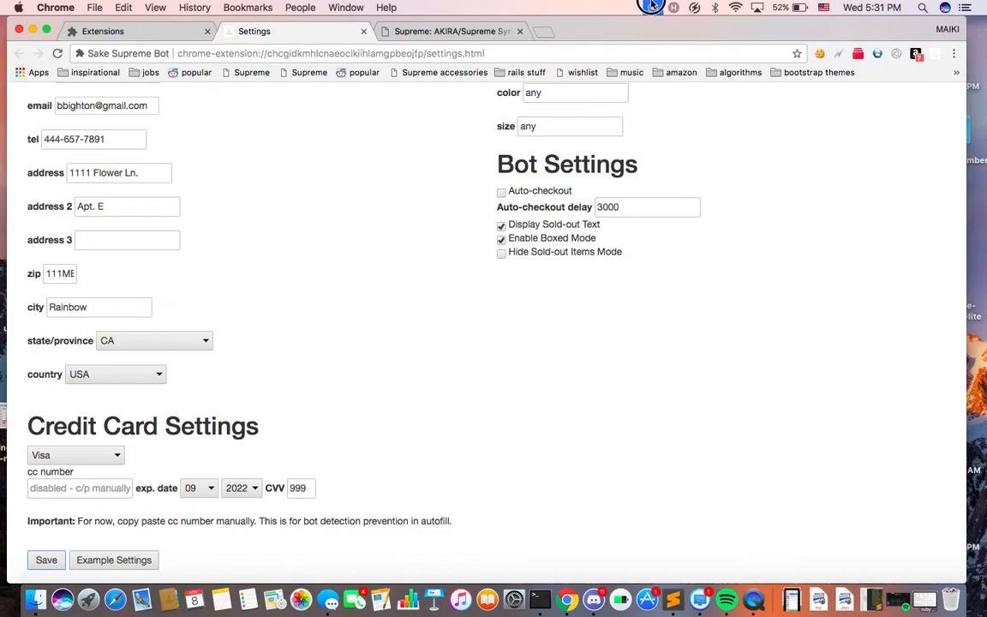
scroll(up, 3)
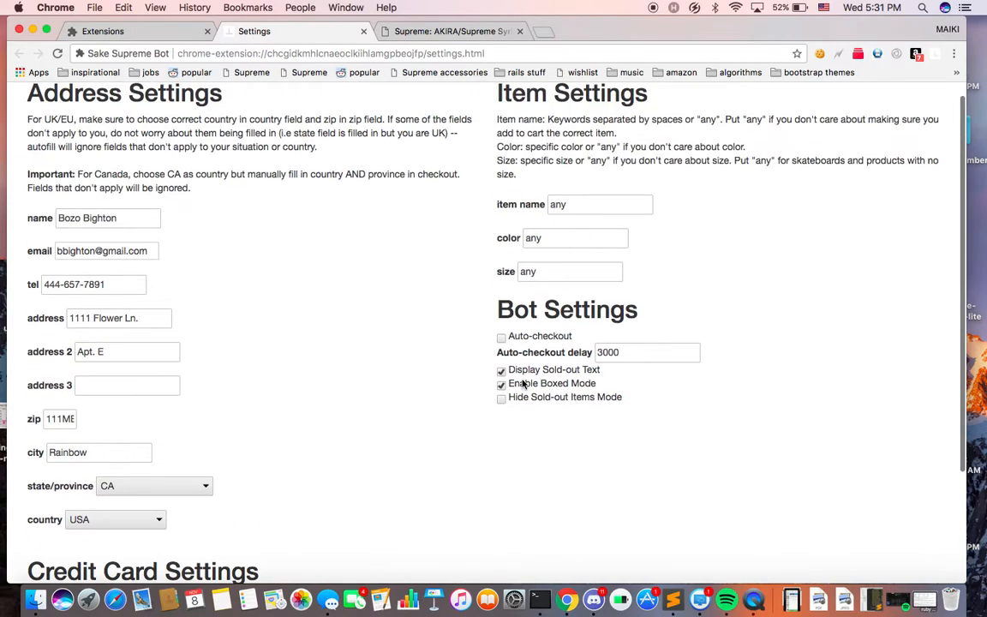
scroll(down, 3)
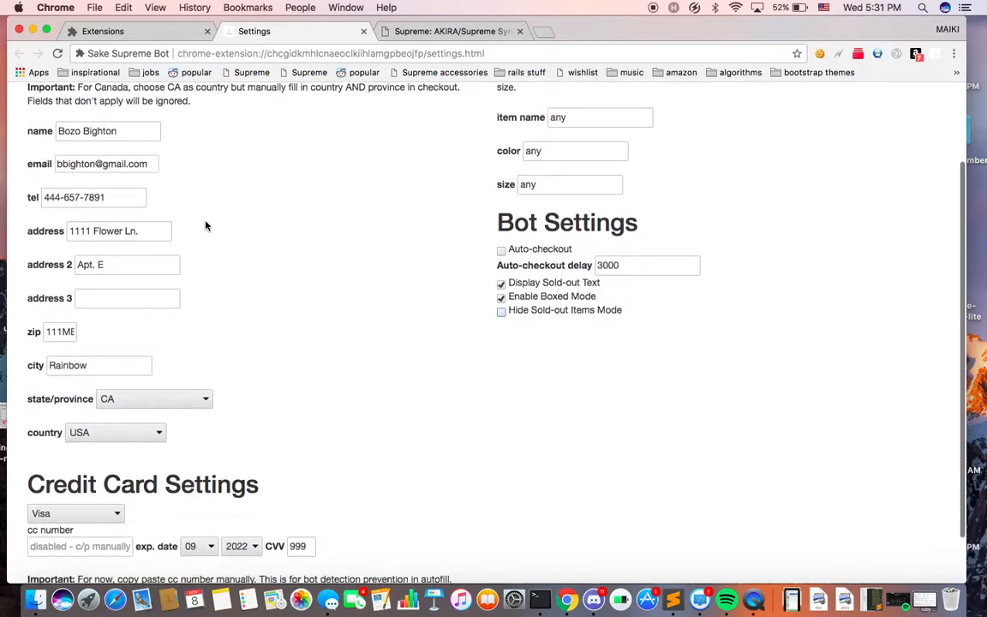
scroll(down, 3)
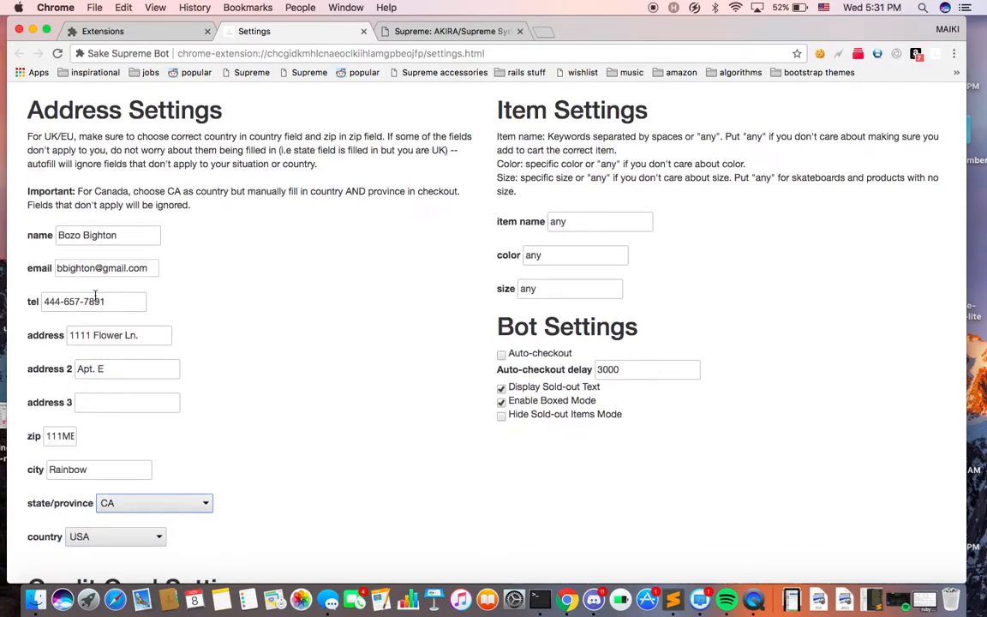
scroll(down, 3)
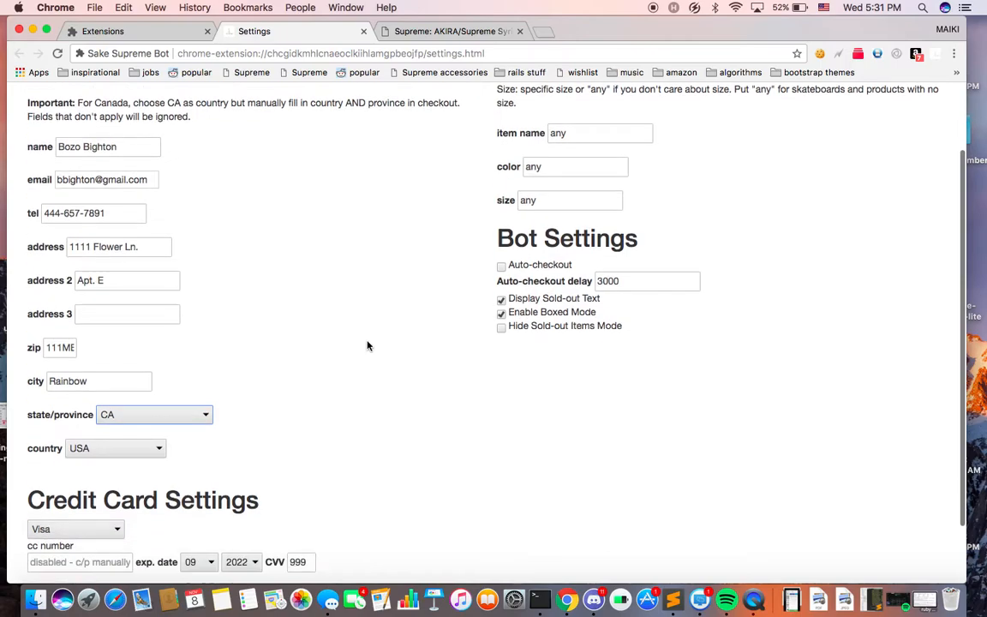
scroll(down, 3)
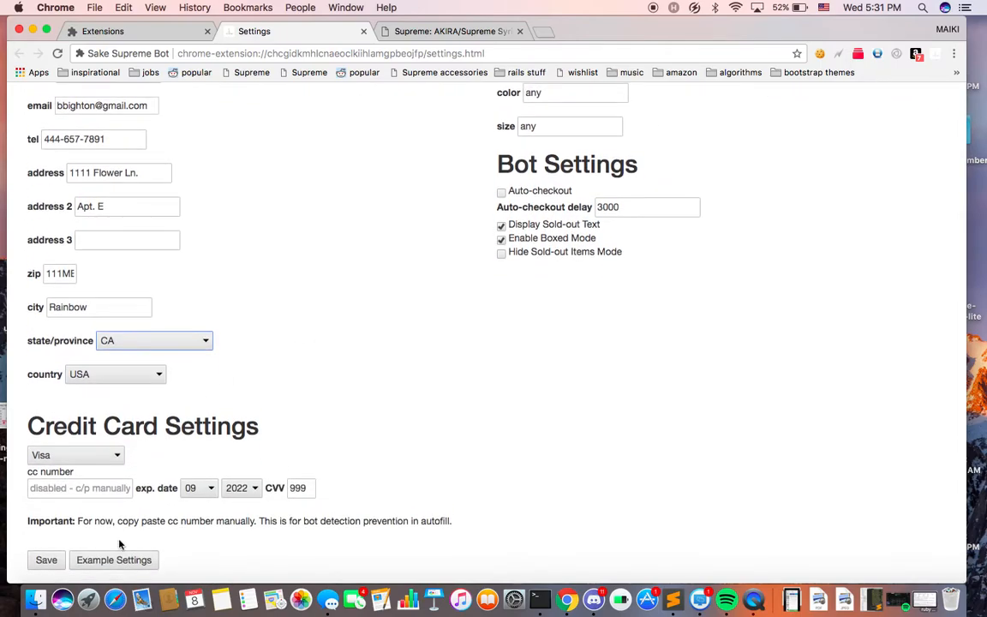